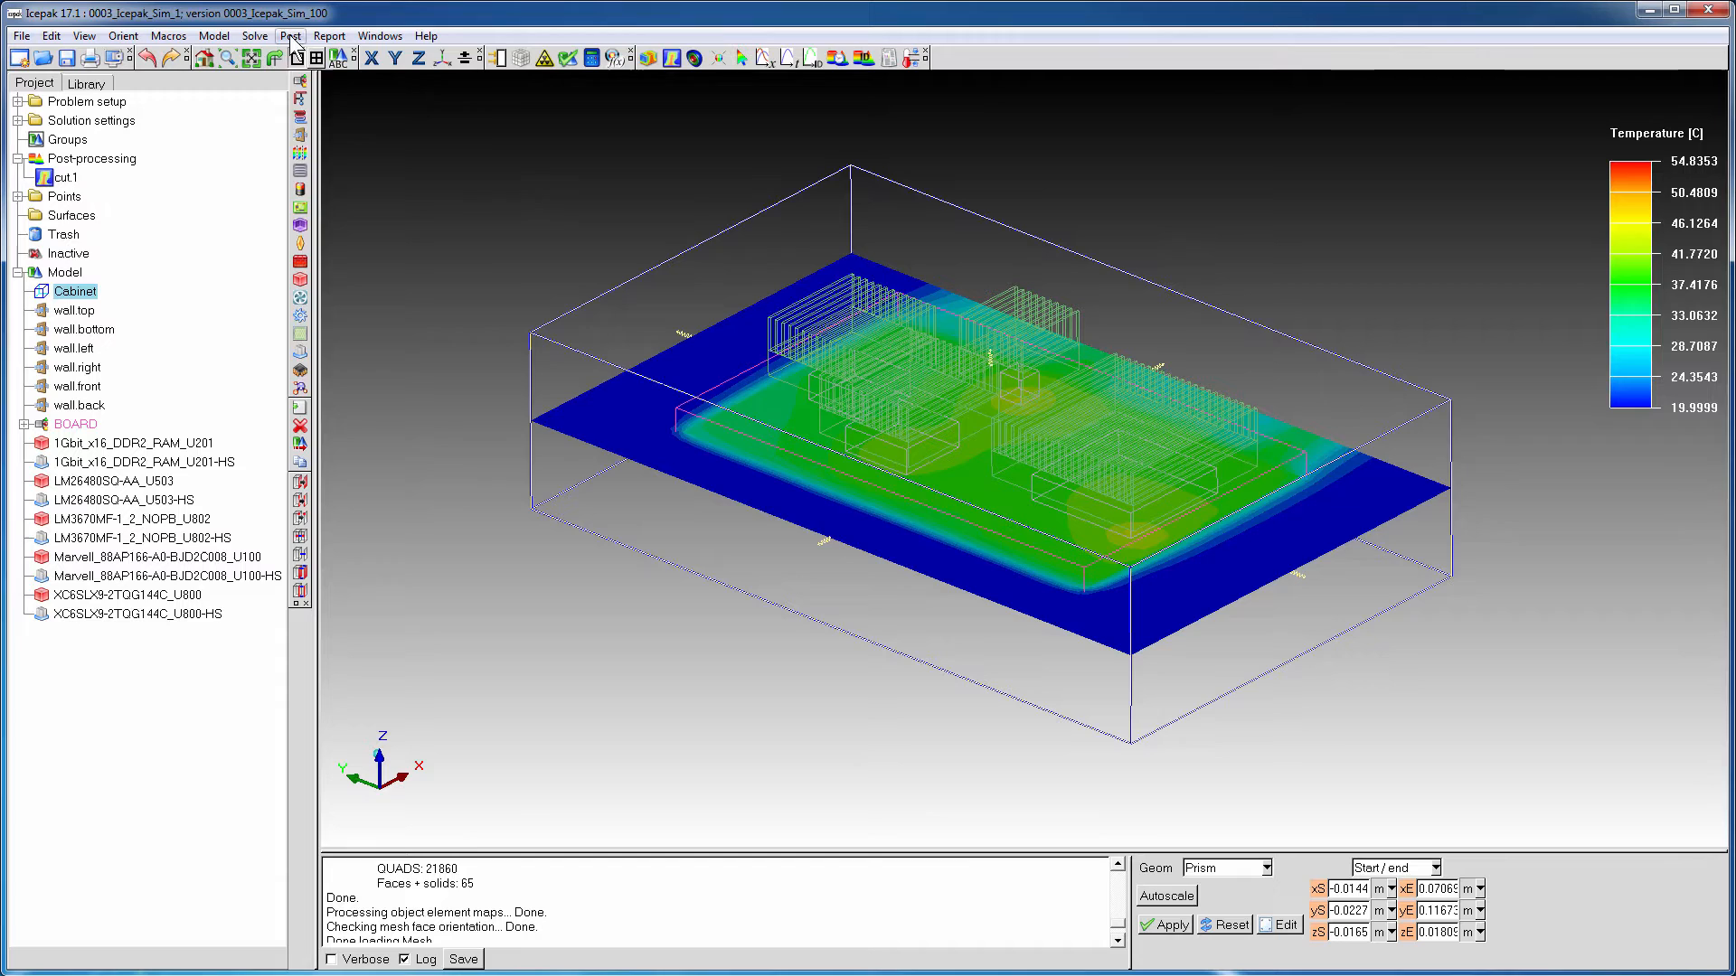
- Export the solved temperatures via Post > Workflow data > CFD Post/Mechanical data
left_click(291, 35)
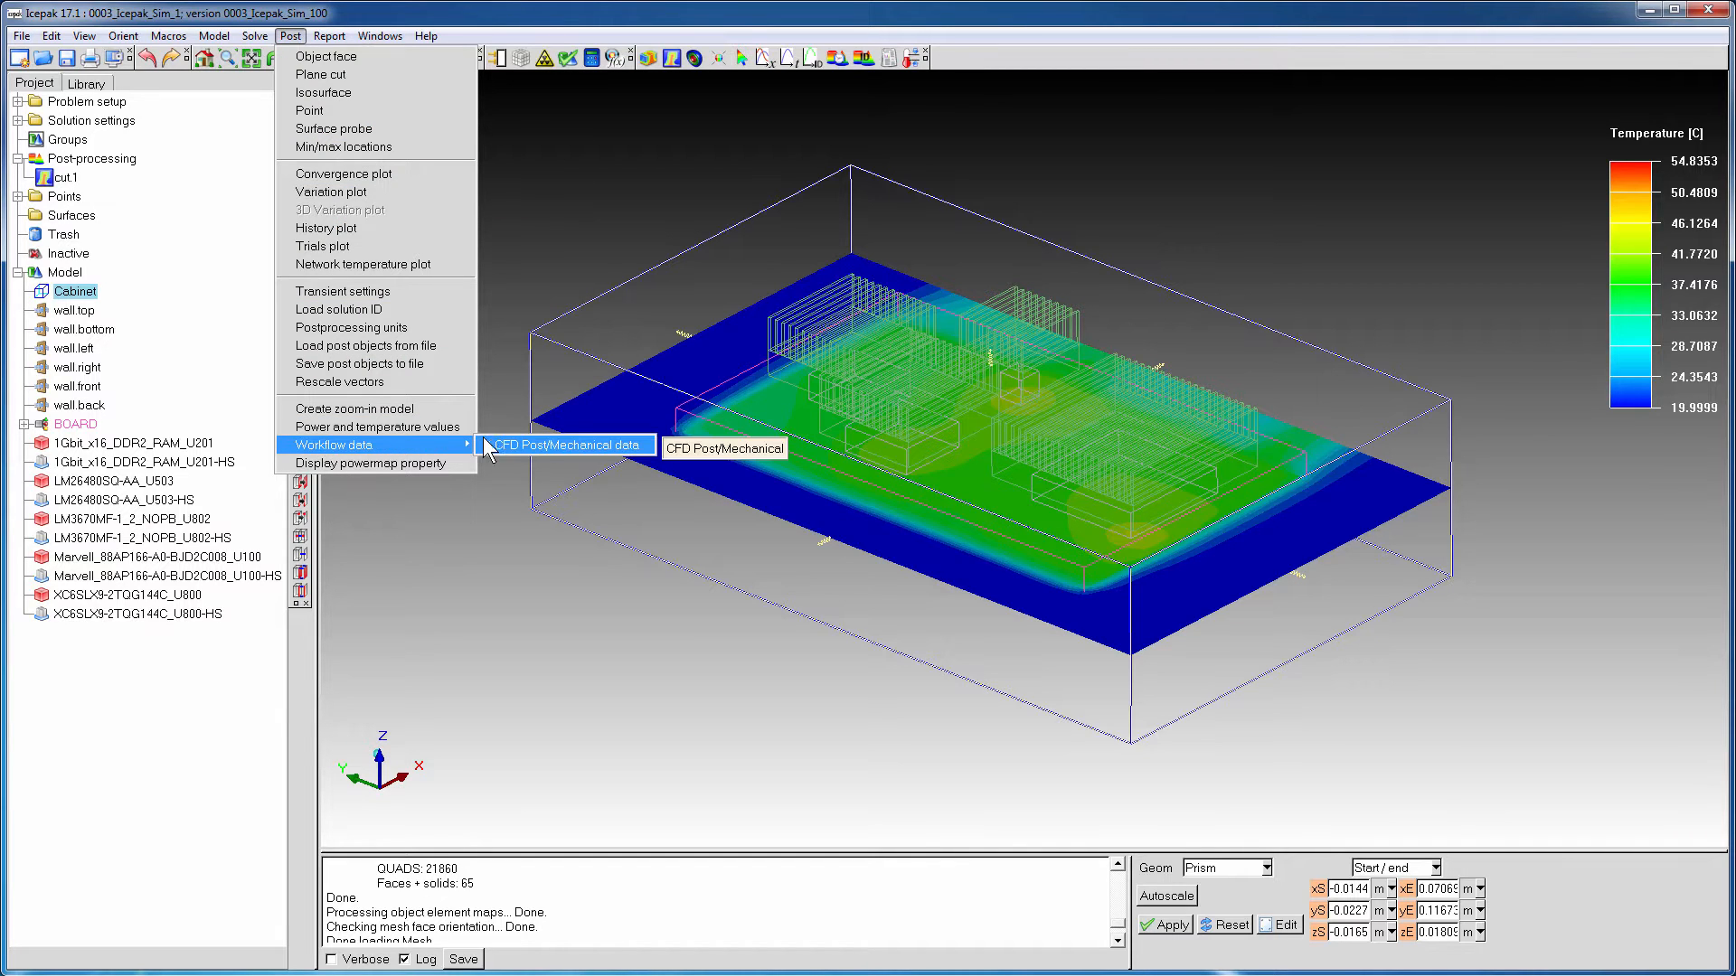
left_click(563, 443)
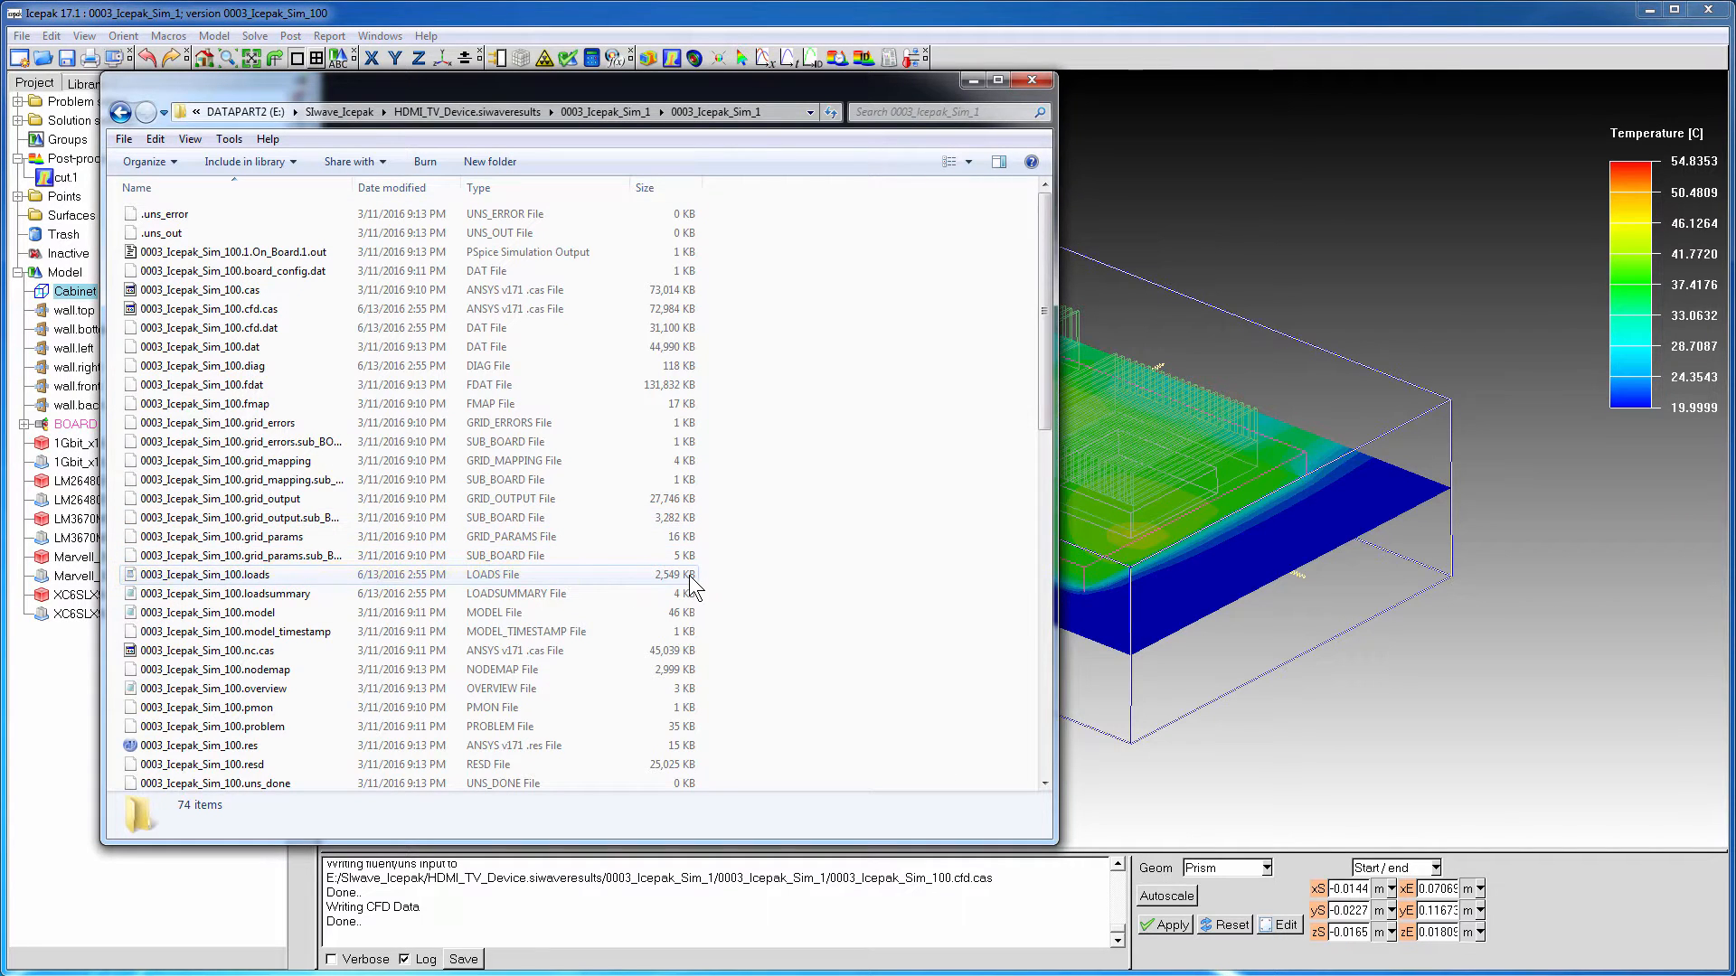
double_click(205, 575)
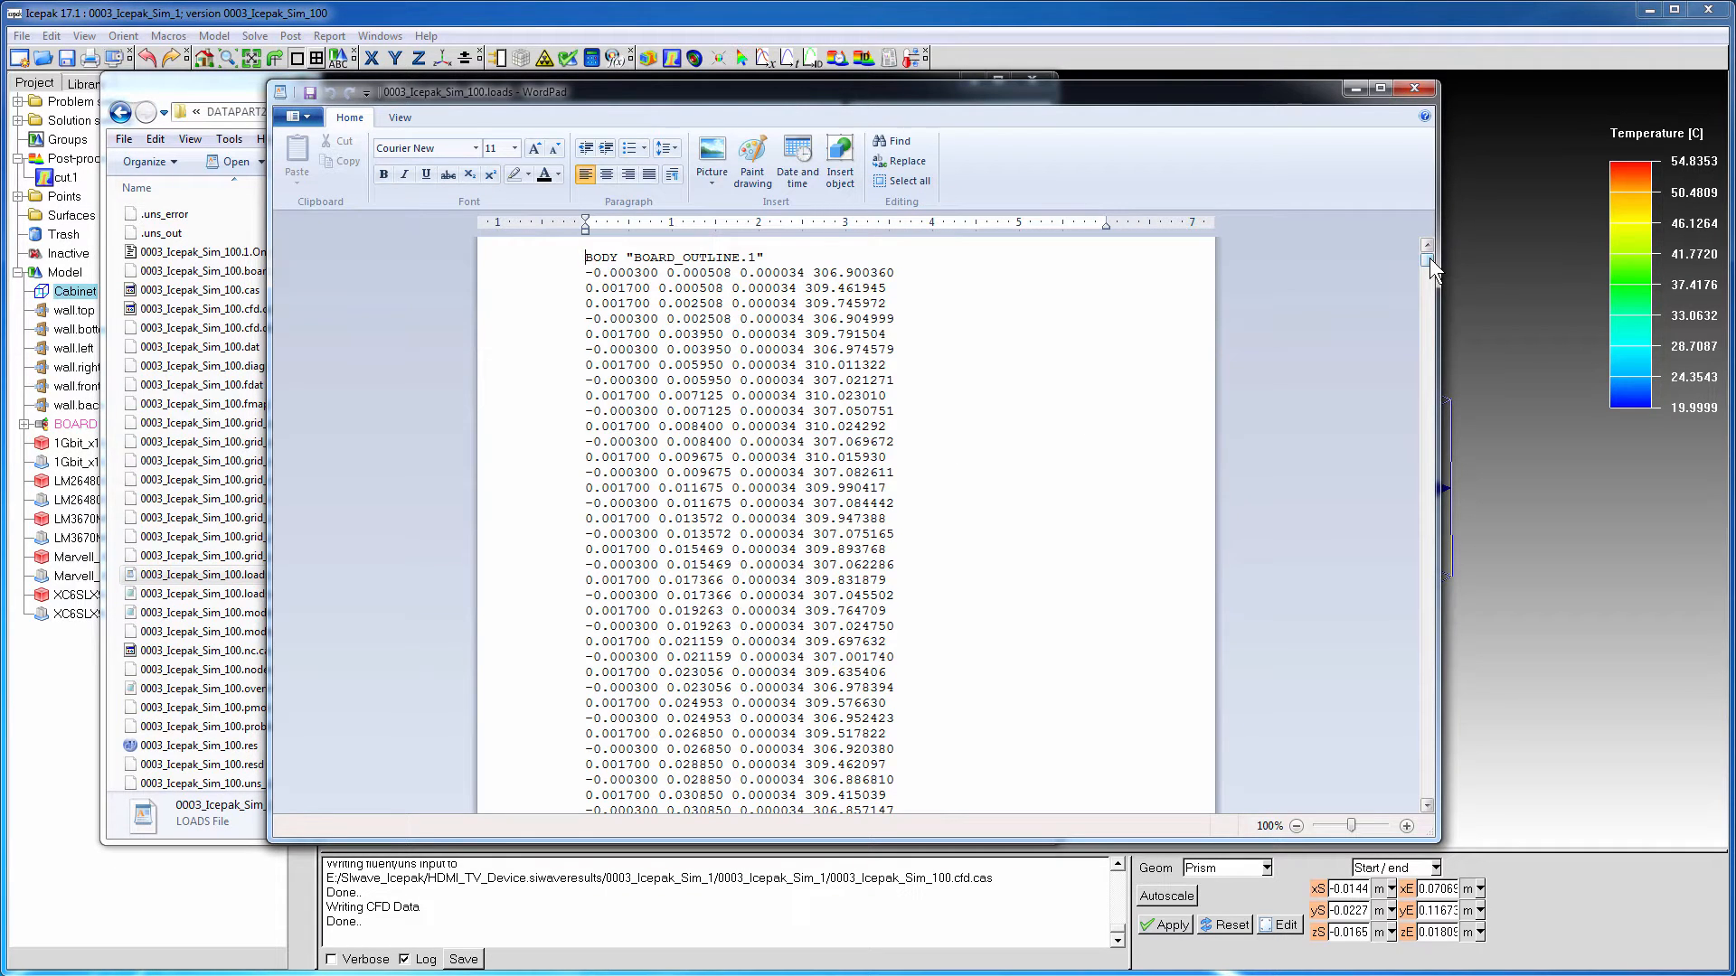
scroll("down", 3)
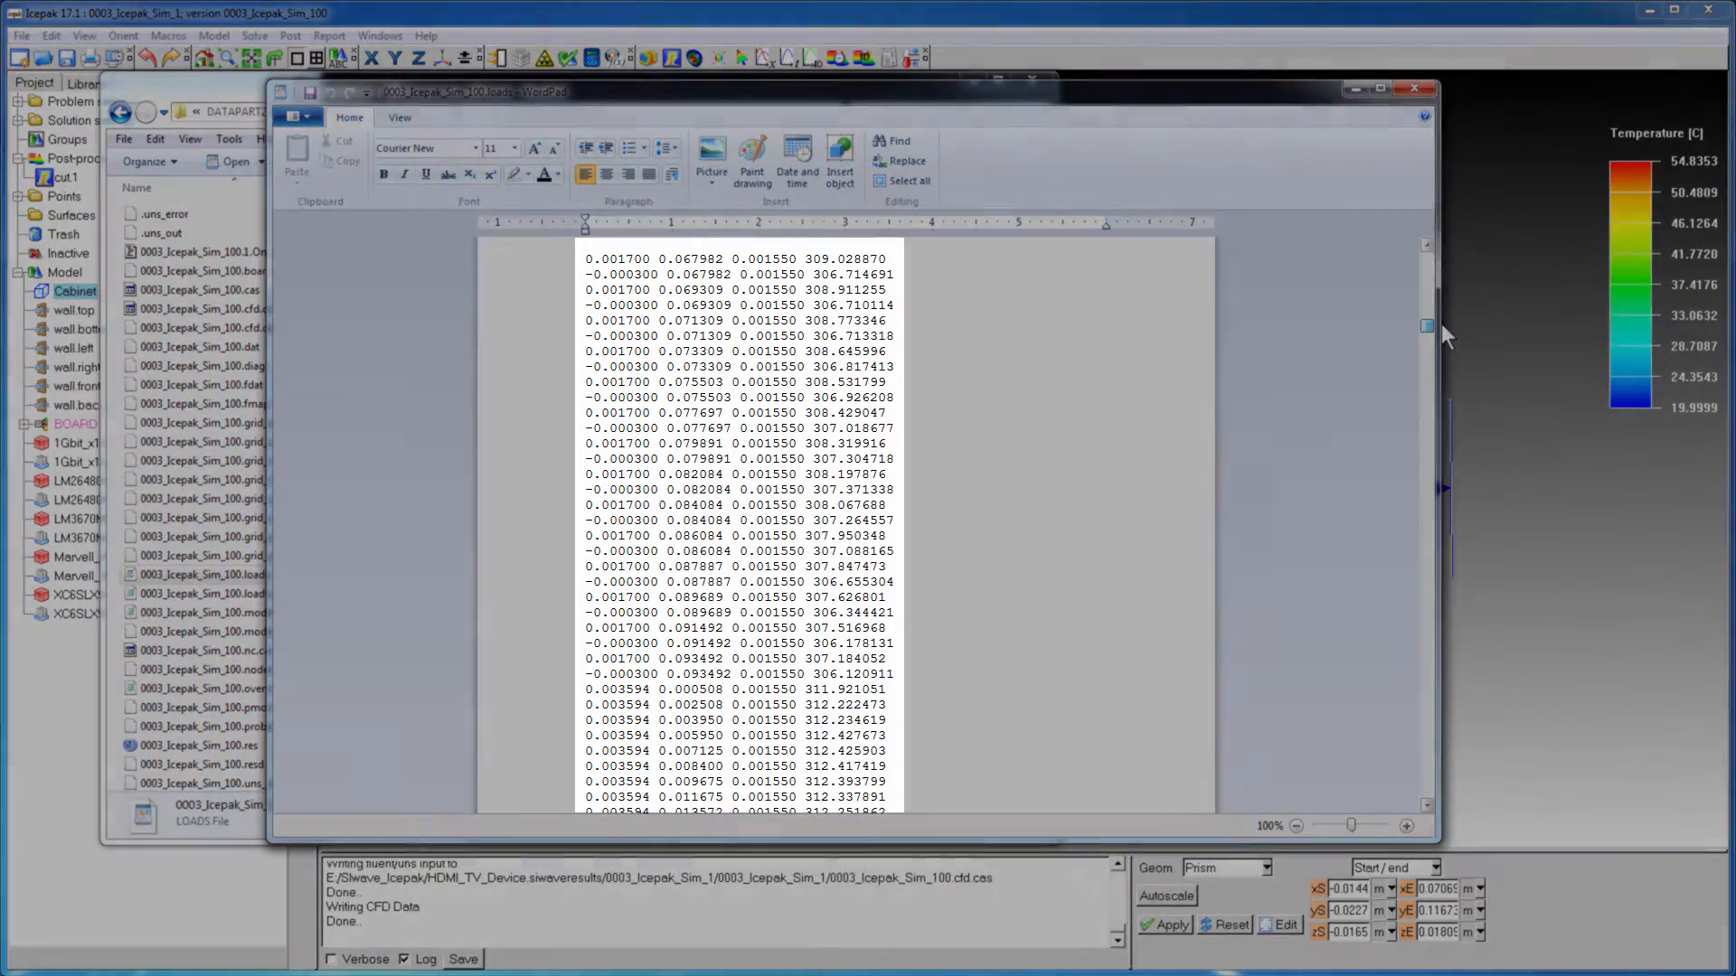
scroll("down", 3)
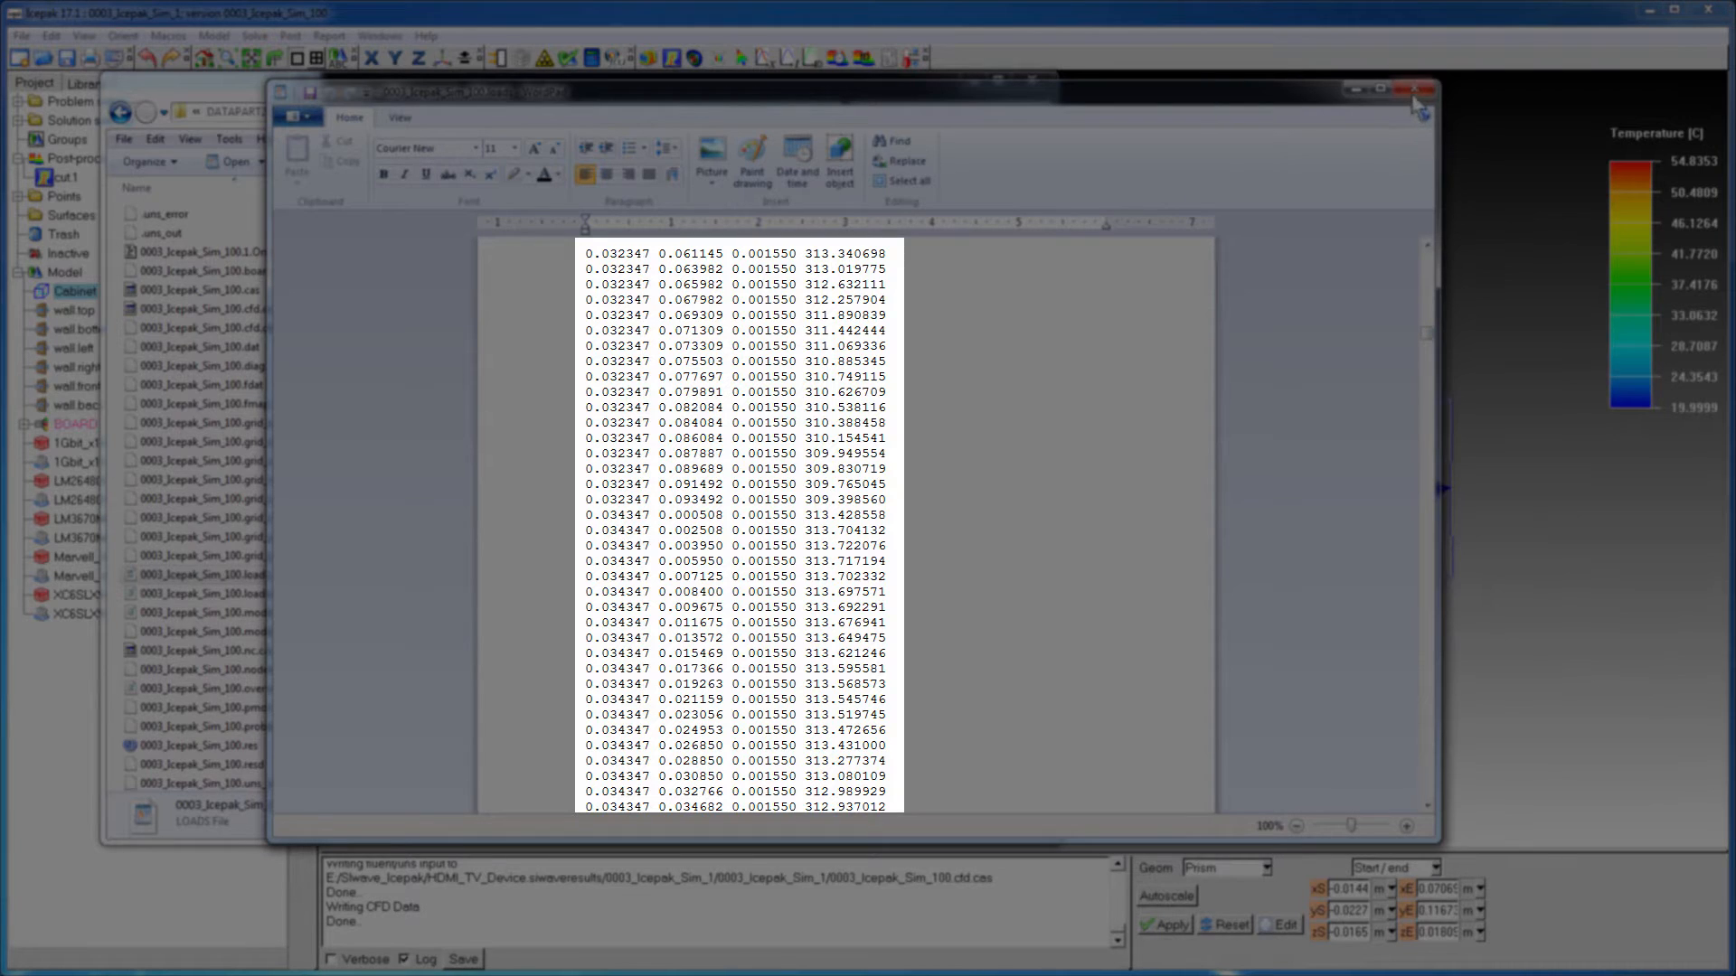
left_click(1414, 102)
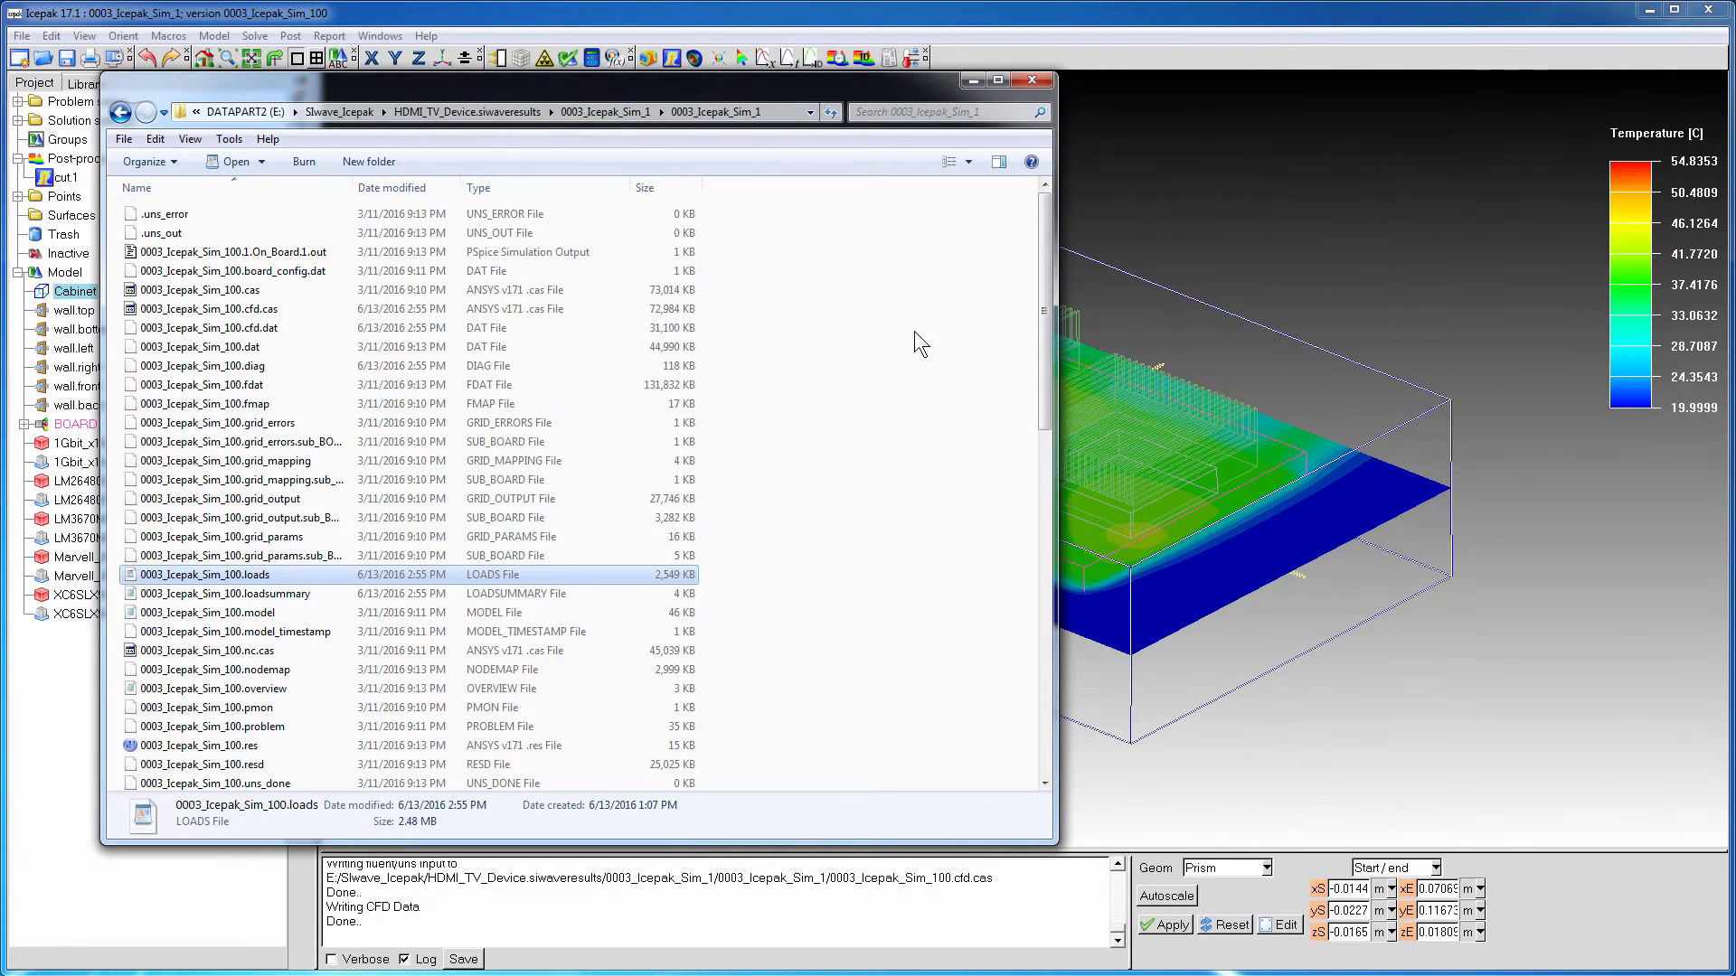
left_click(1030, 79)
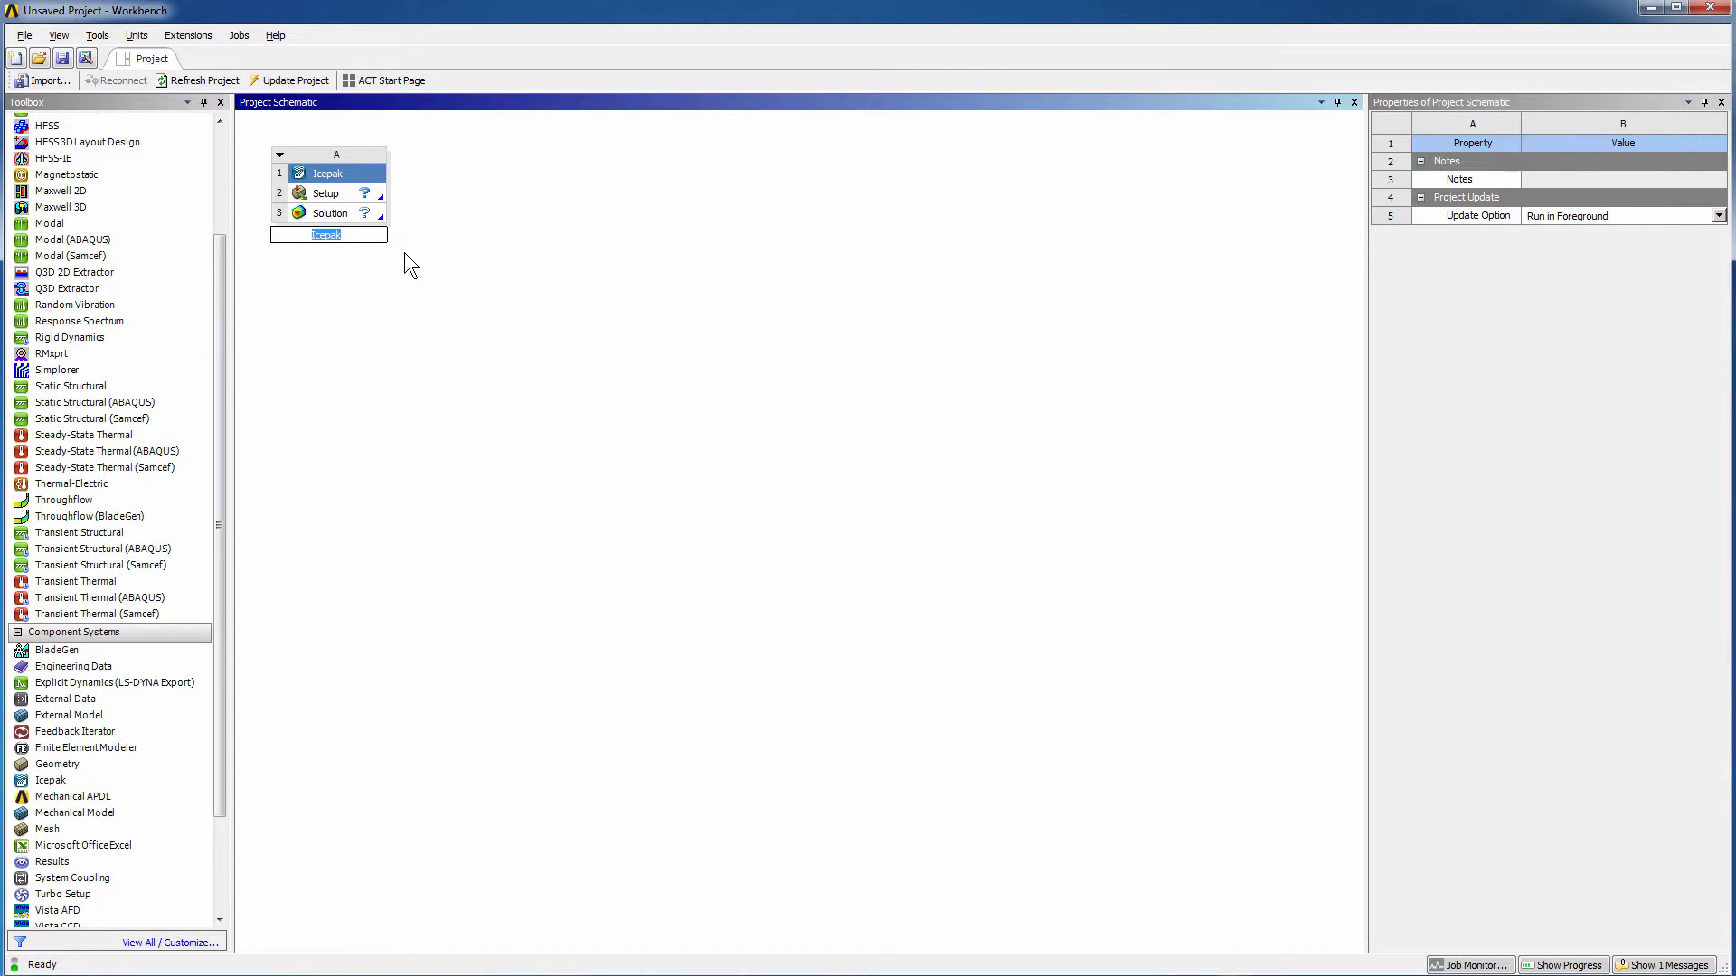
- Rename the system 'Temperatures' and import the 0003_Icepak_Sim_1 folder as its Icepak project
type("Tempe")
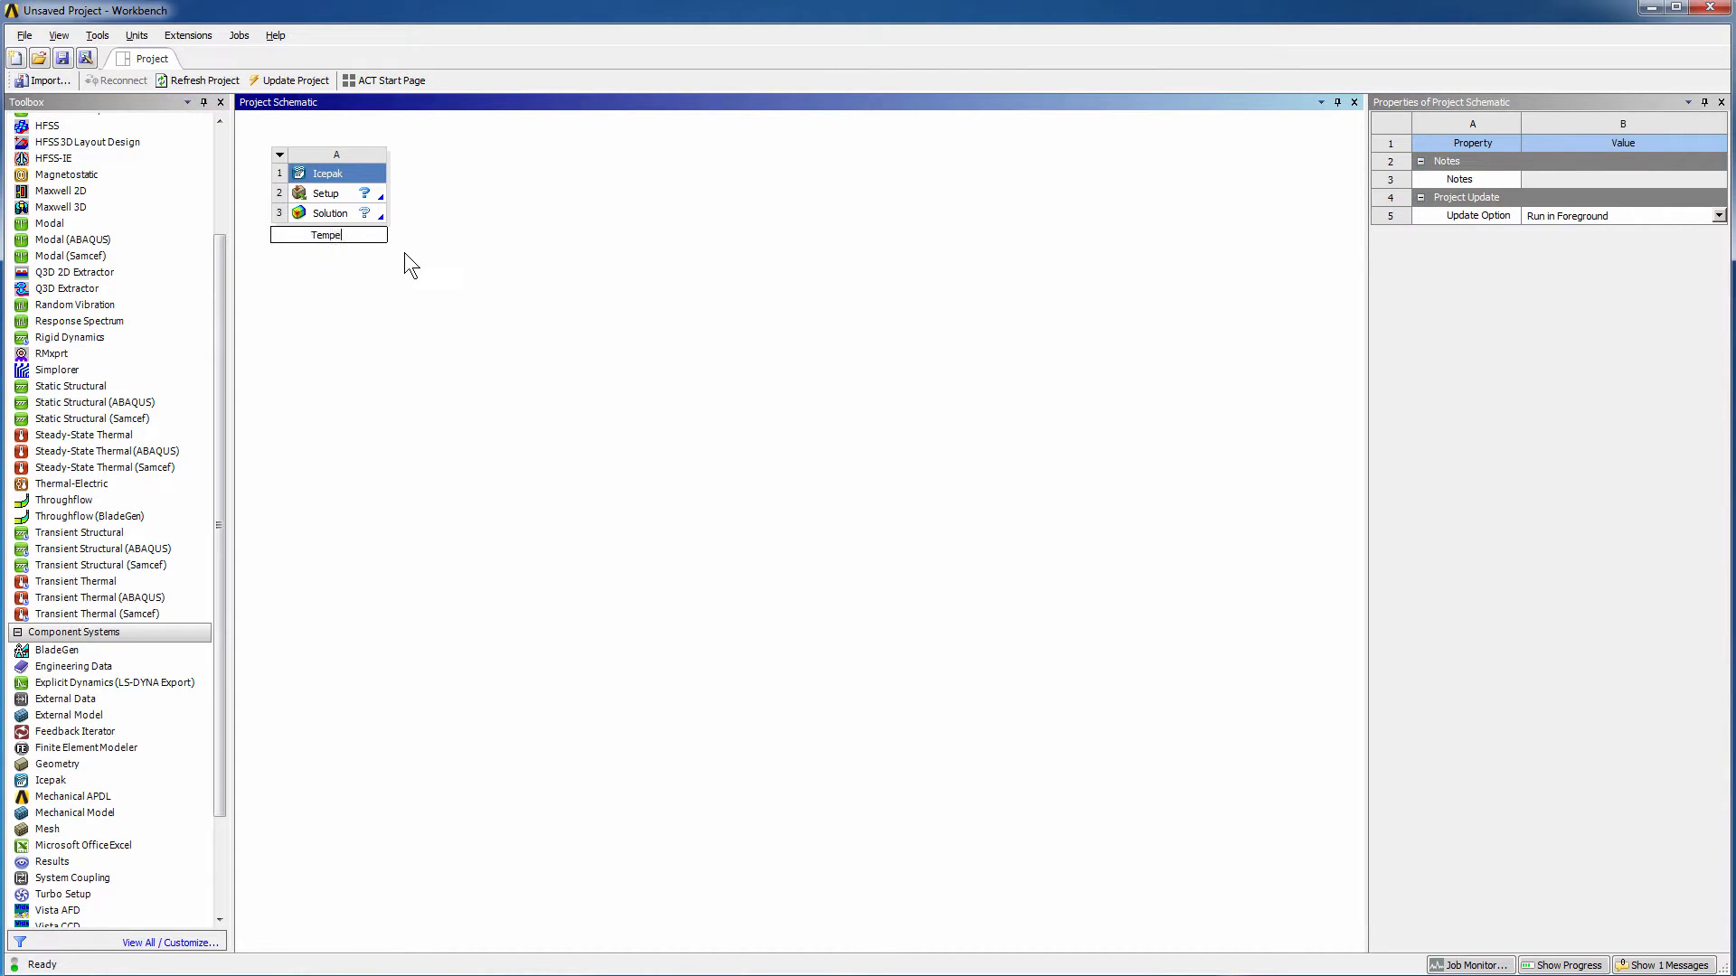
left_click(326, 193)
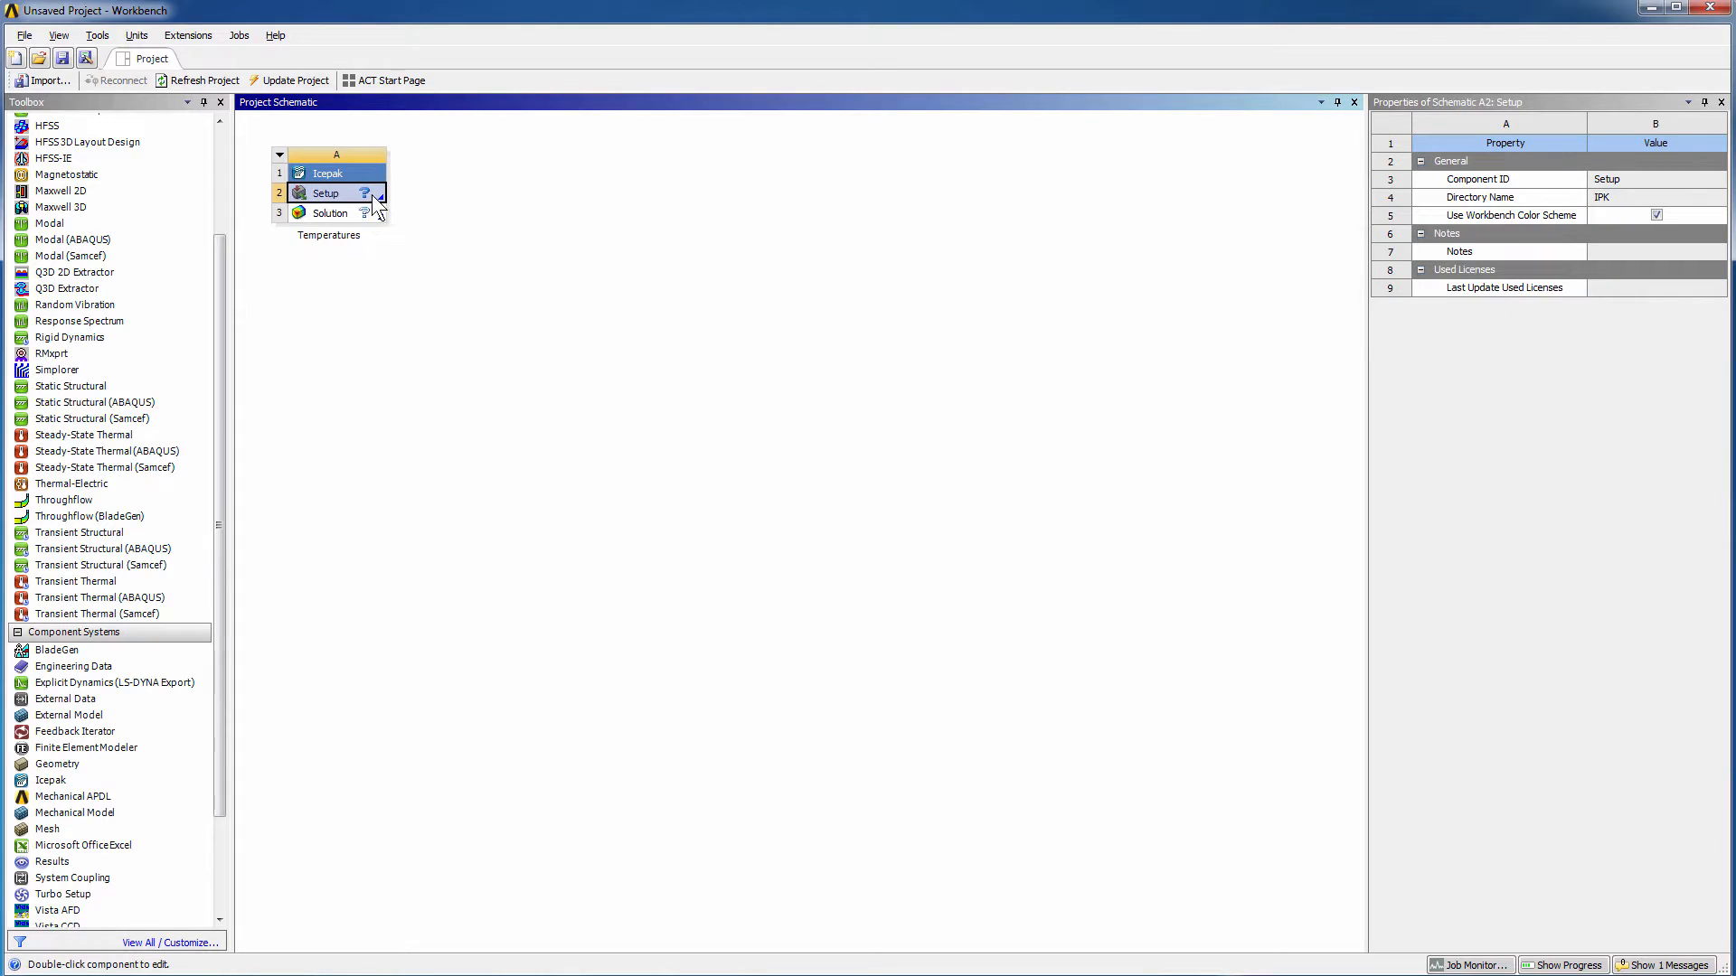
right_click(326, 193)
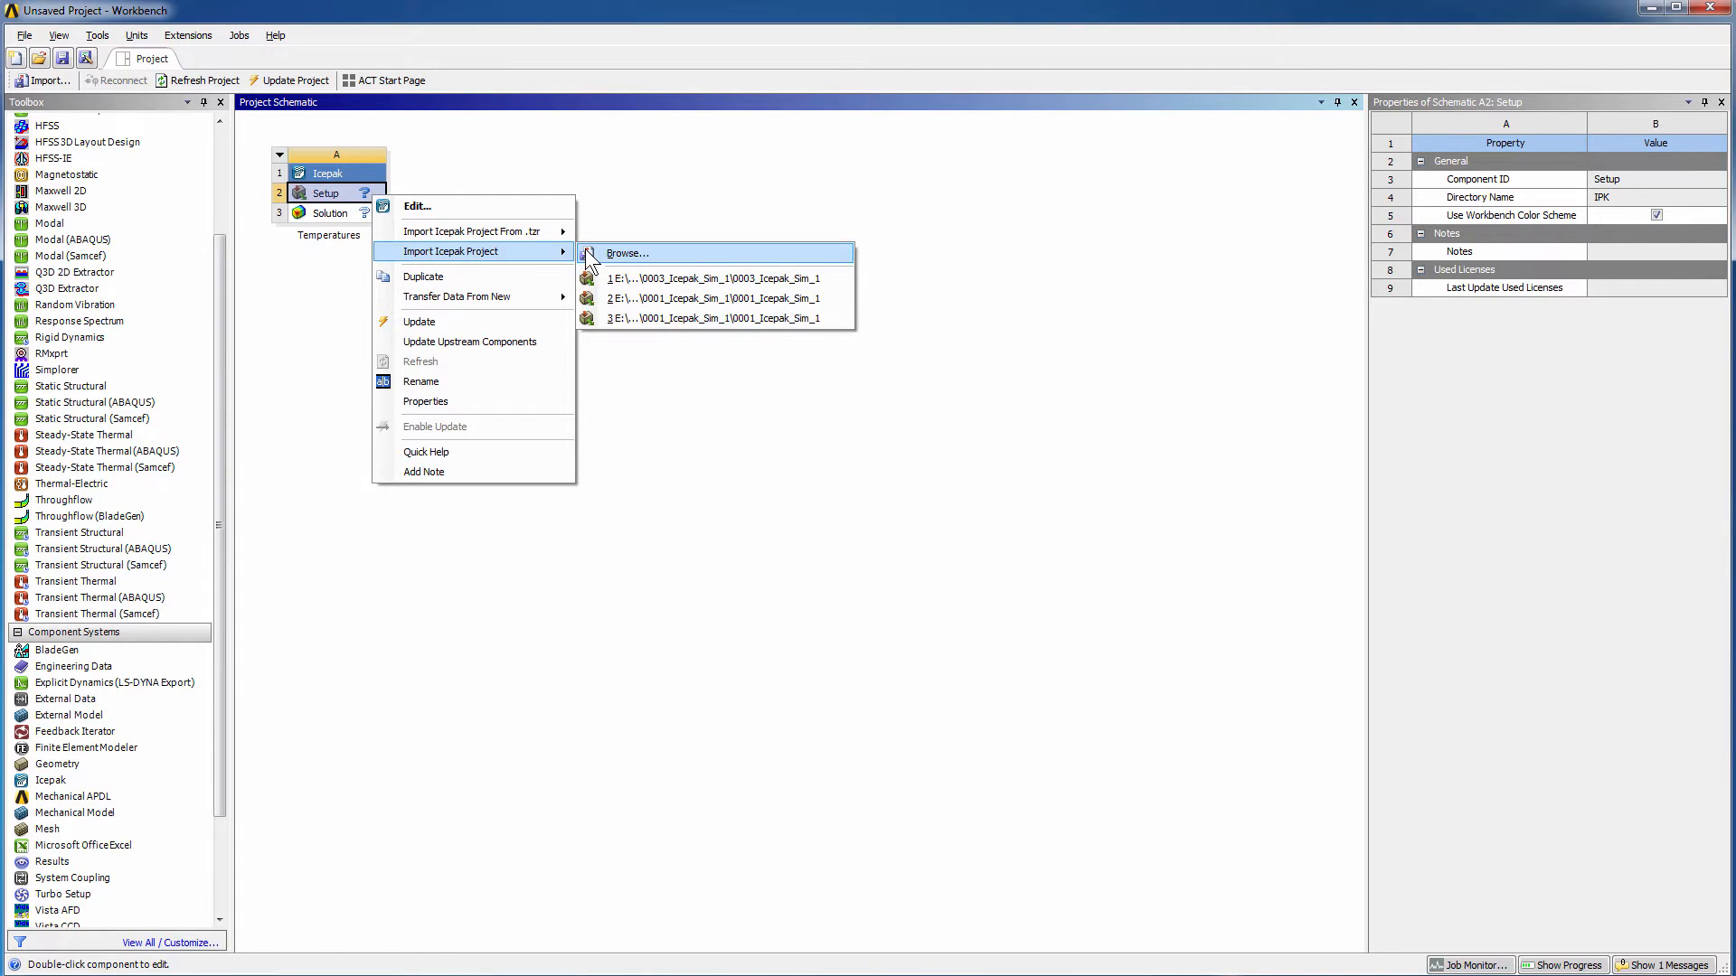
left_click(627, 252)
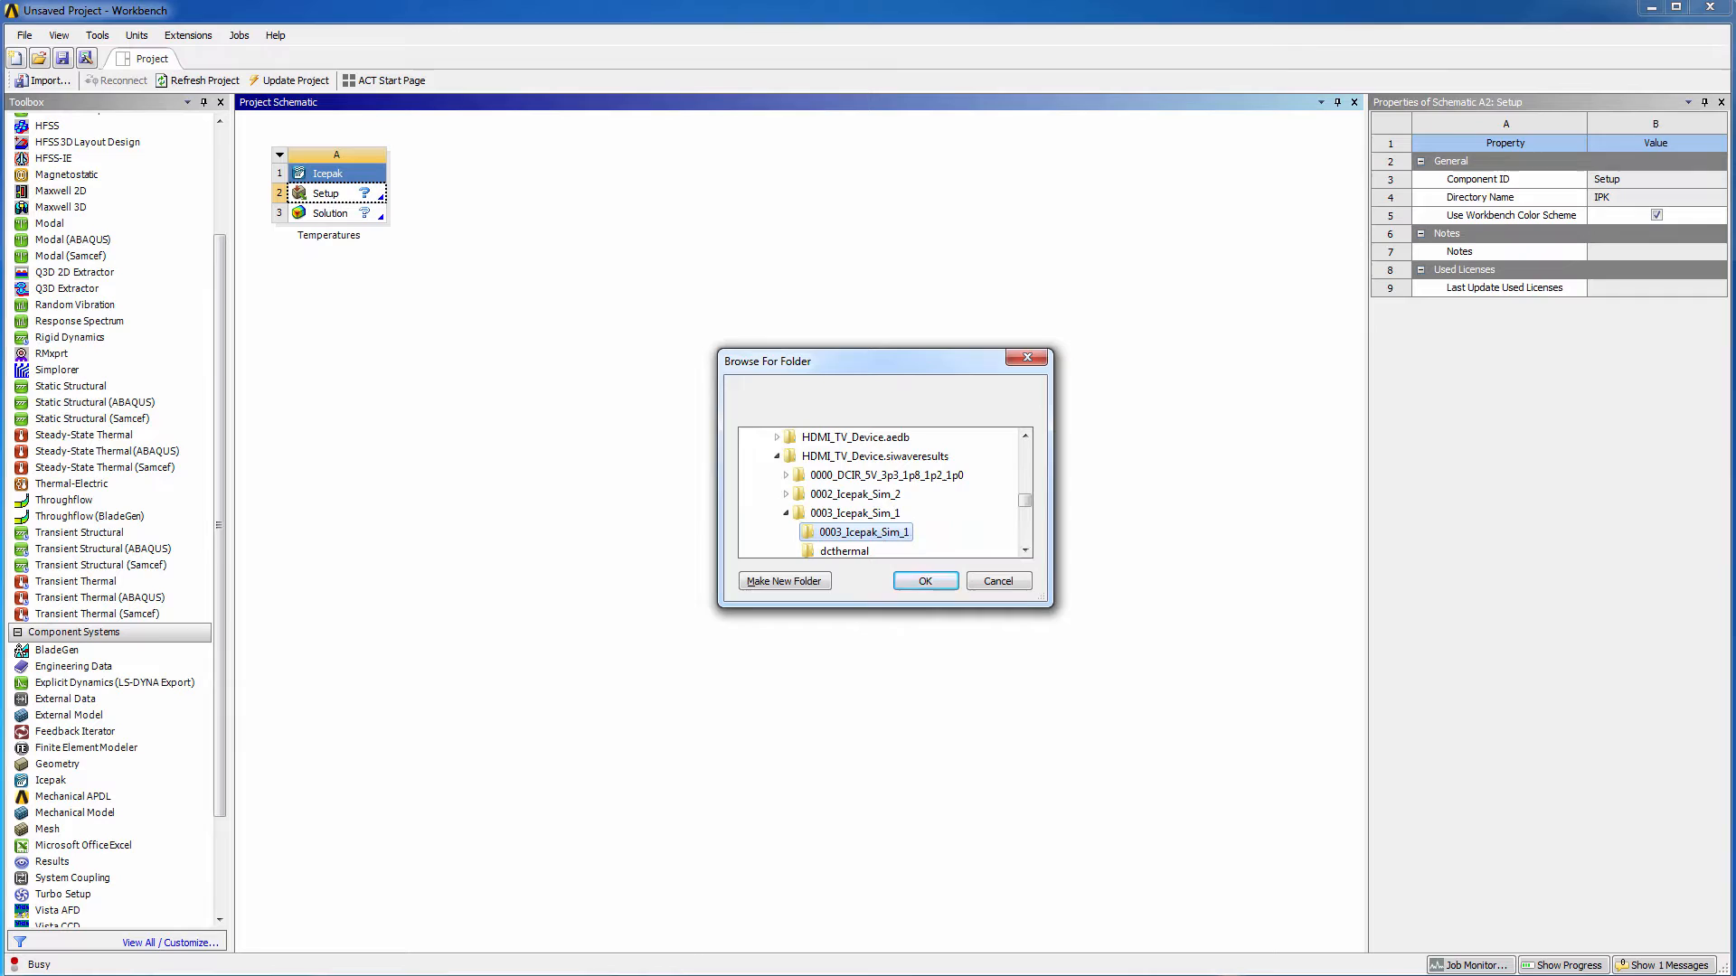
left_click(924, 580)
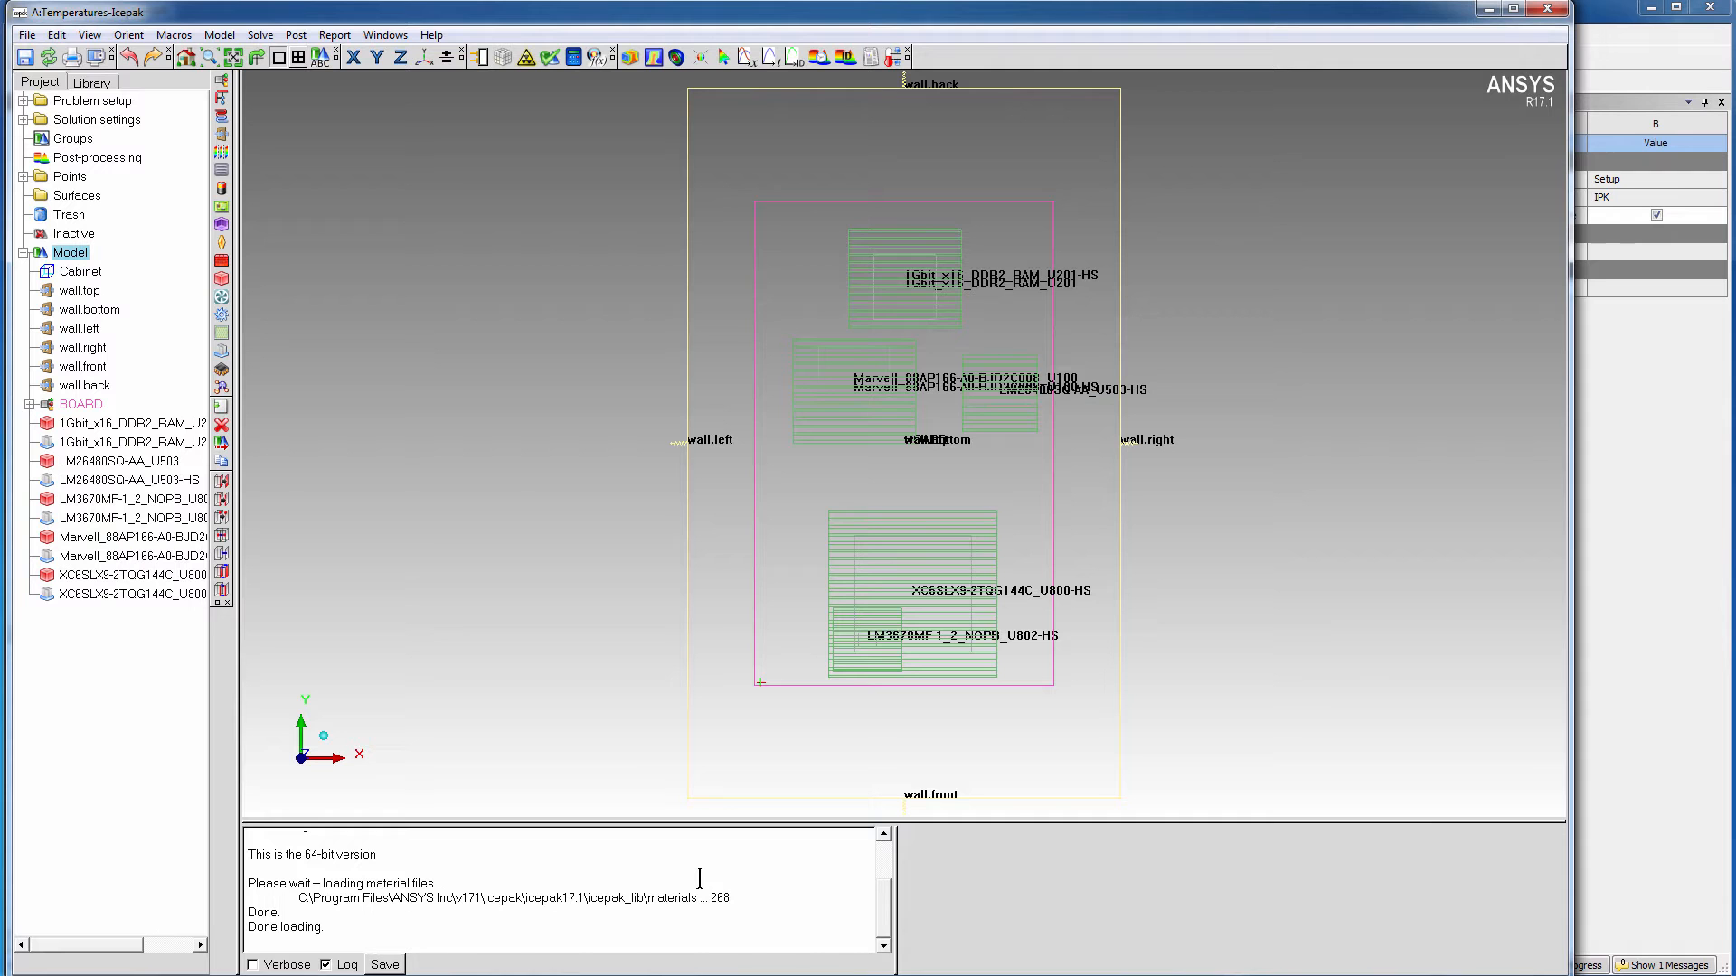
mouse_move(1243, 250)
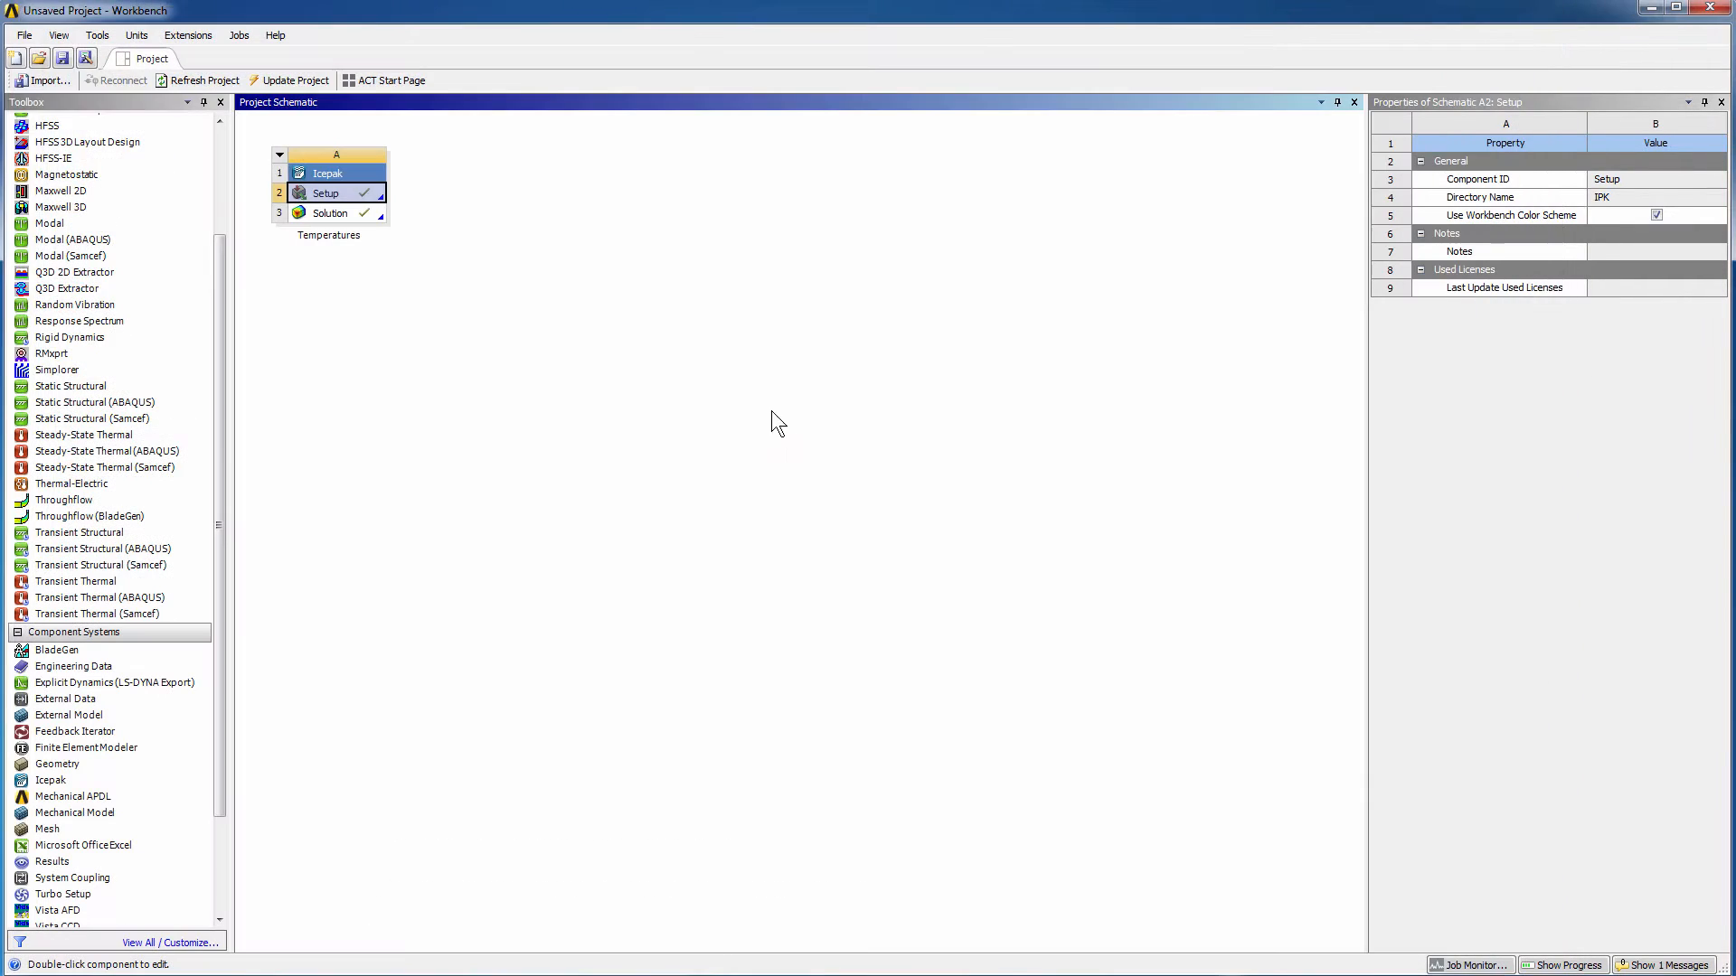
mouse_move(721, 423)
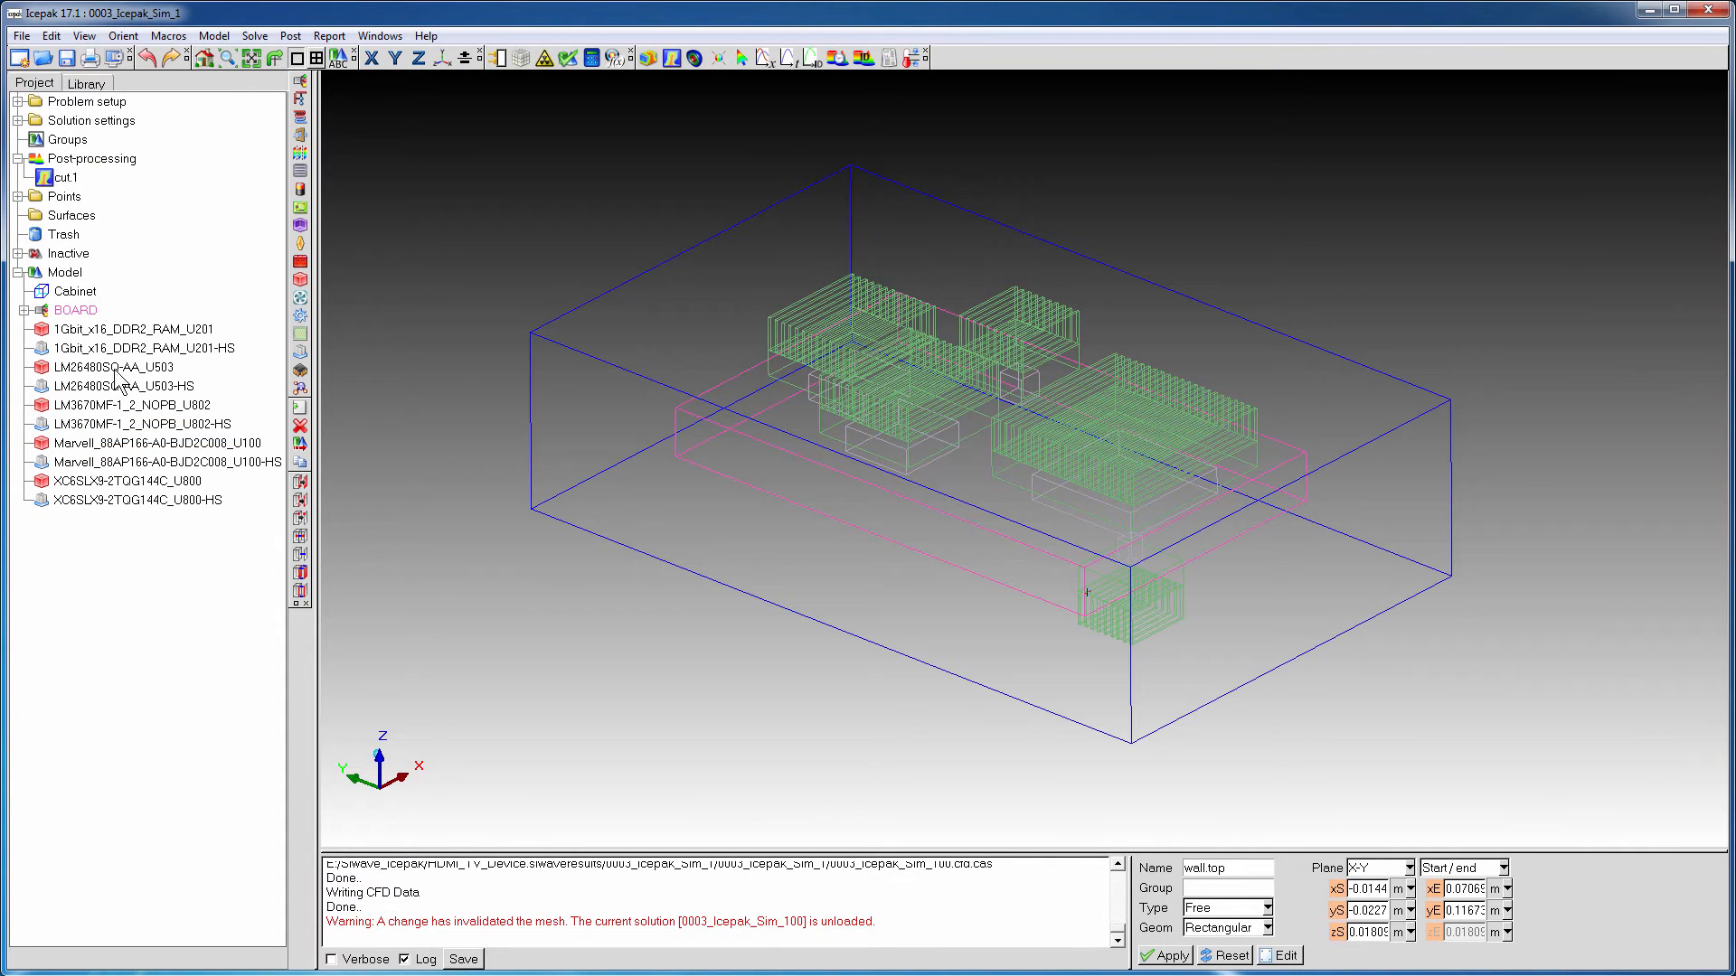
- Delete BOARD, export the remaining model to STEP, and quit Icepak without saving
left_click(75, 310)
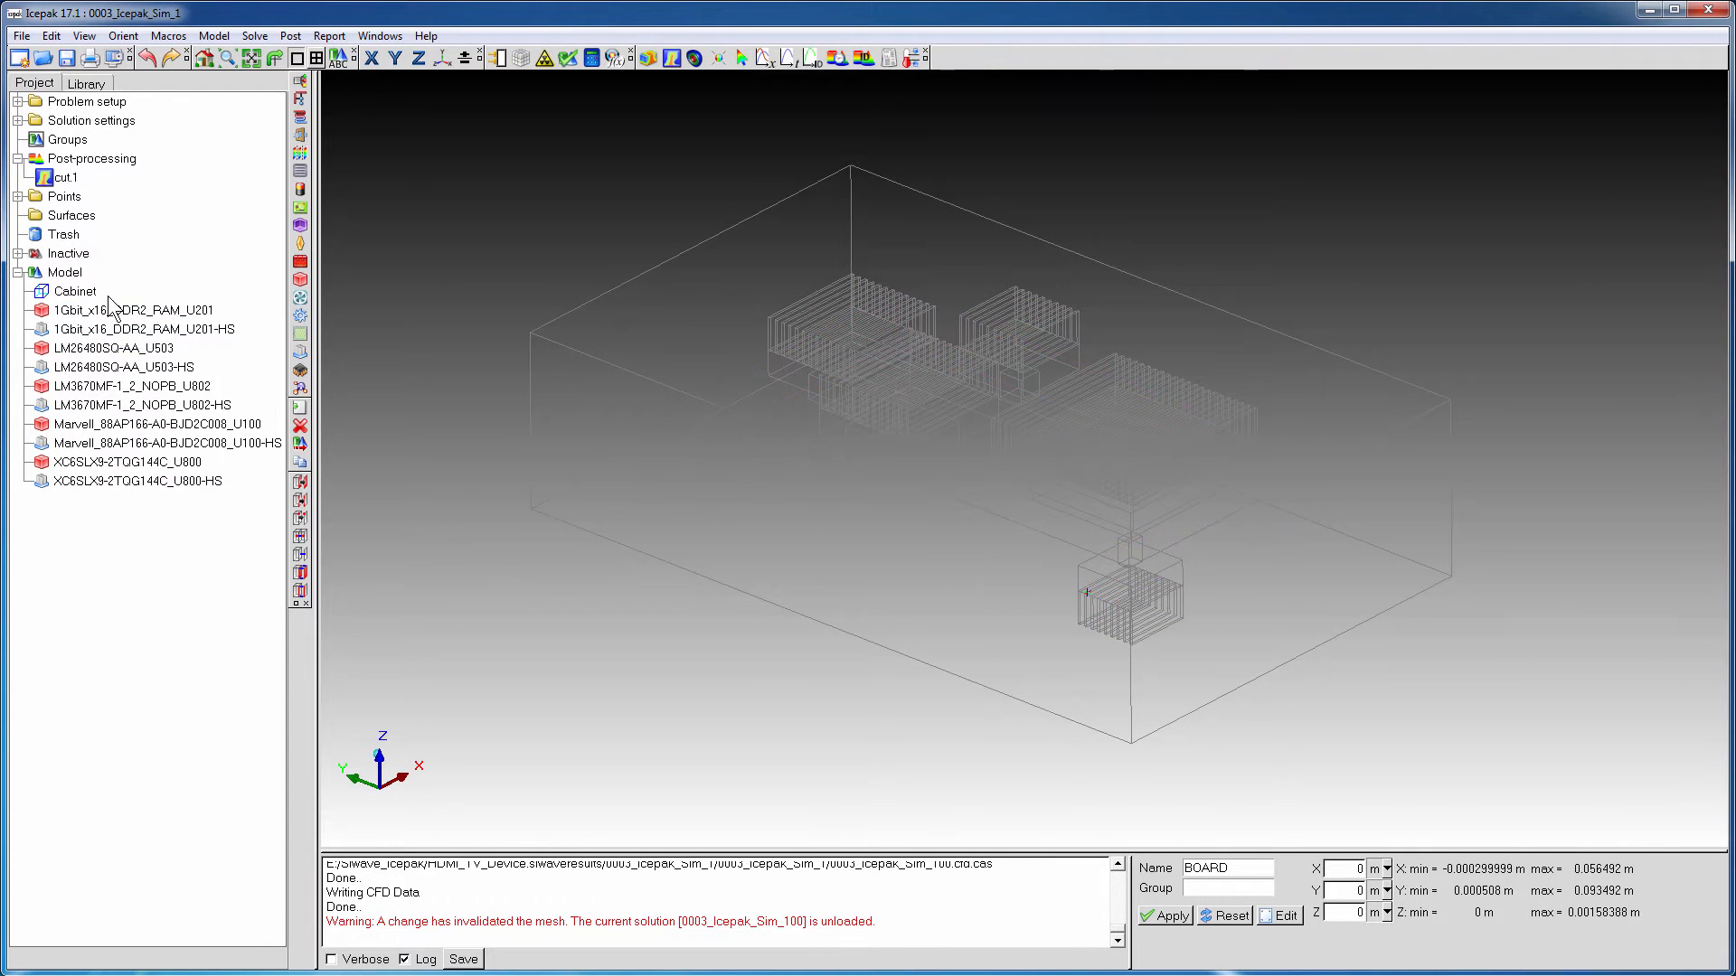
left_click(19, 34)
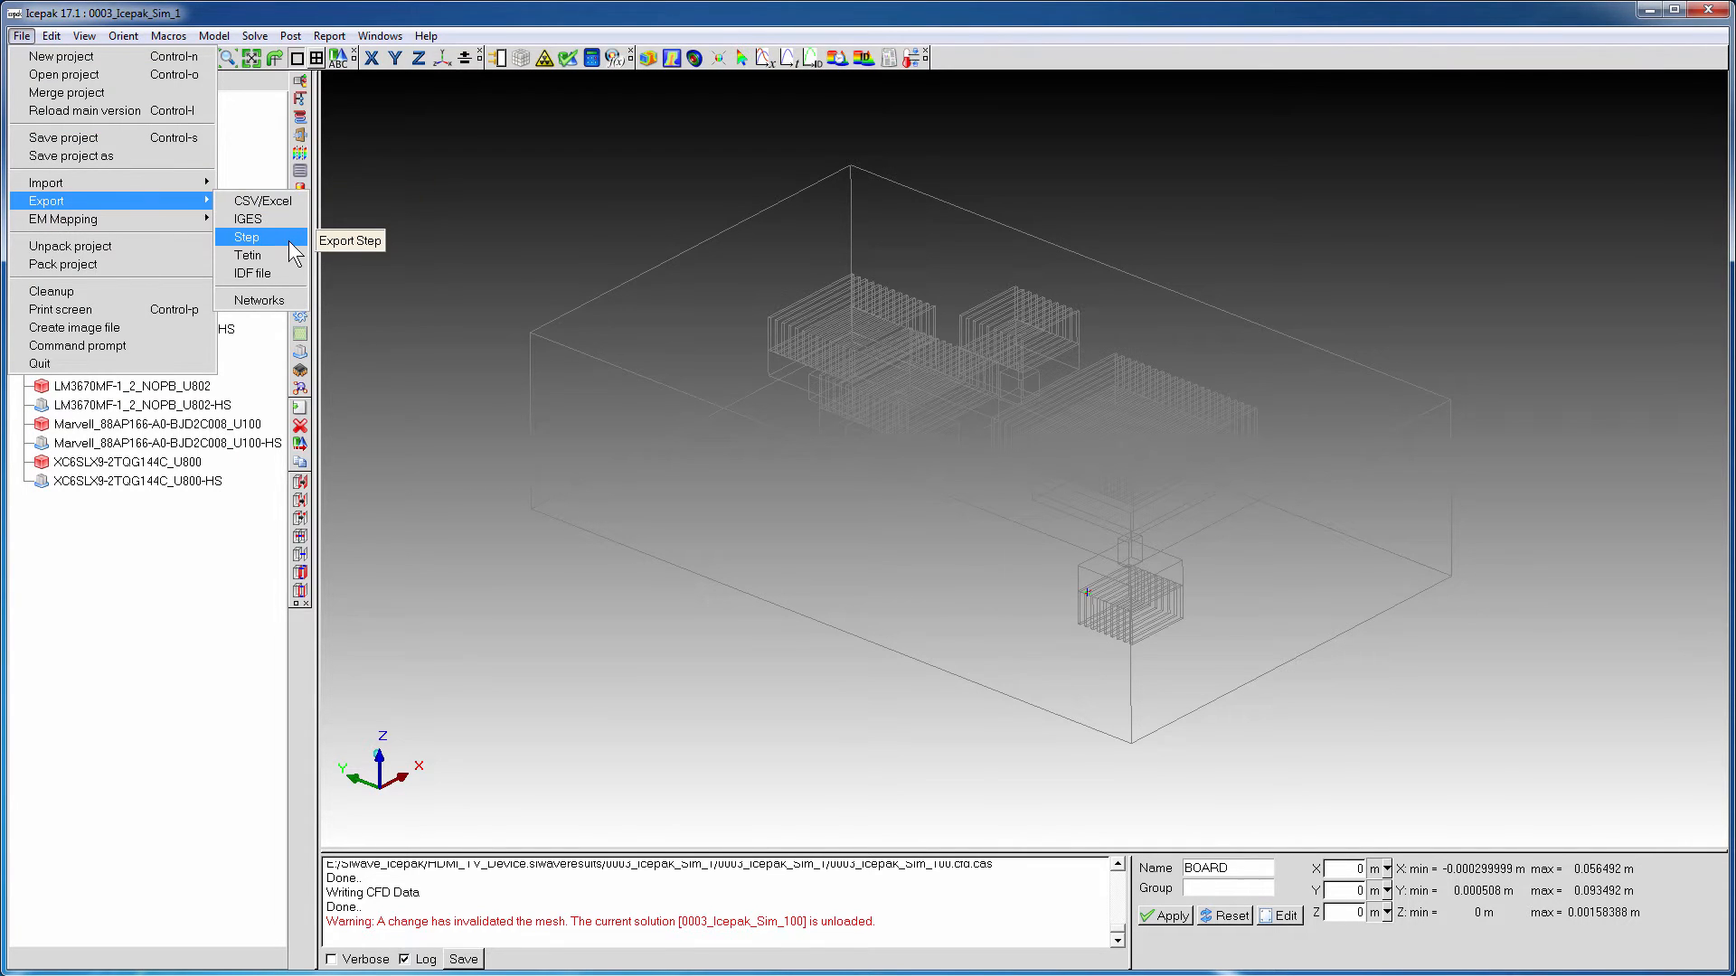
left_click(246, 237)
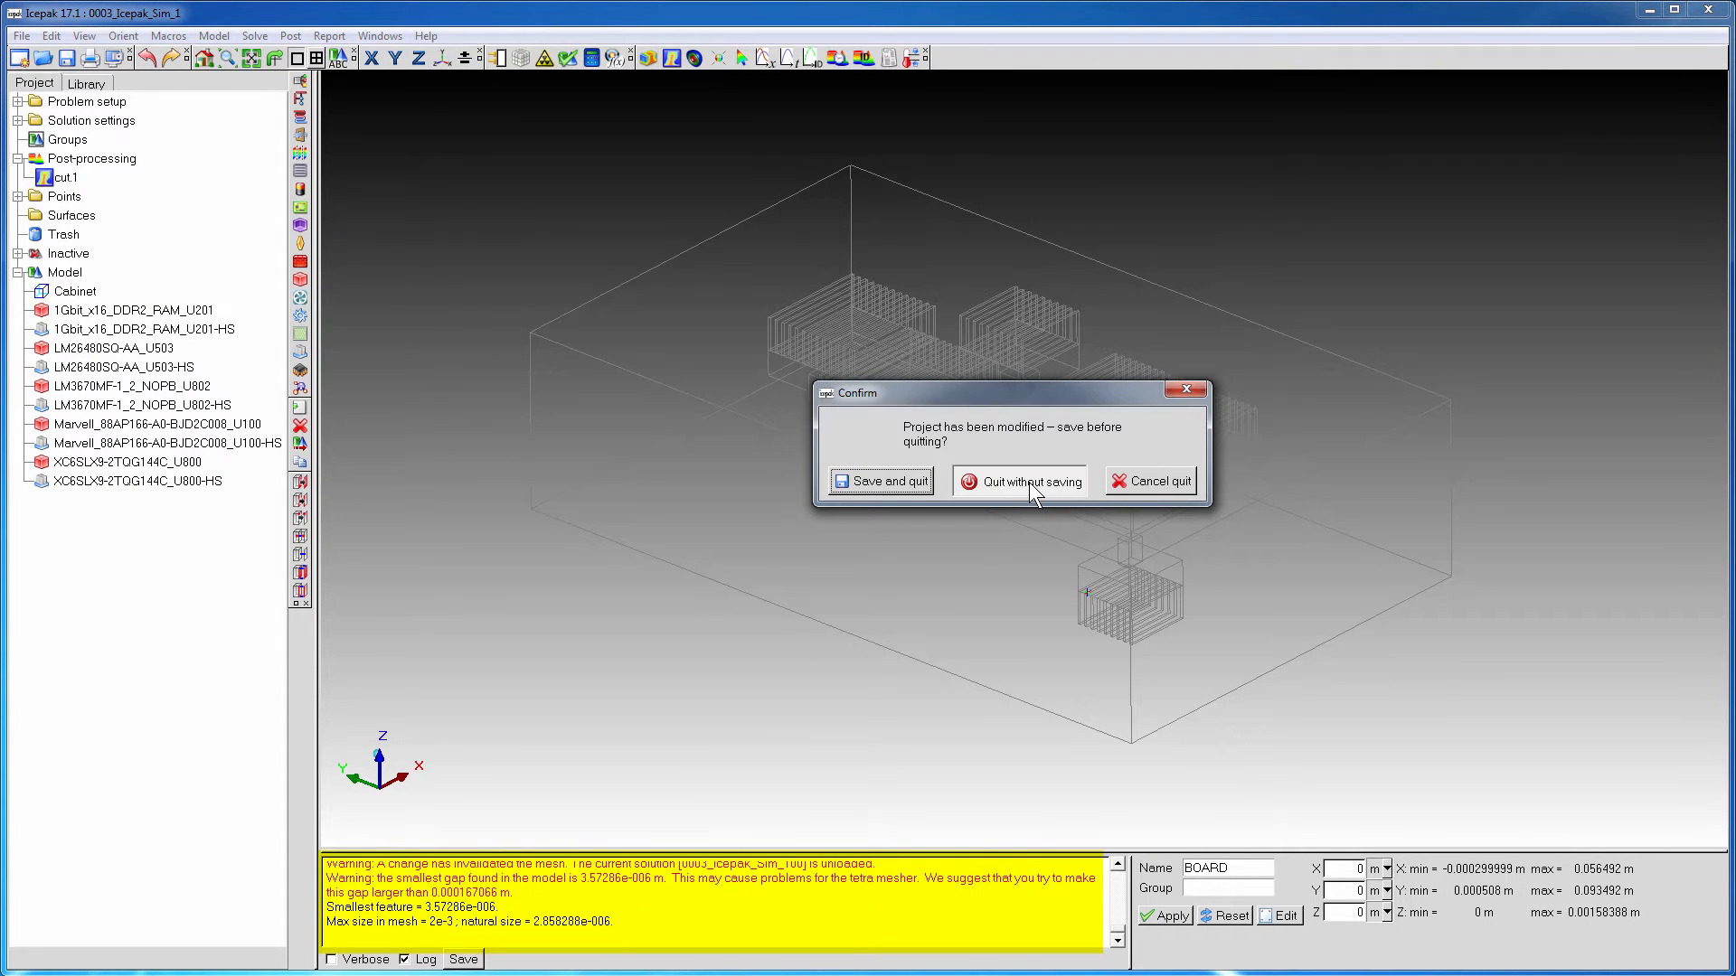
left_click(1016, 480)
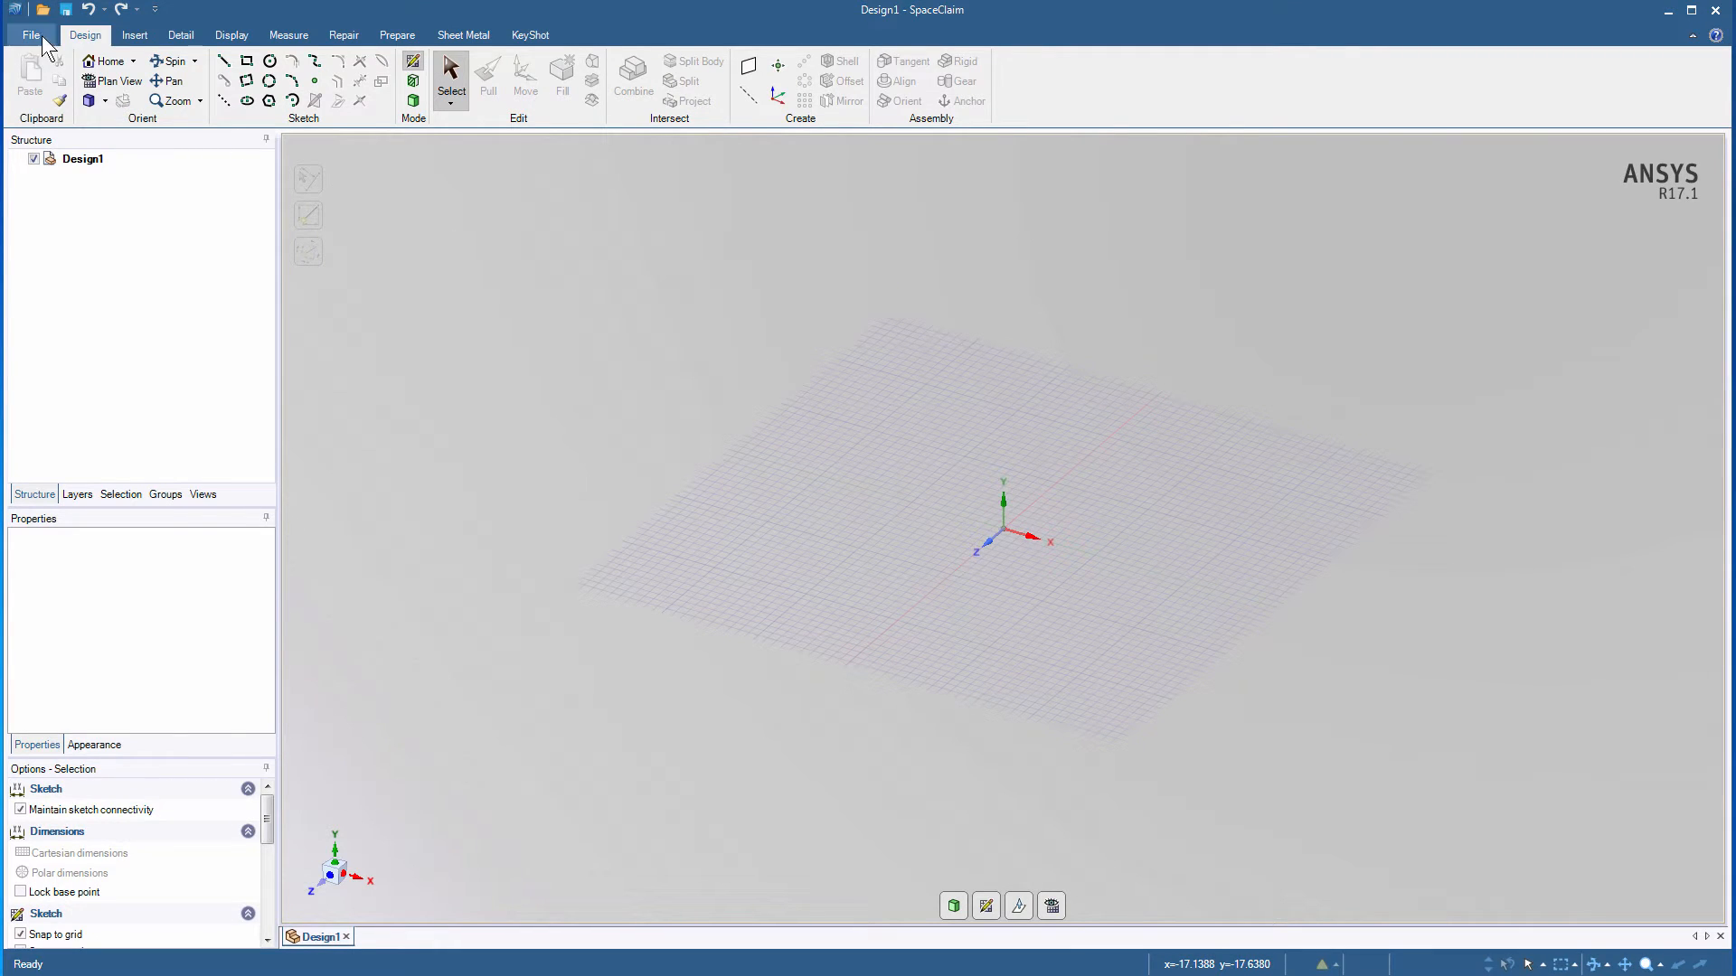
mouse_move(566, 399)
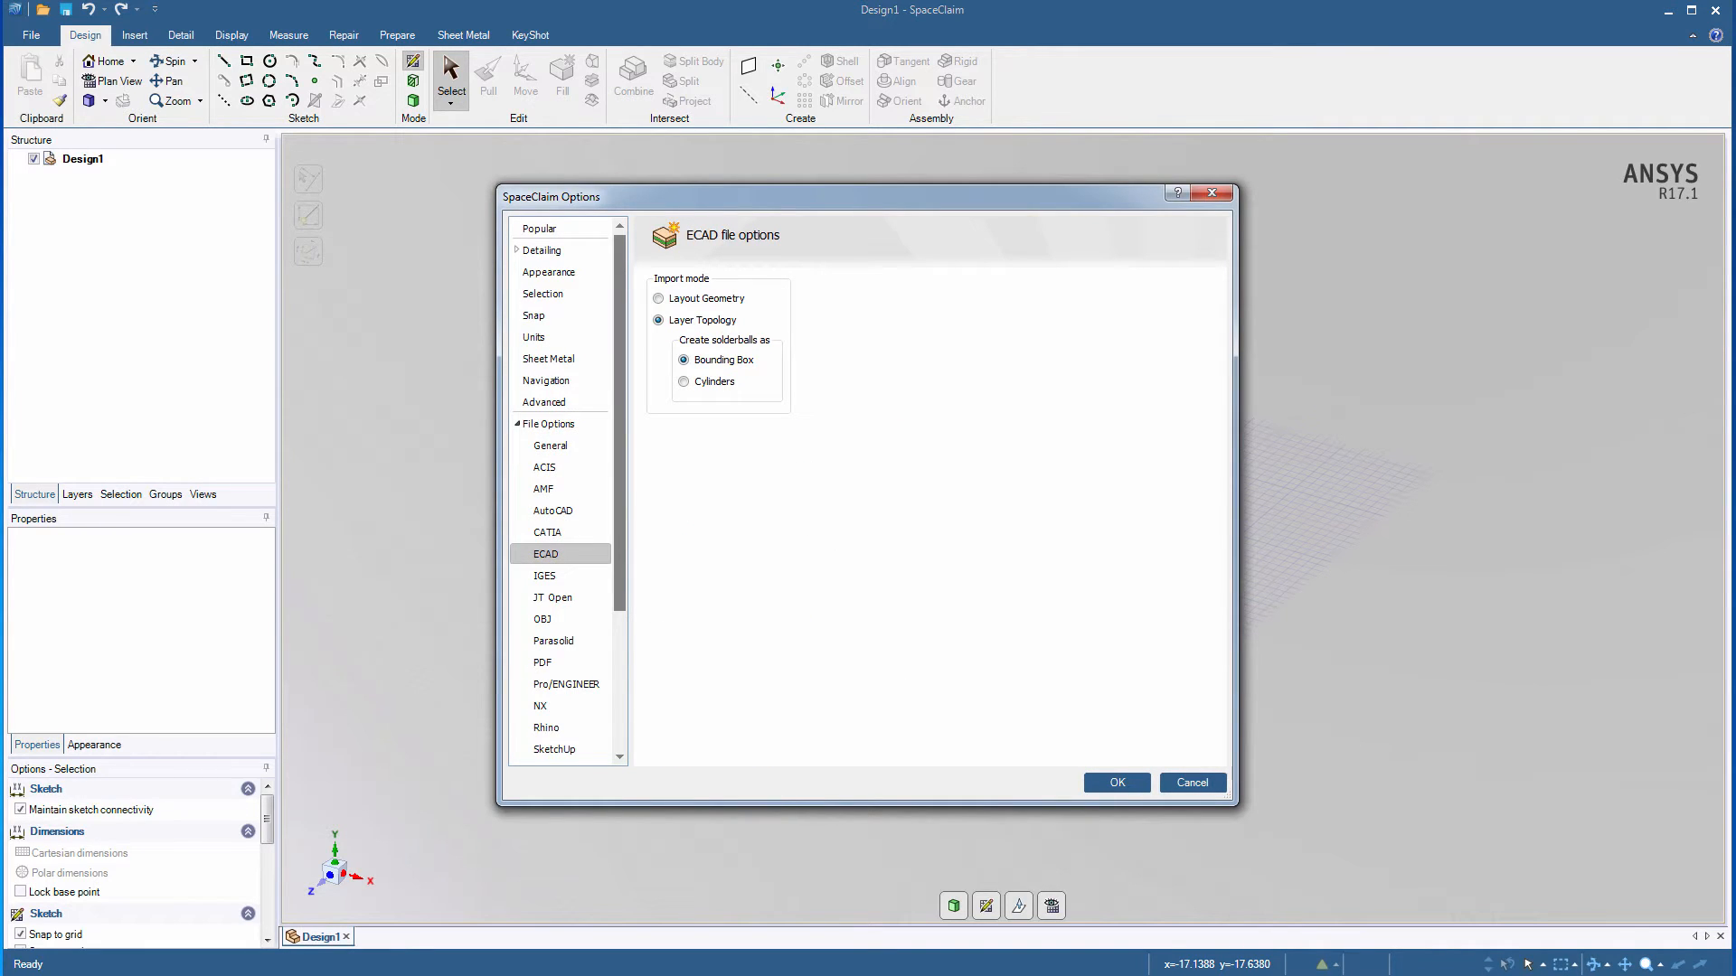
- Confirm ECAD import as Layer Topology with bounding-box solderballs
left_click(1115, 781)
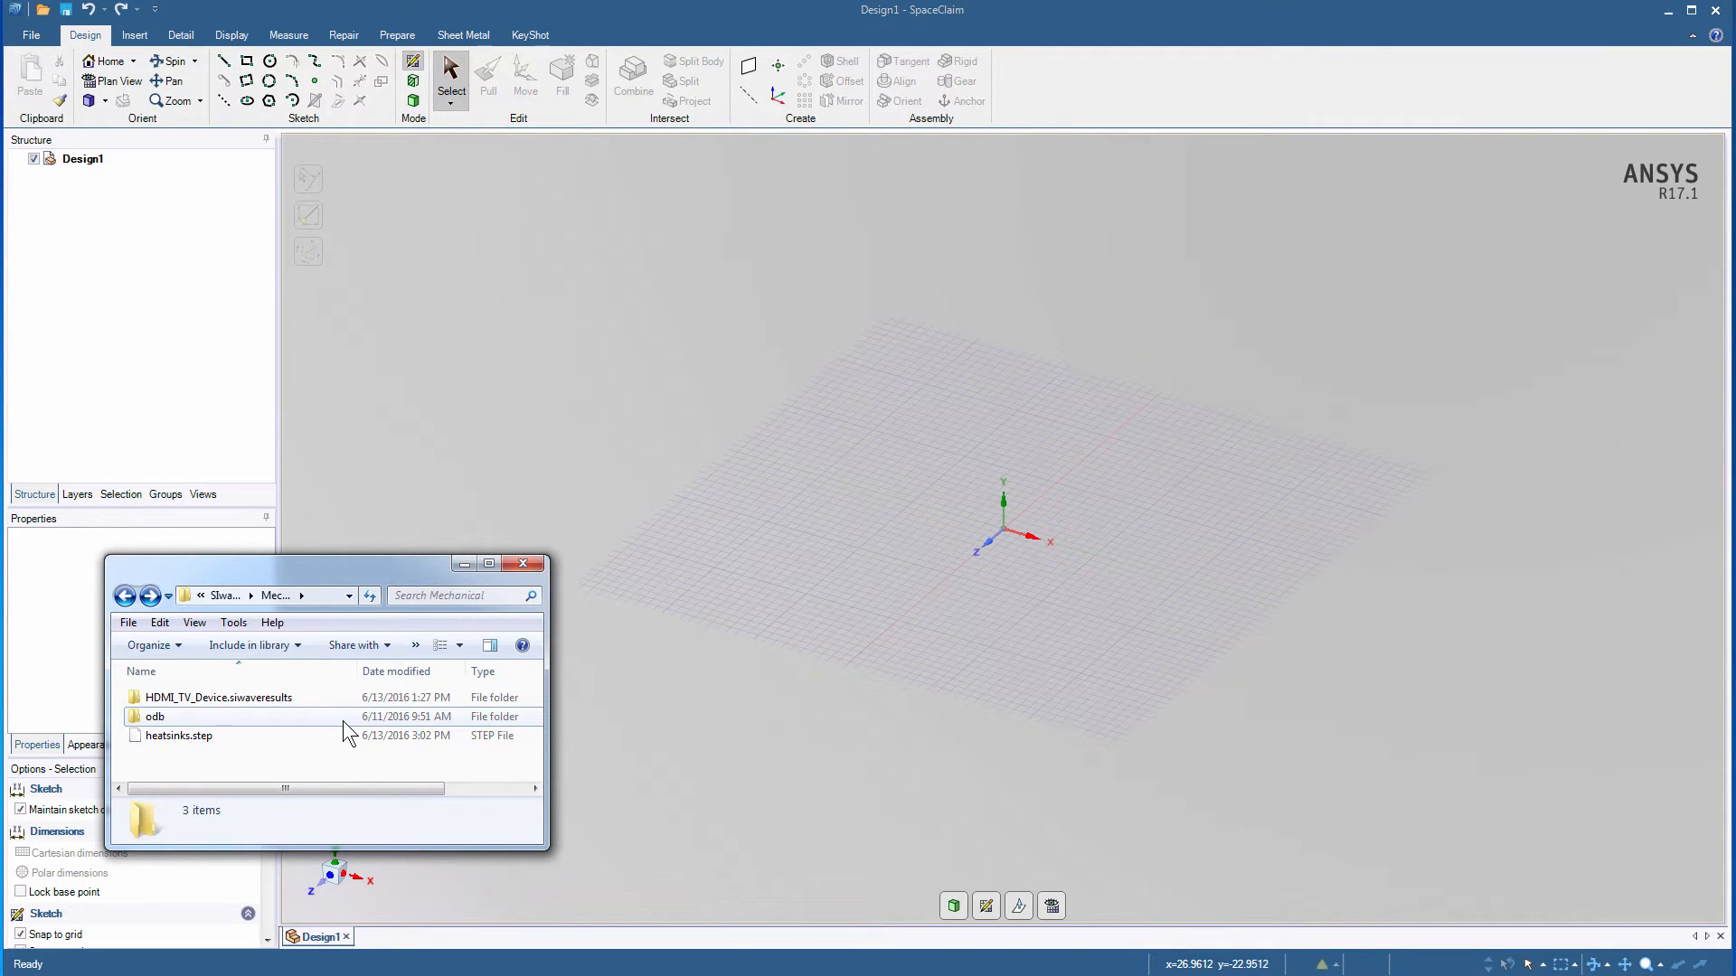
- Pack the odb folder with 7-Zip into a tar-format odb.tgz archive
left_click(154, 716)
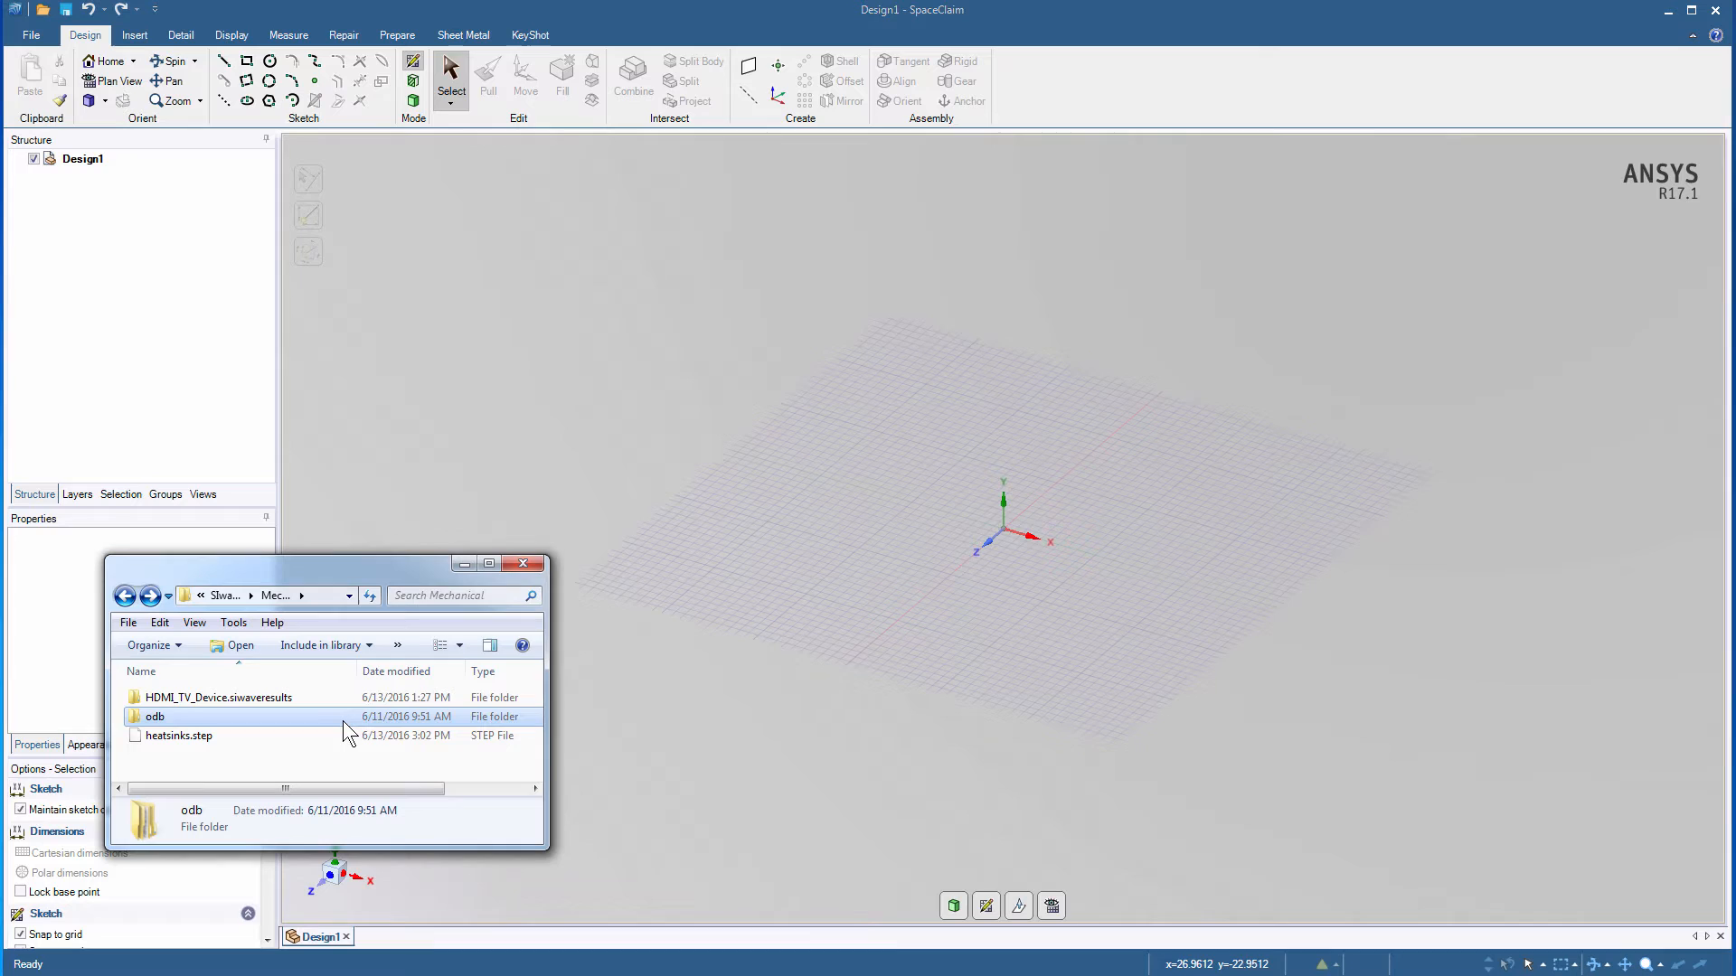
right_click(154, 716)
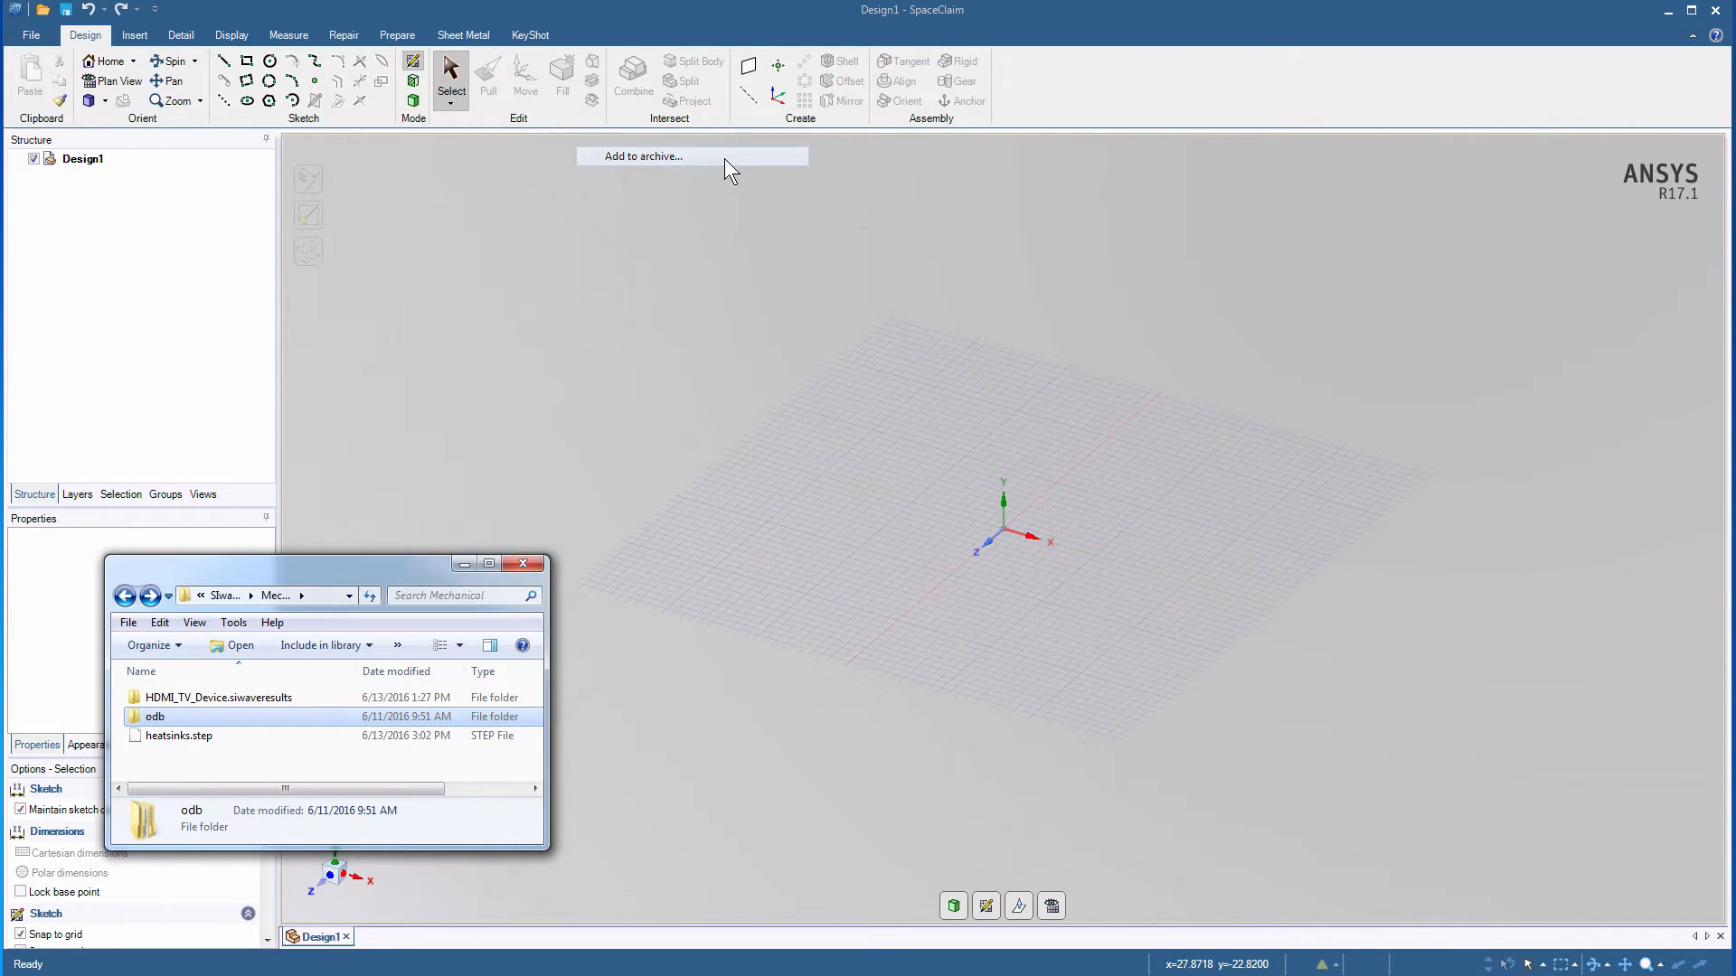
left_click(642, 155)
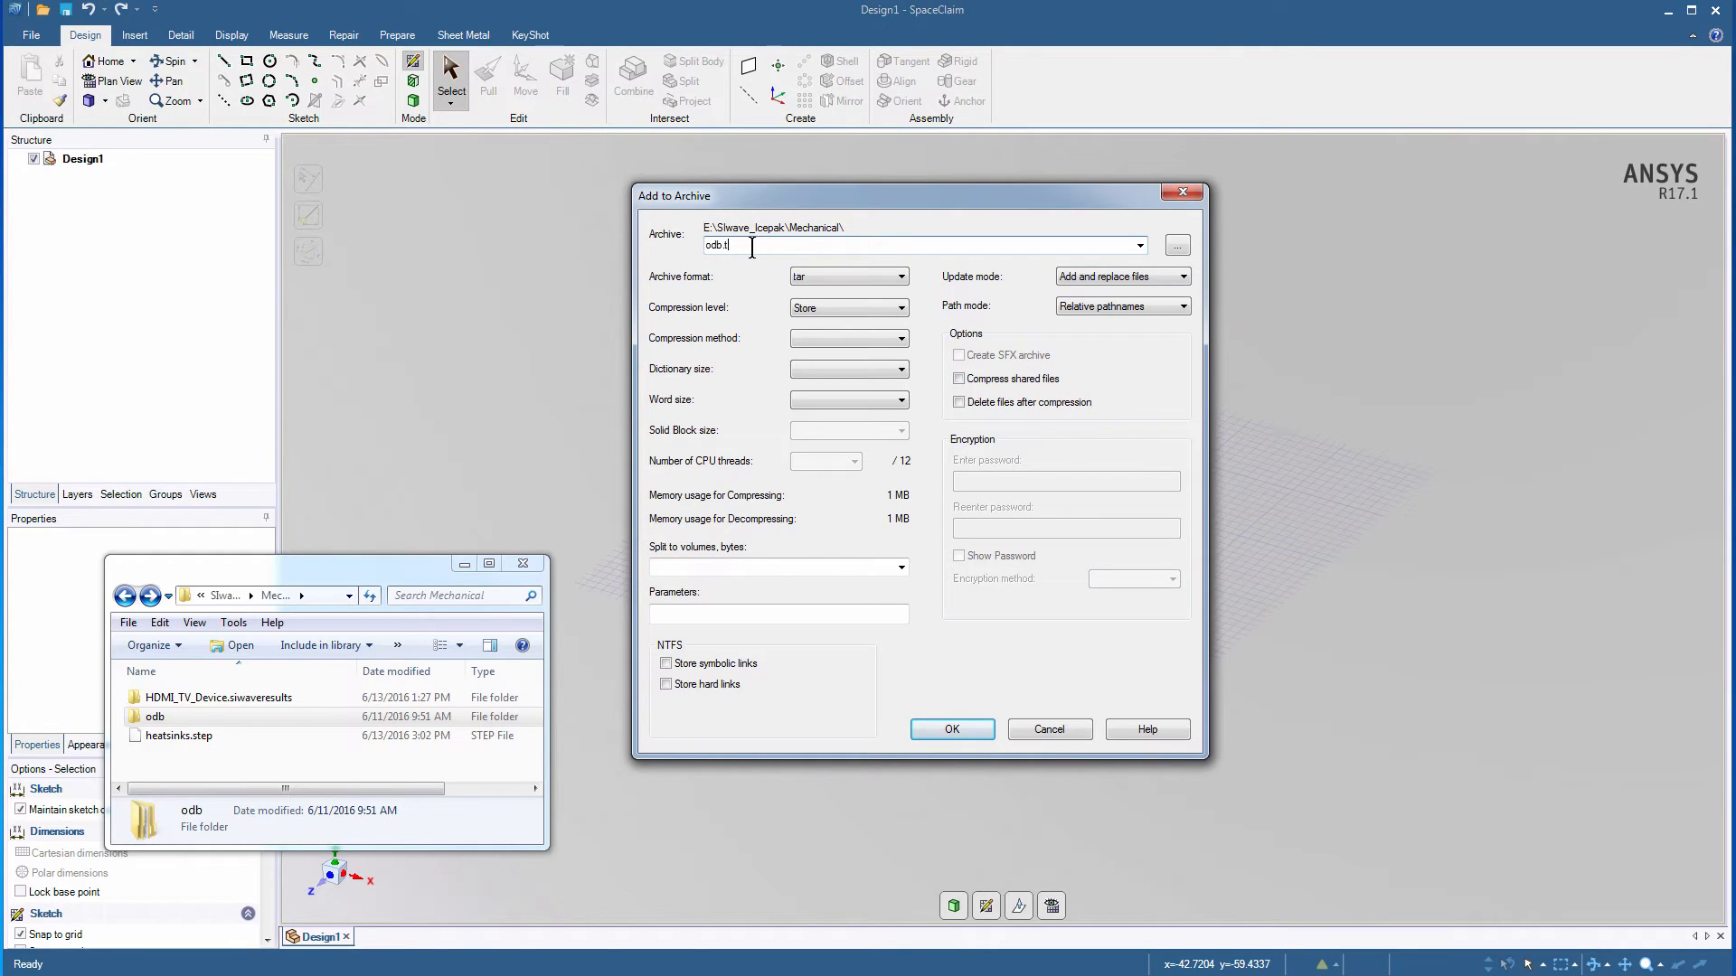
left_click(902, 275)
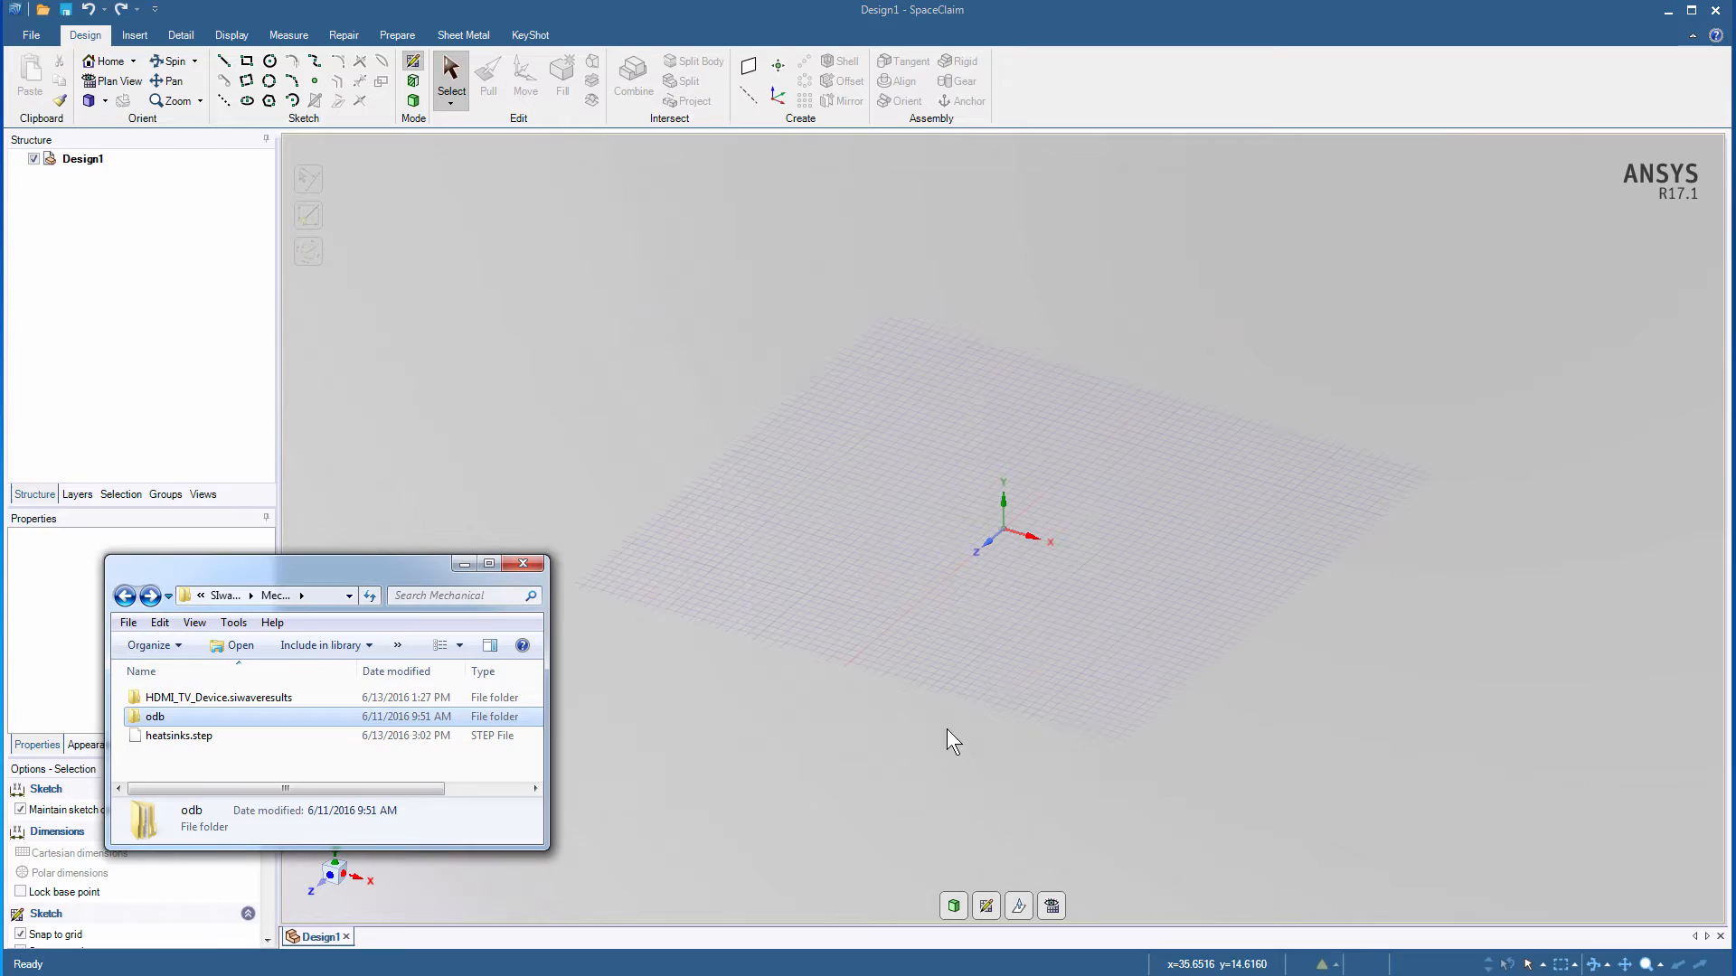
left_click(164, 754)
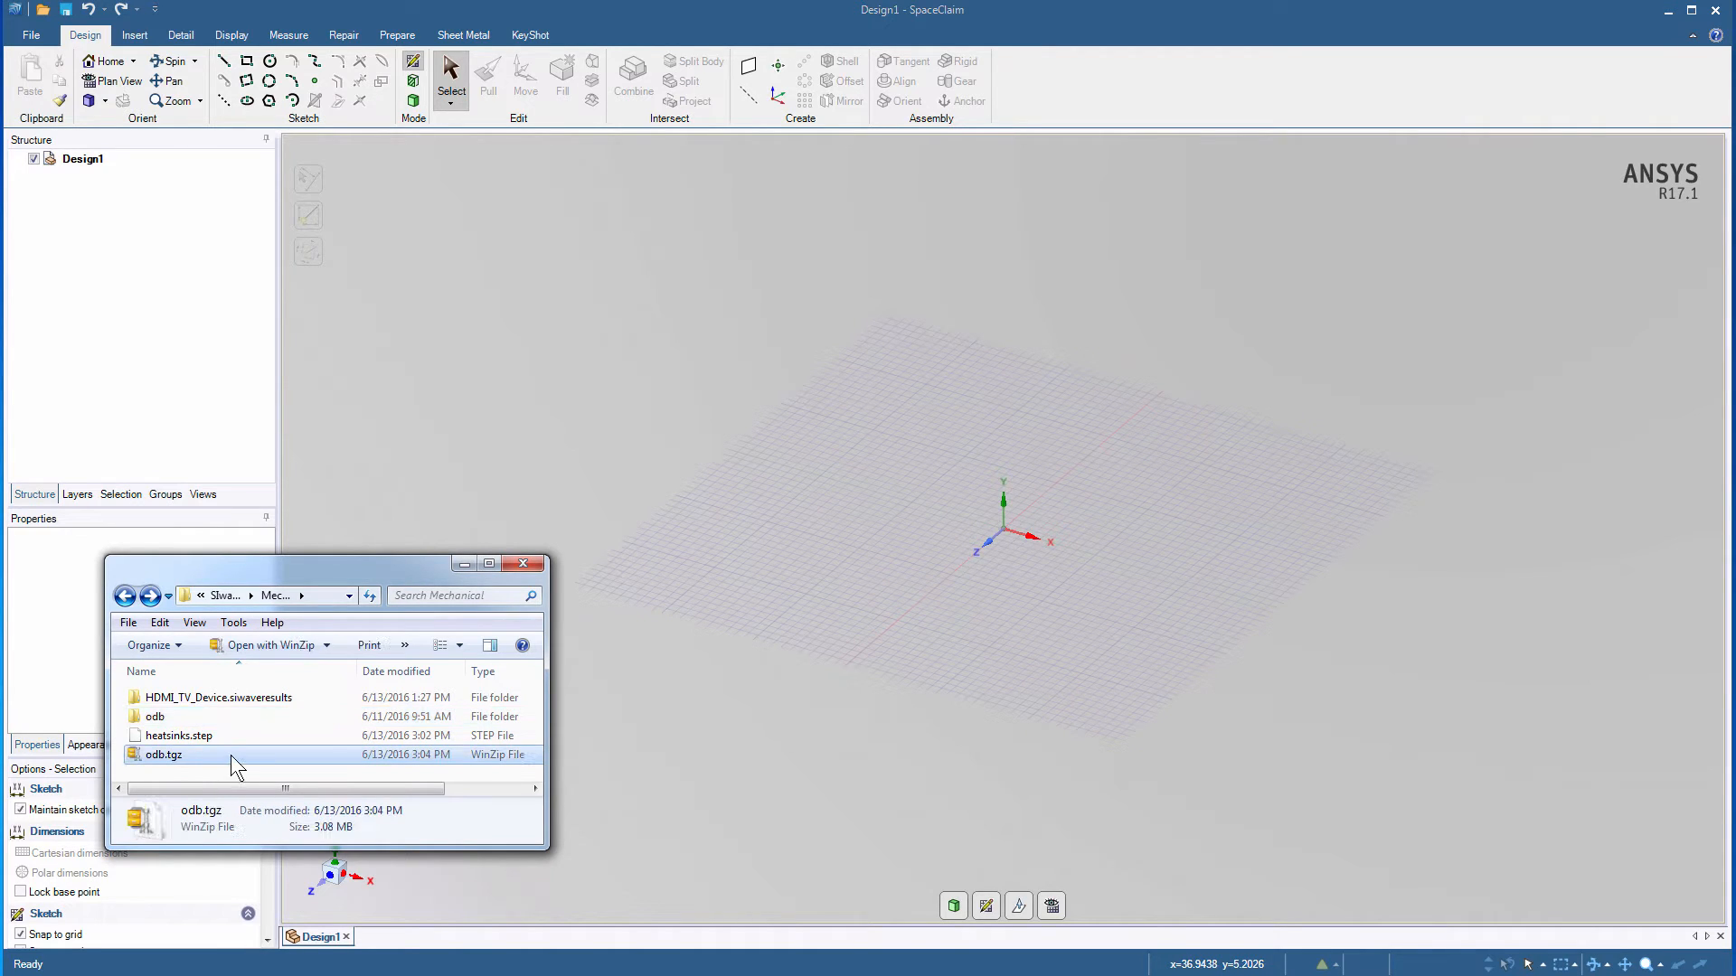
mouse_move(681, 493)
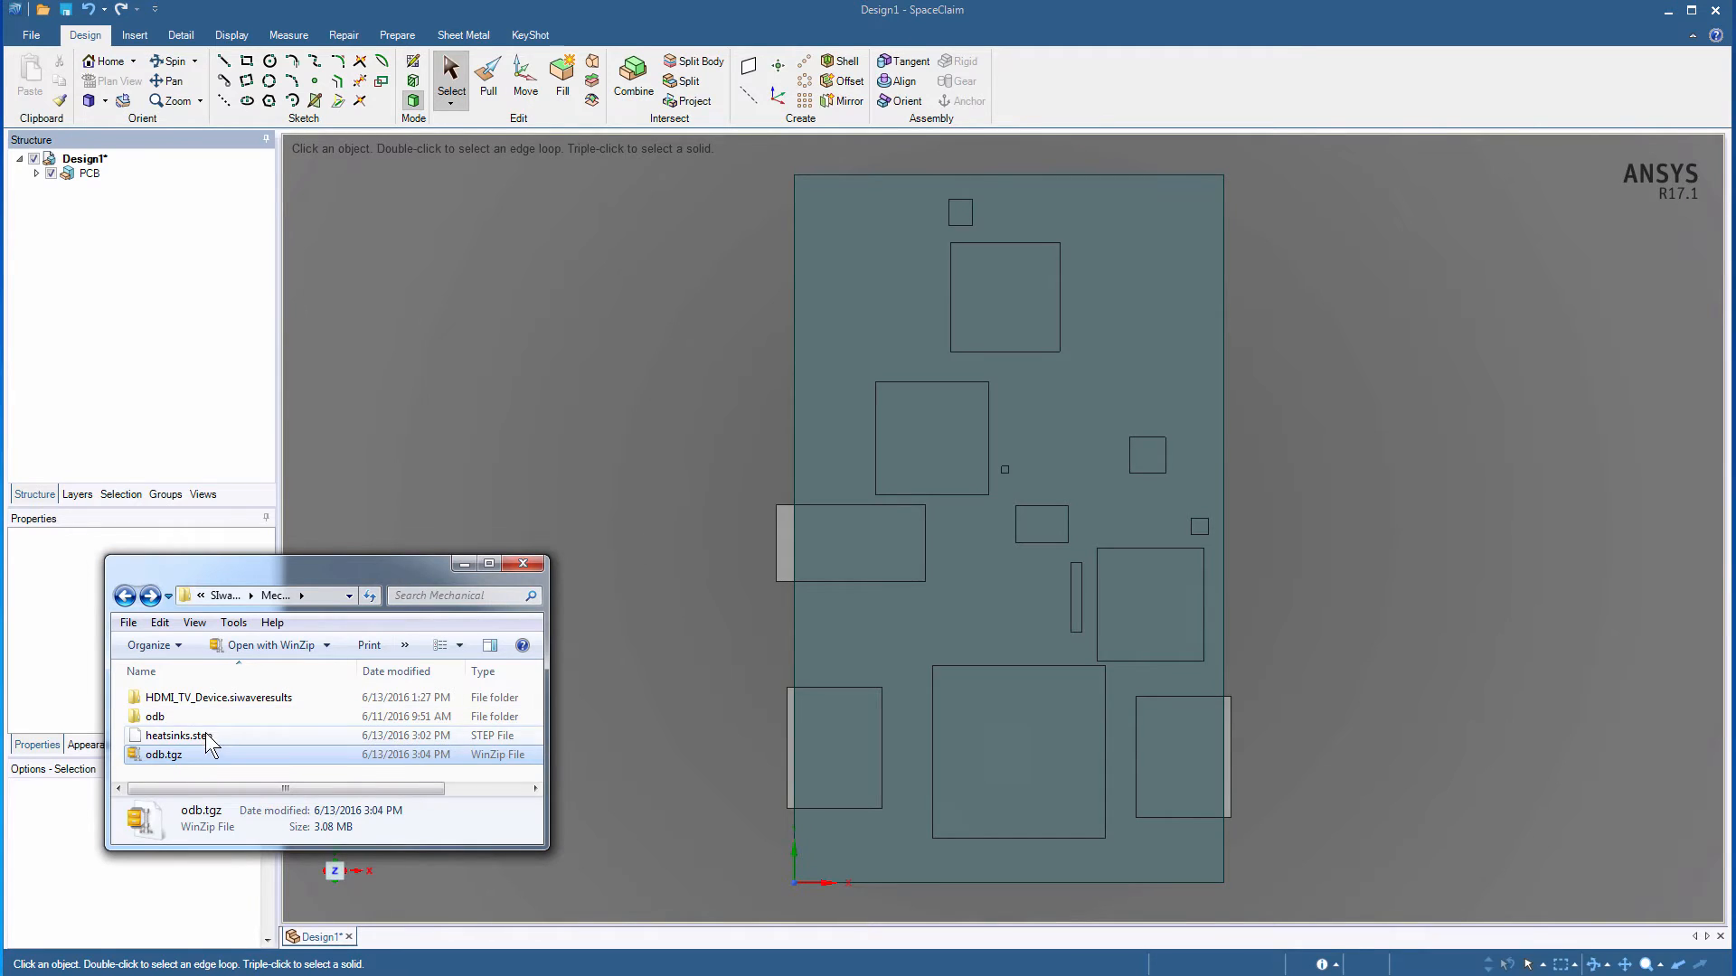
- Insert heatsinks.step into the PCB design so the heatsinks sit on the board
double_click(177, 735)
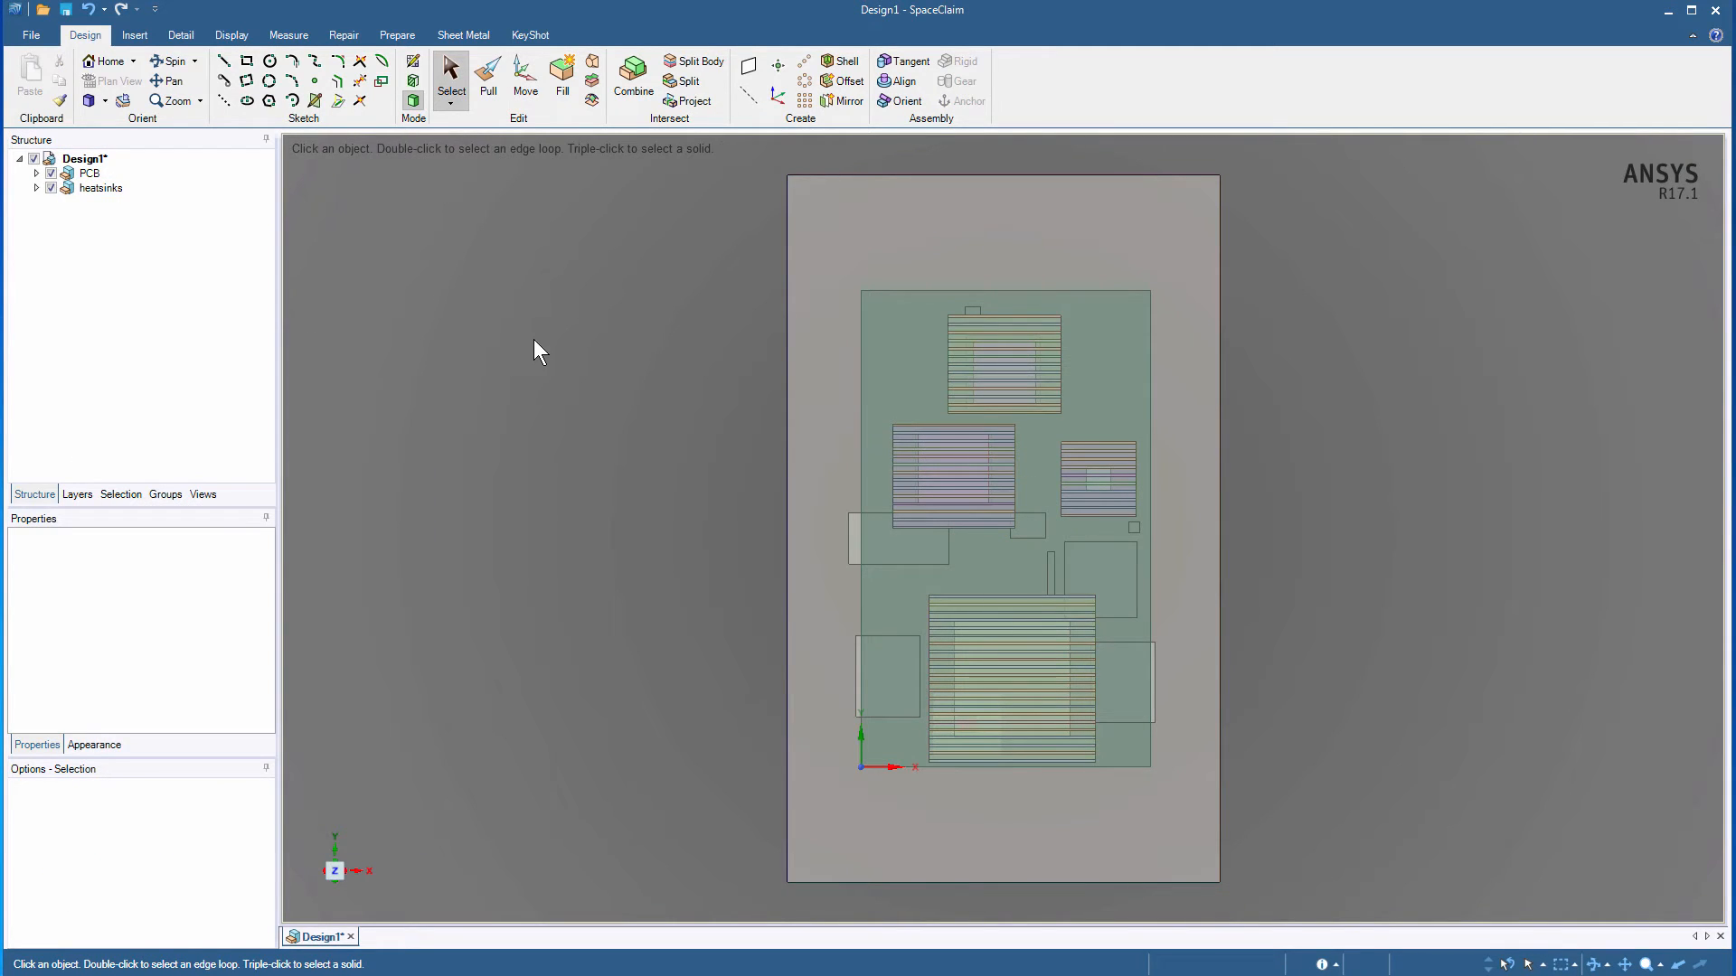
left_click(90, 173)
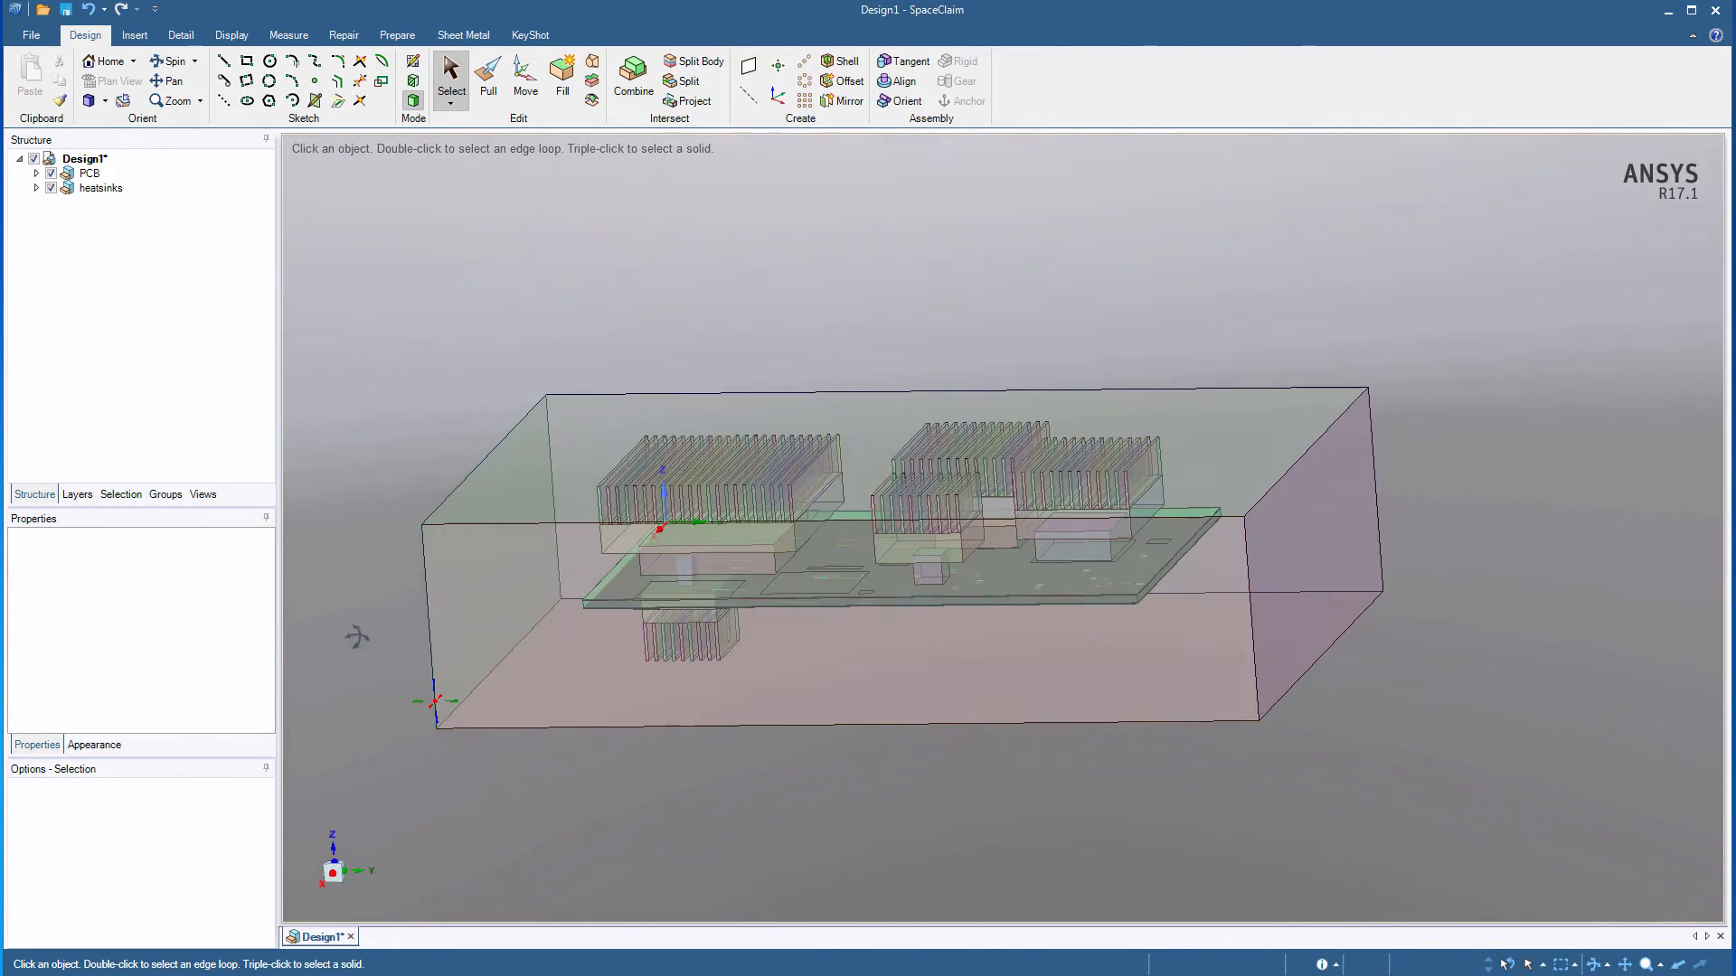
- Uncheck the PCB enclosure component, then save the design as PCB.scdoc
left_click(90, 173)
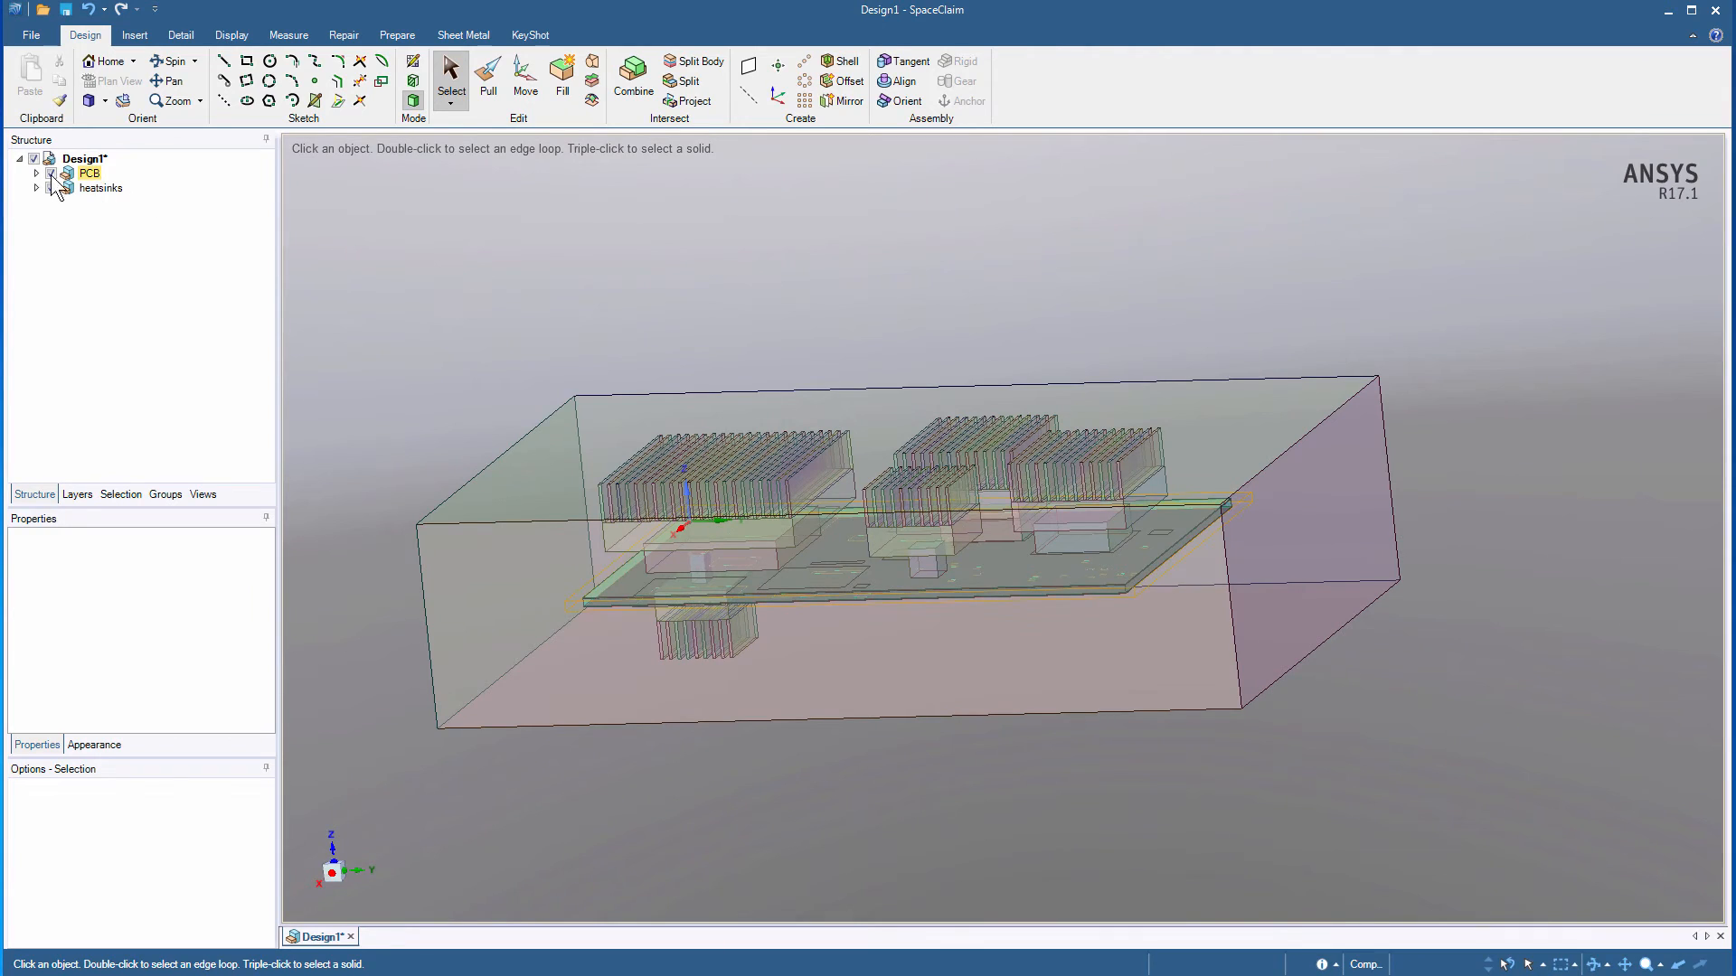
left_click(37, 173)
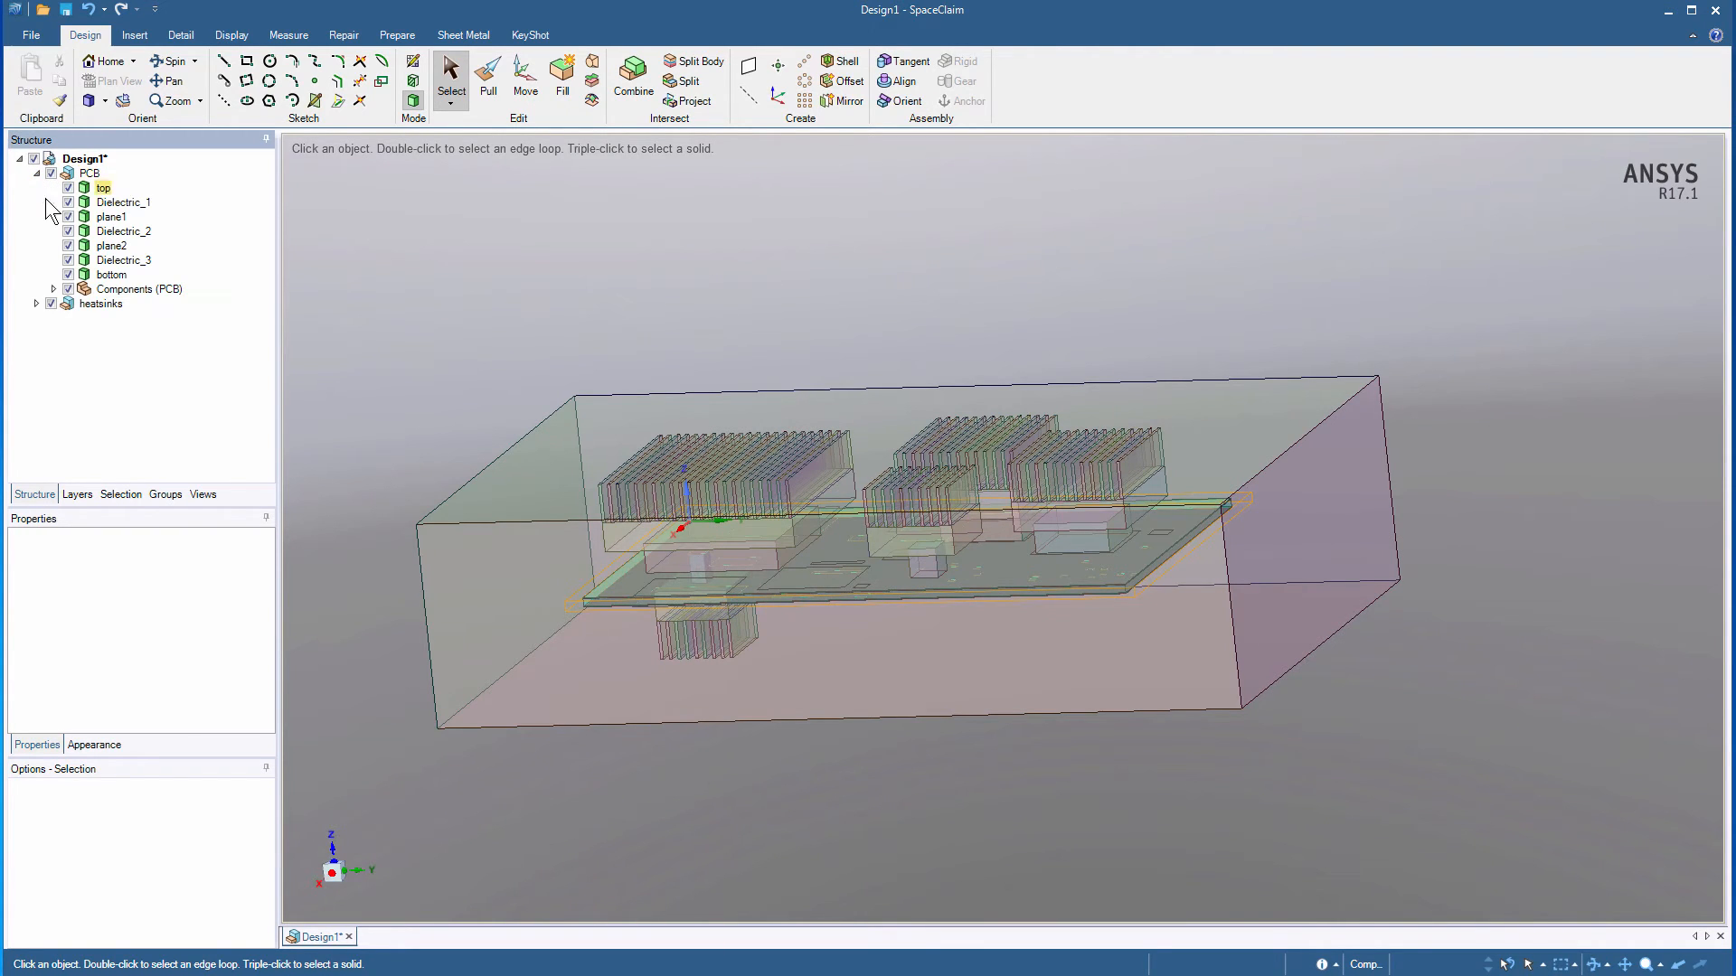
left_click(138, 290)
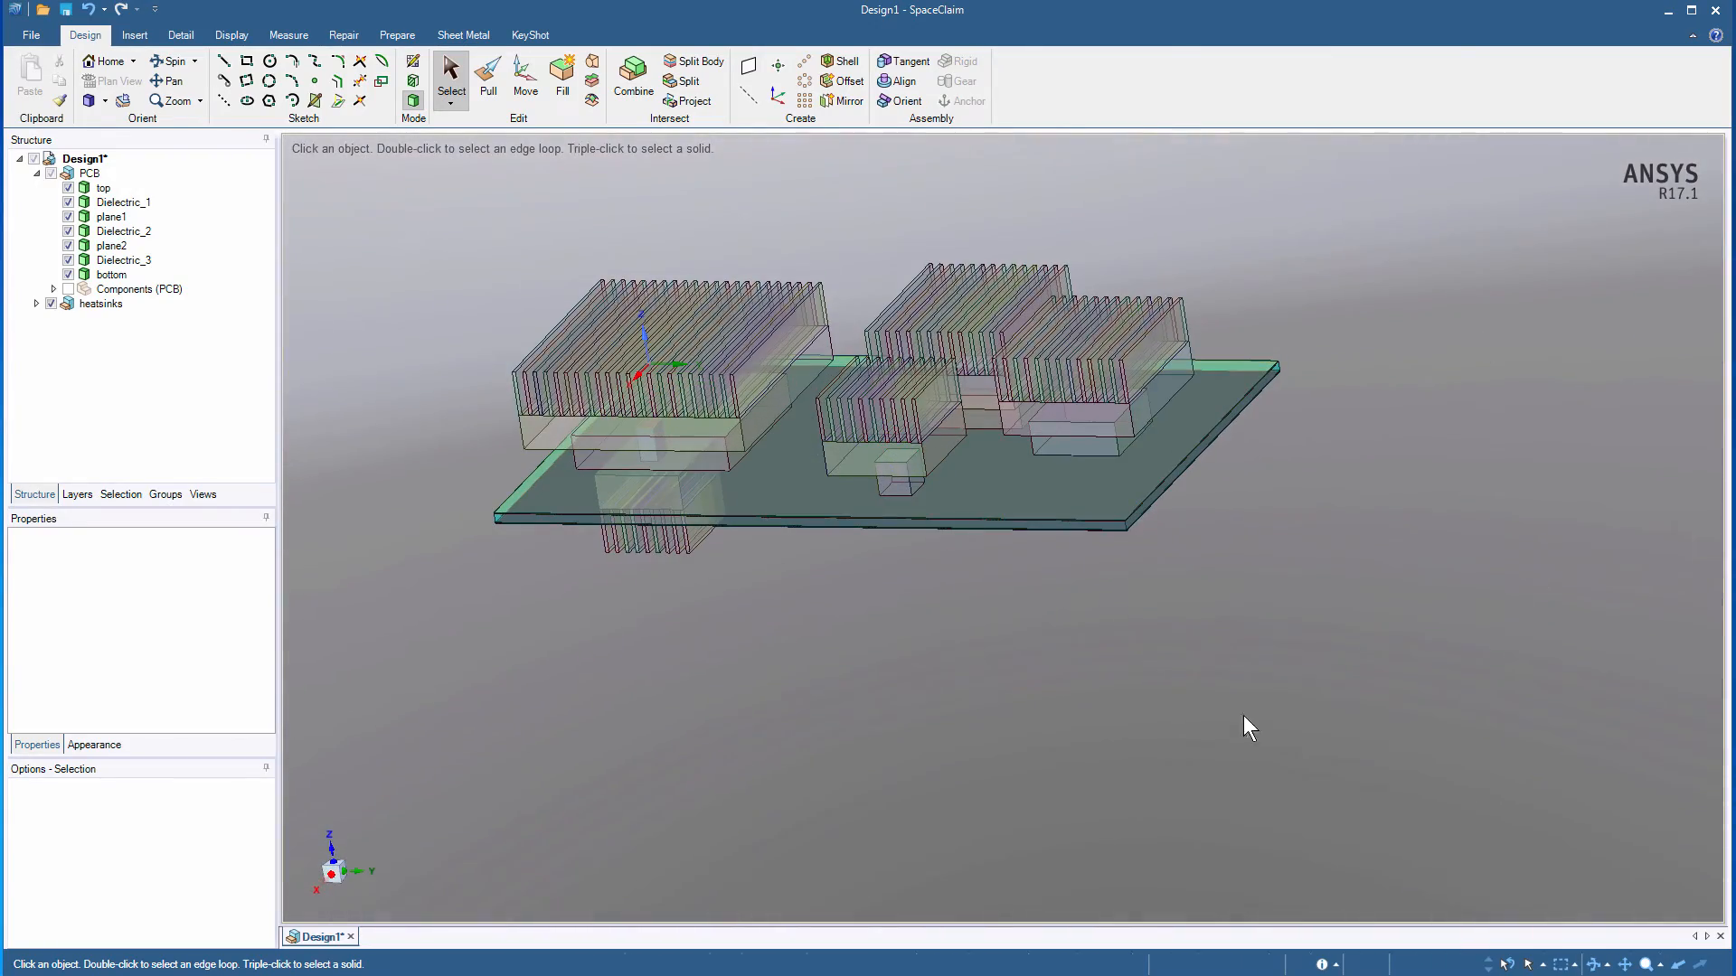
left_click(89, 173)
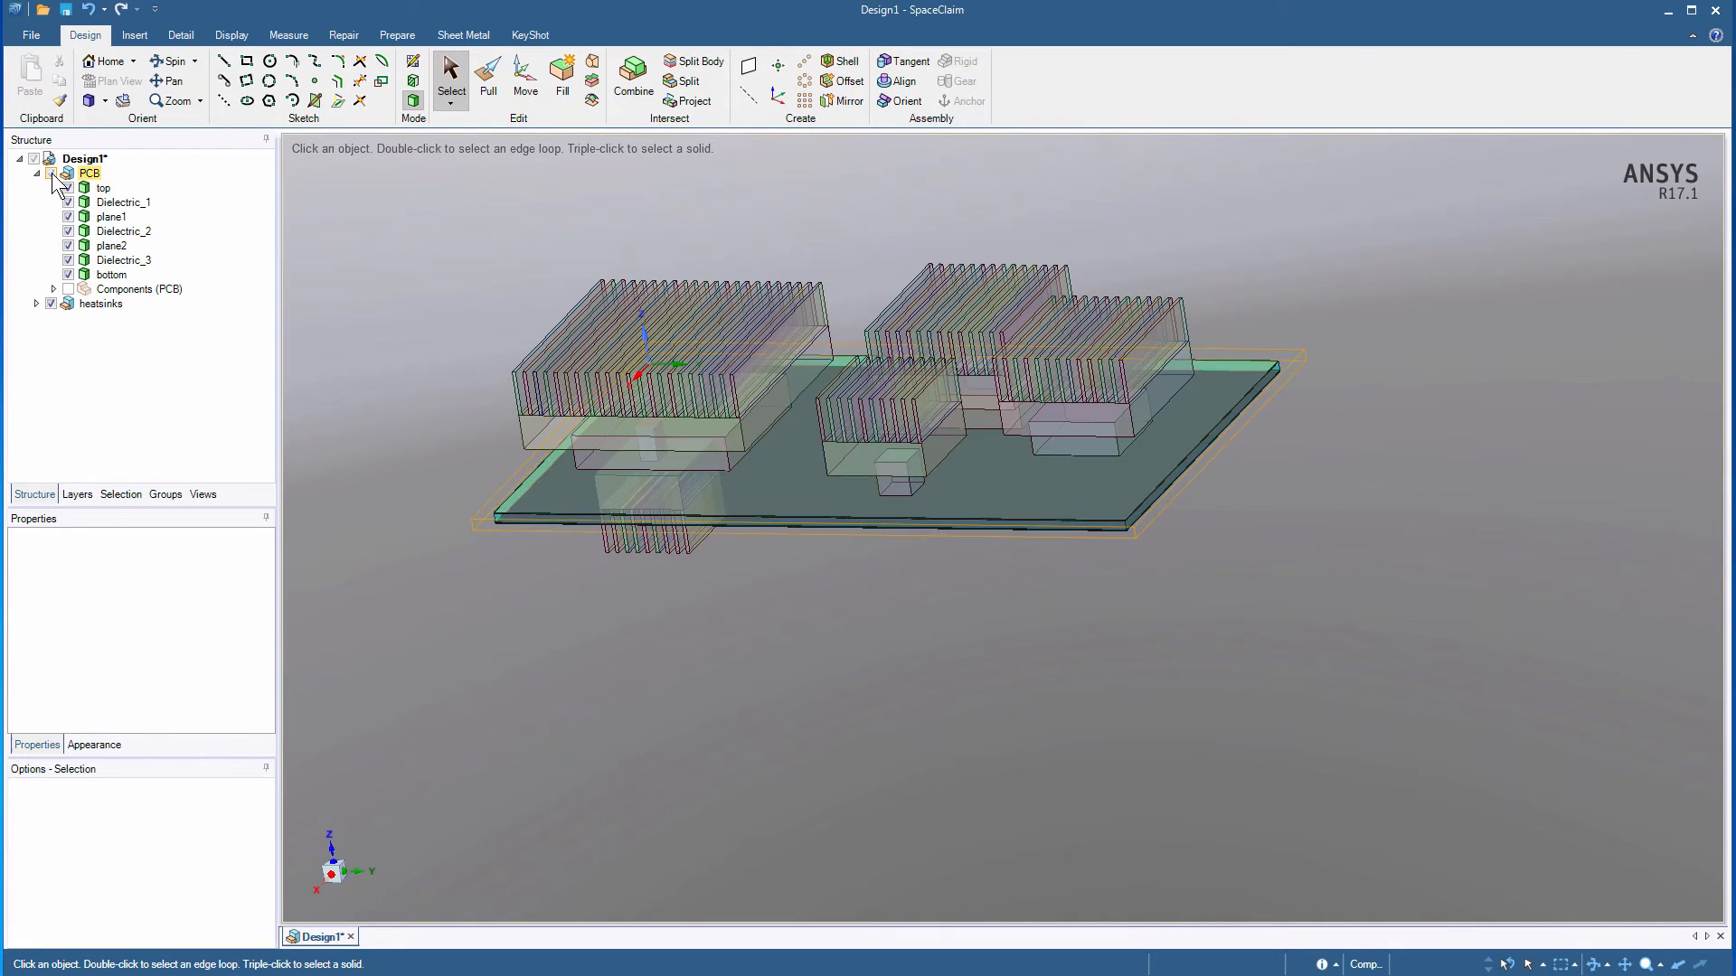
left_click(68, 173)
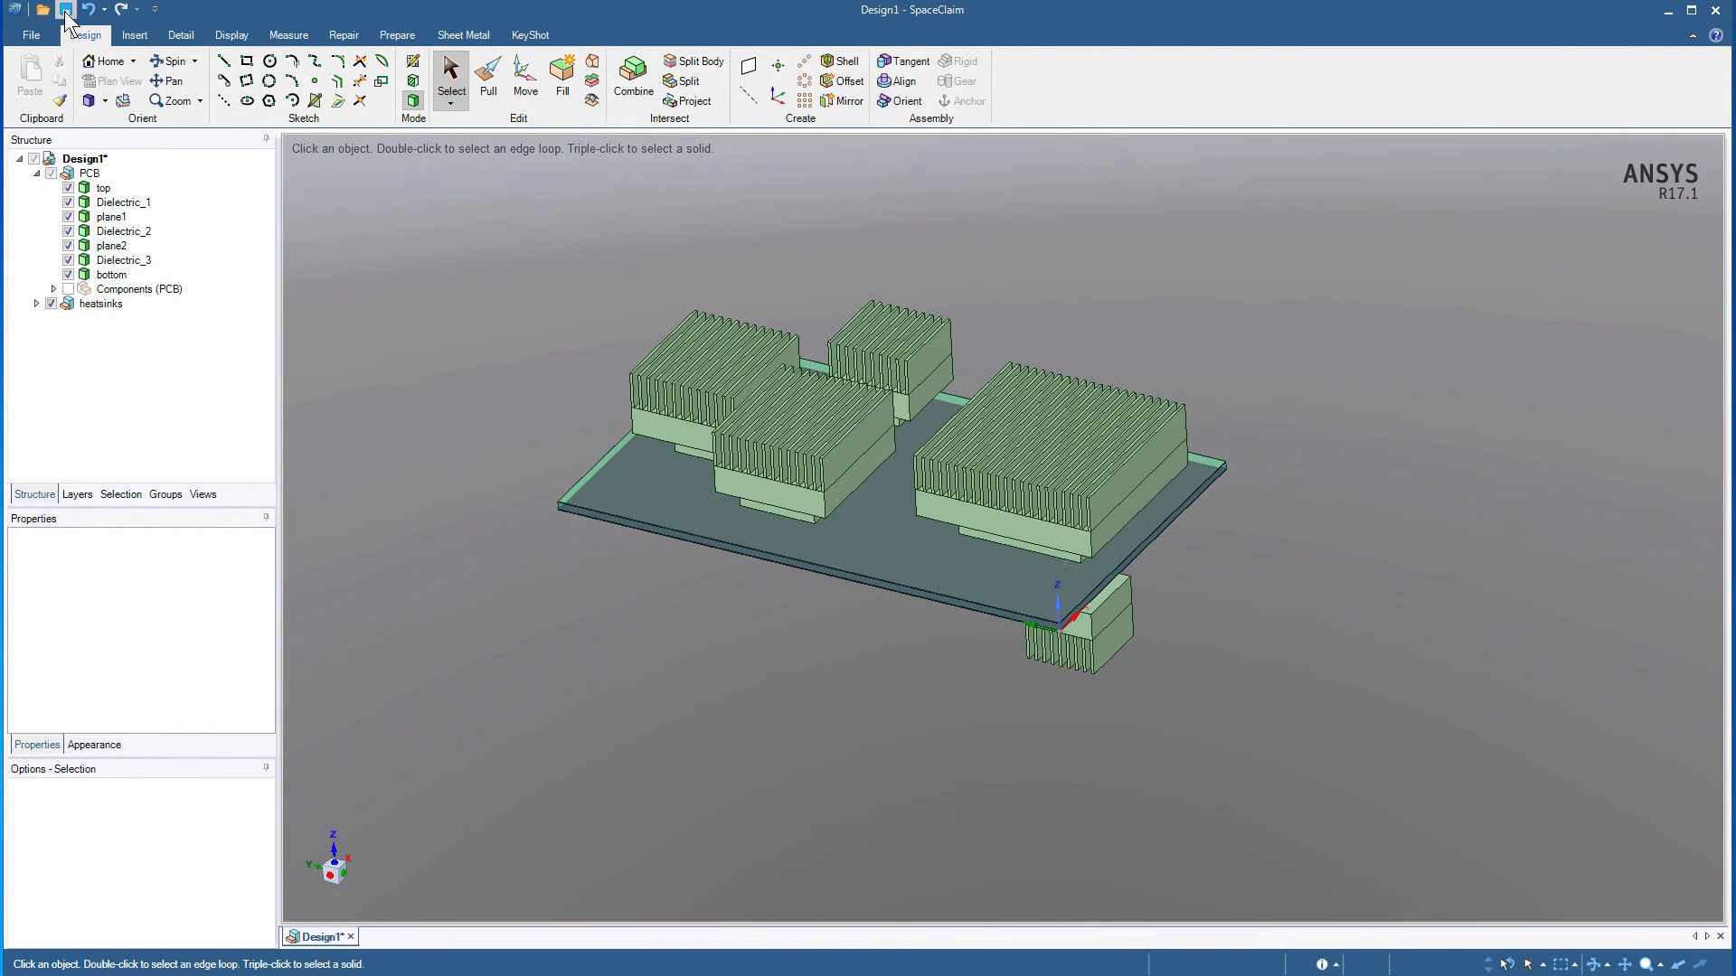
left_click(64, 9)
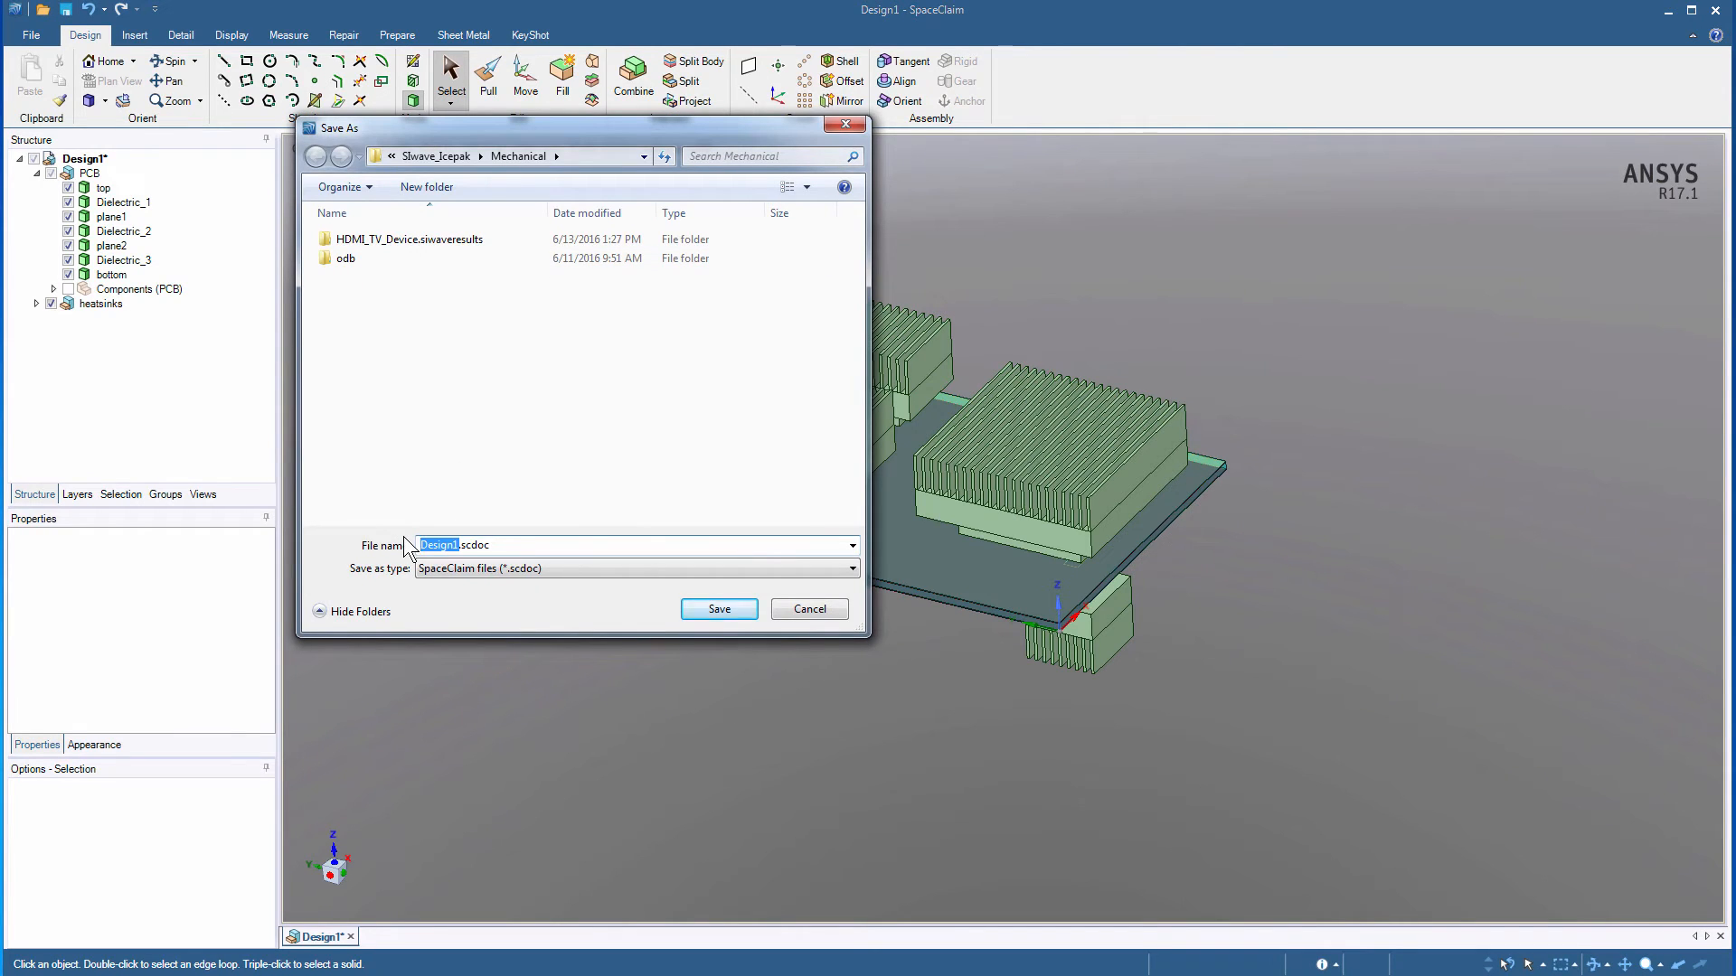
left_click(717, 608)
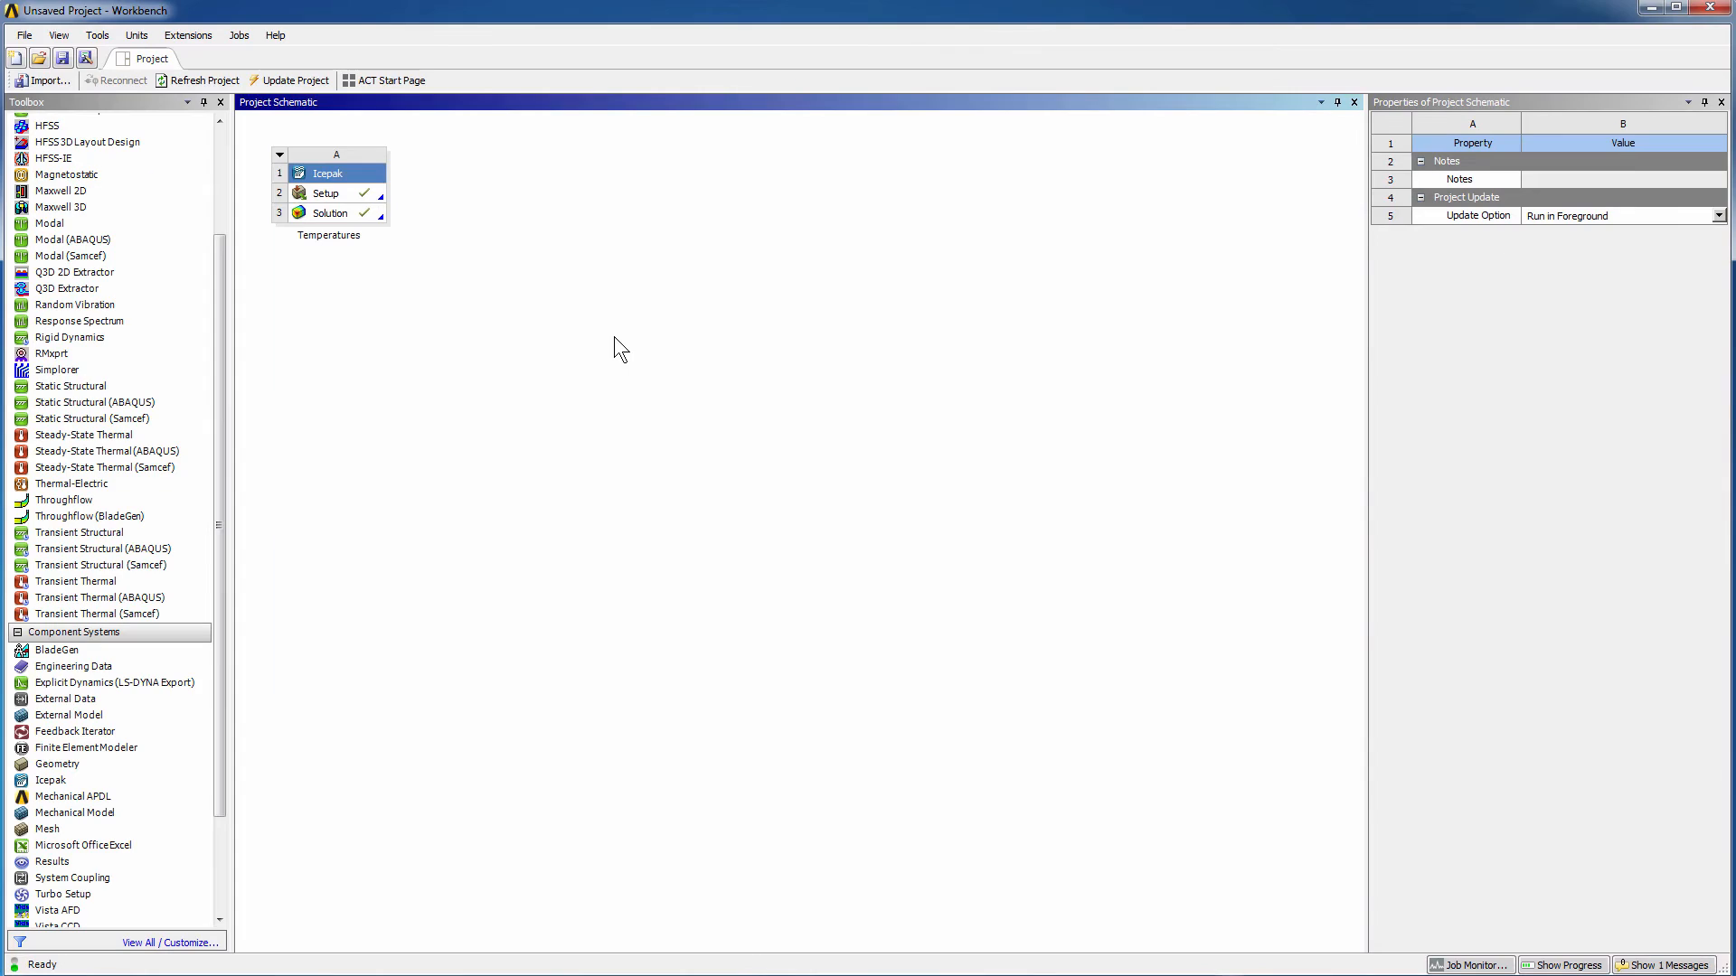
- Add an External Data system to the schematic named Layer Metallization
right_click(617, 345)
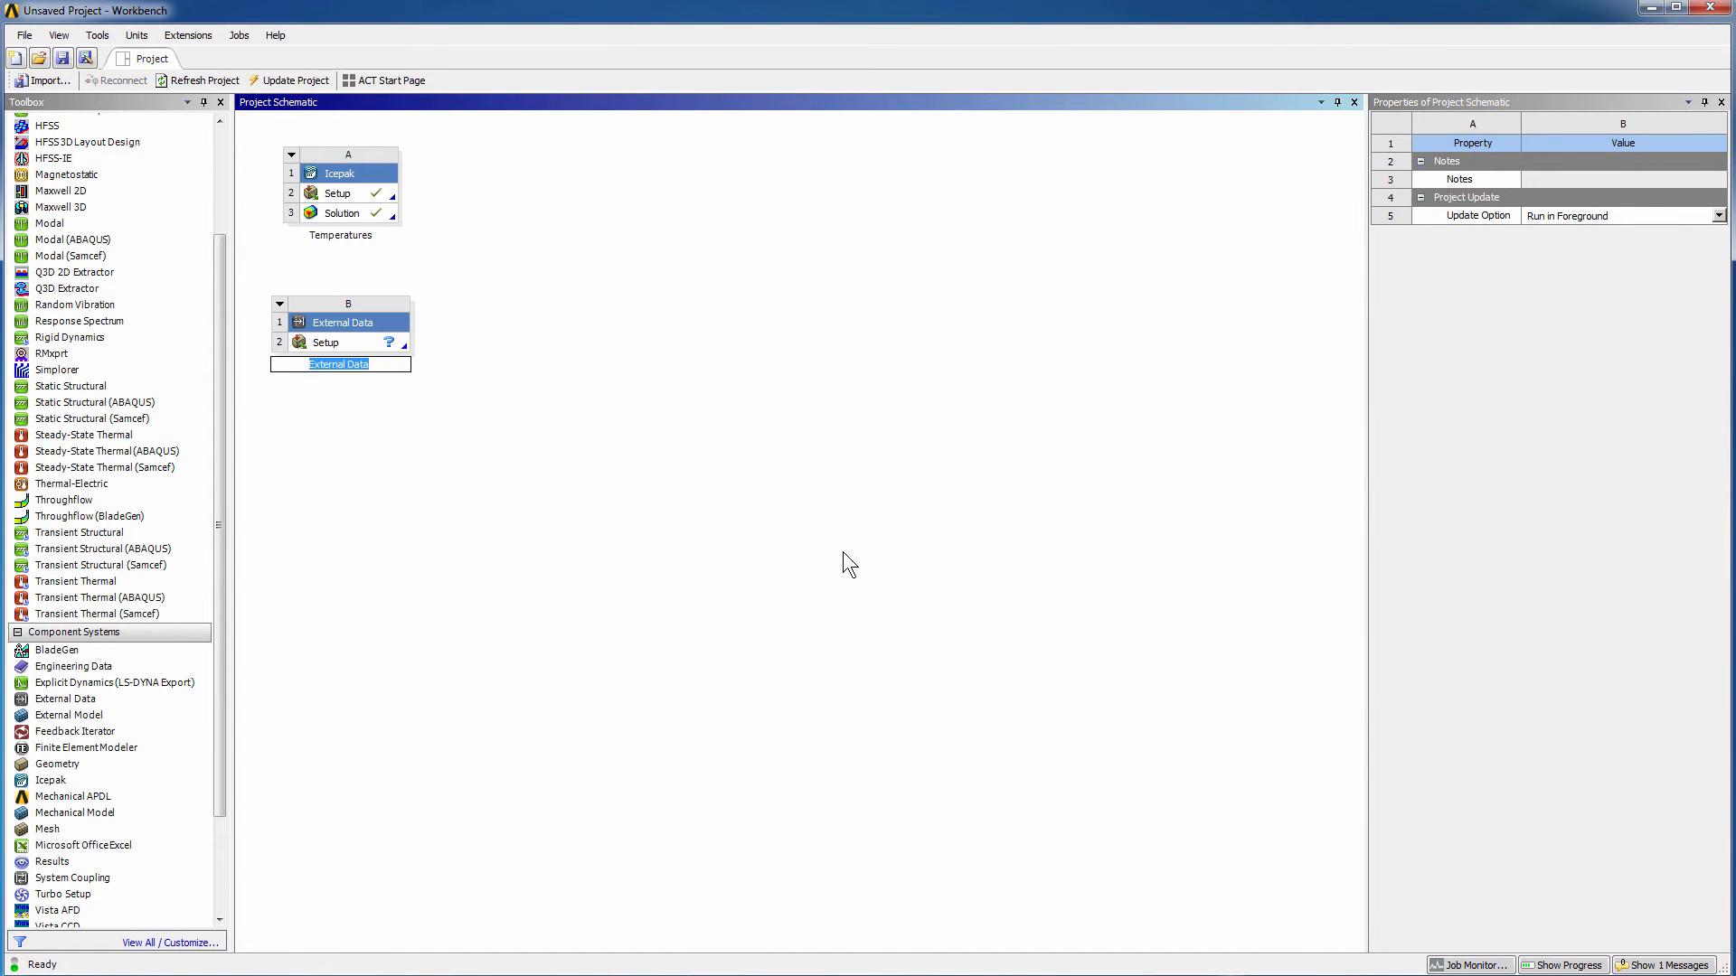
type("Layer Me")
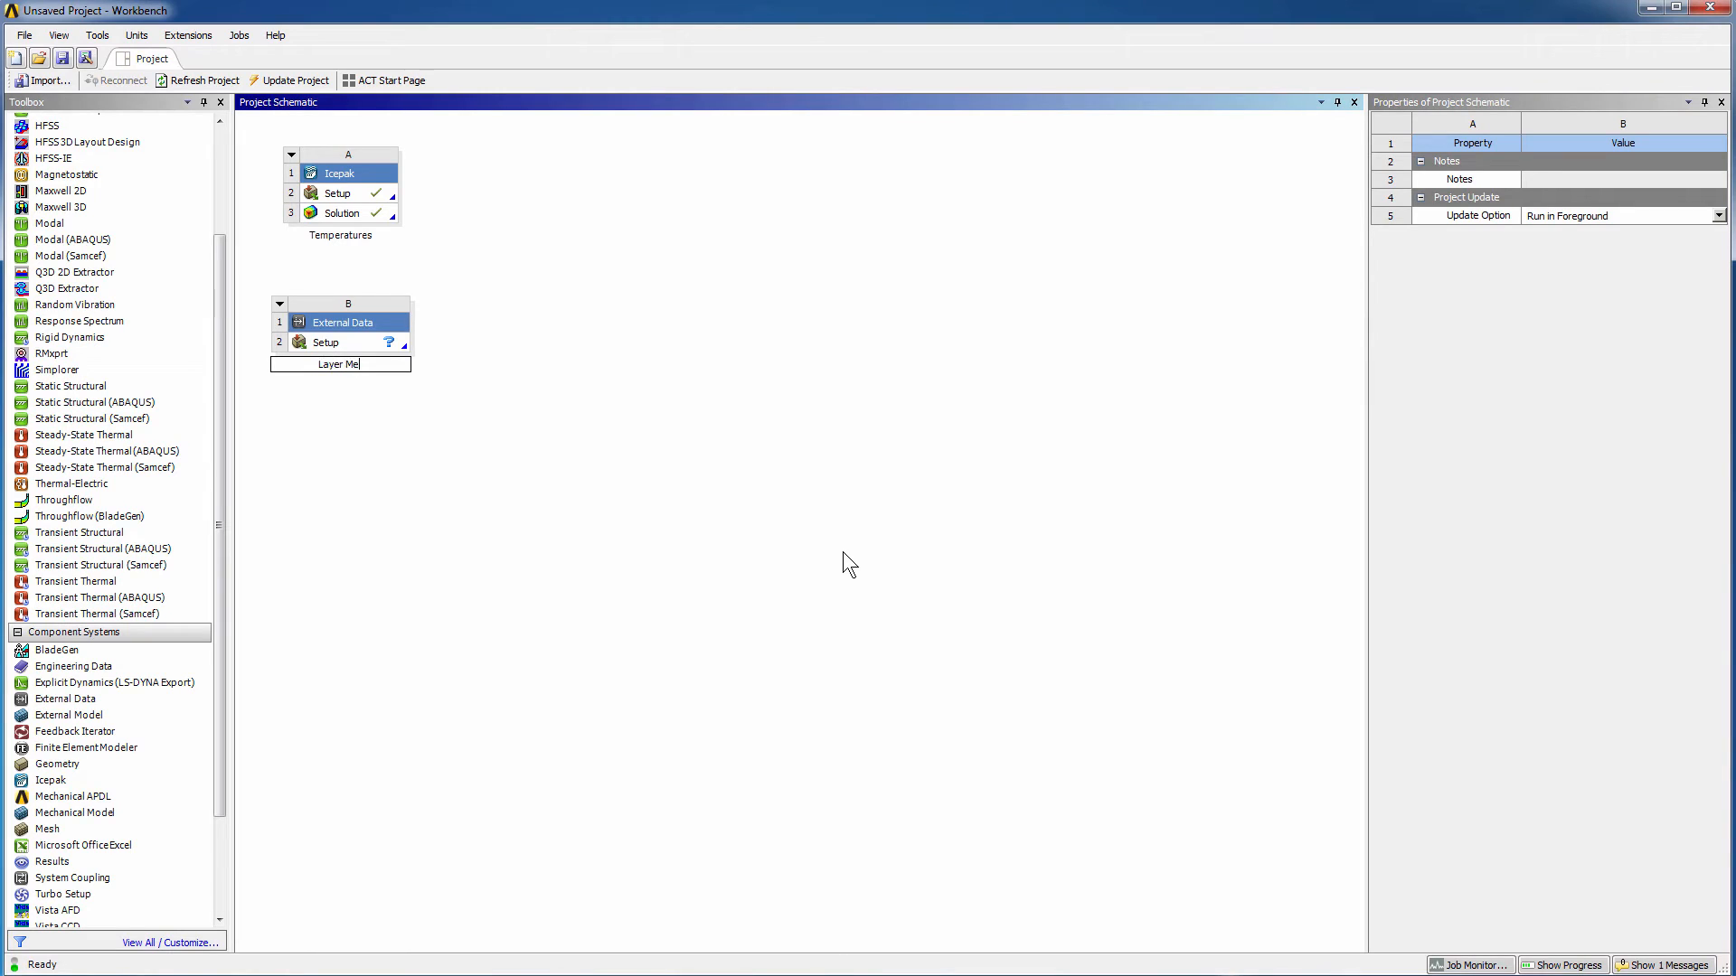
left_click(326, 341)
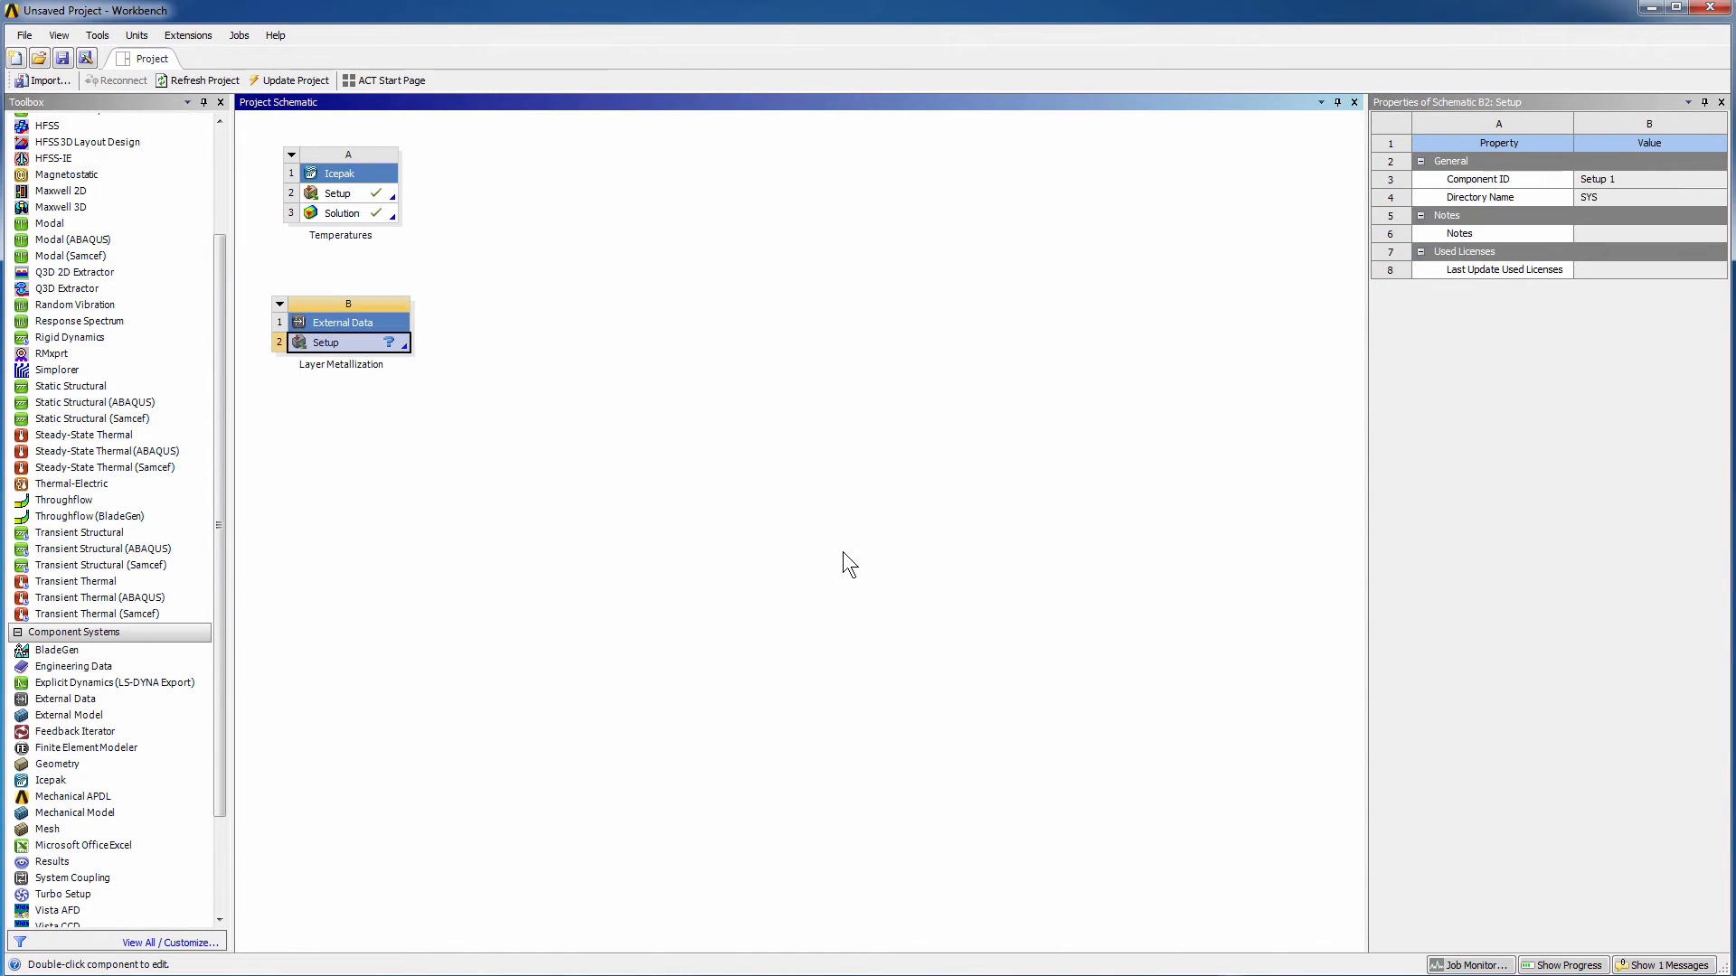
left_click(346, 304)
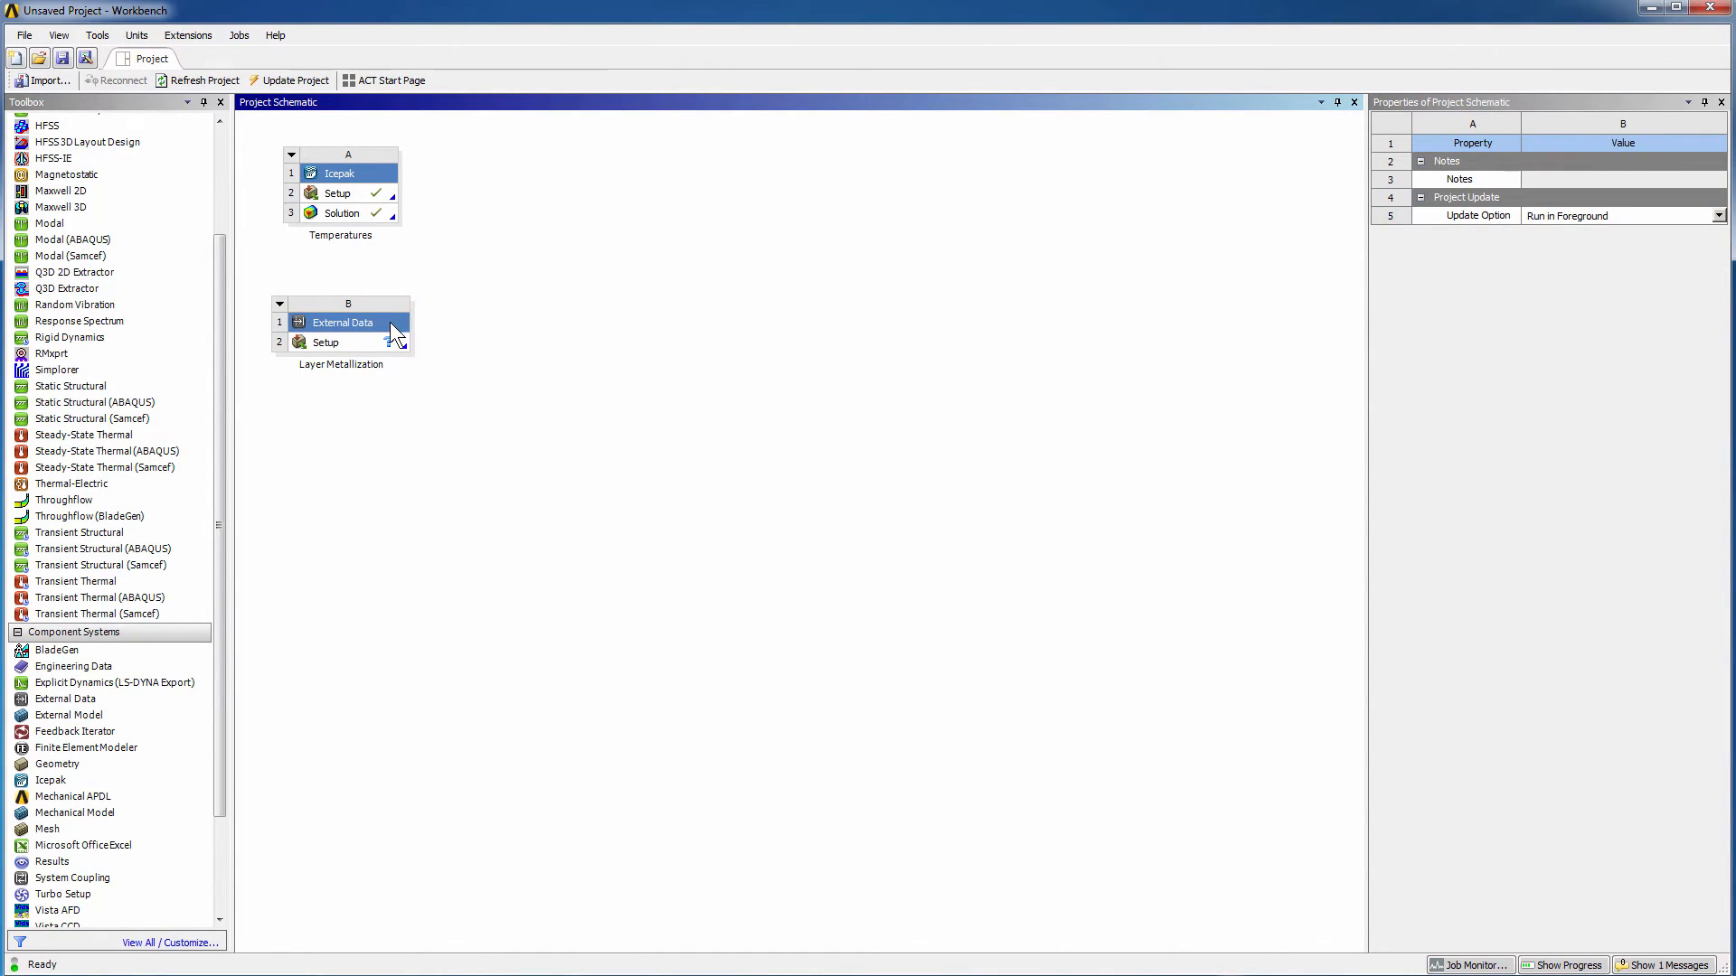
- Add odb.tgz as the setup's data source and return to the project schematic
double_click(340, 322)
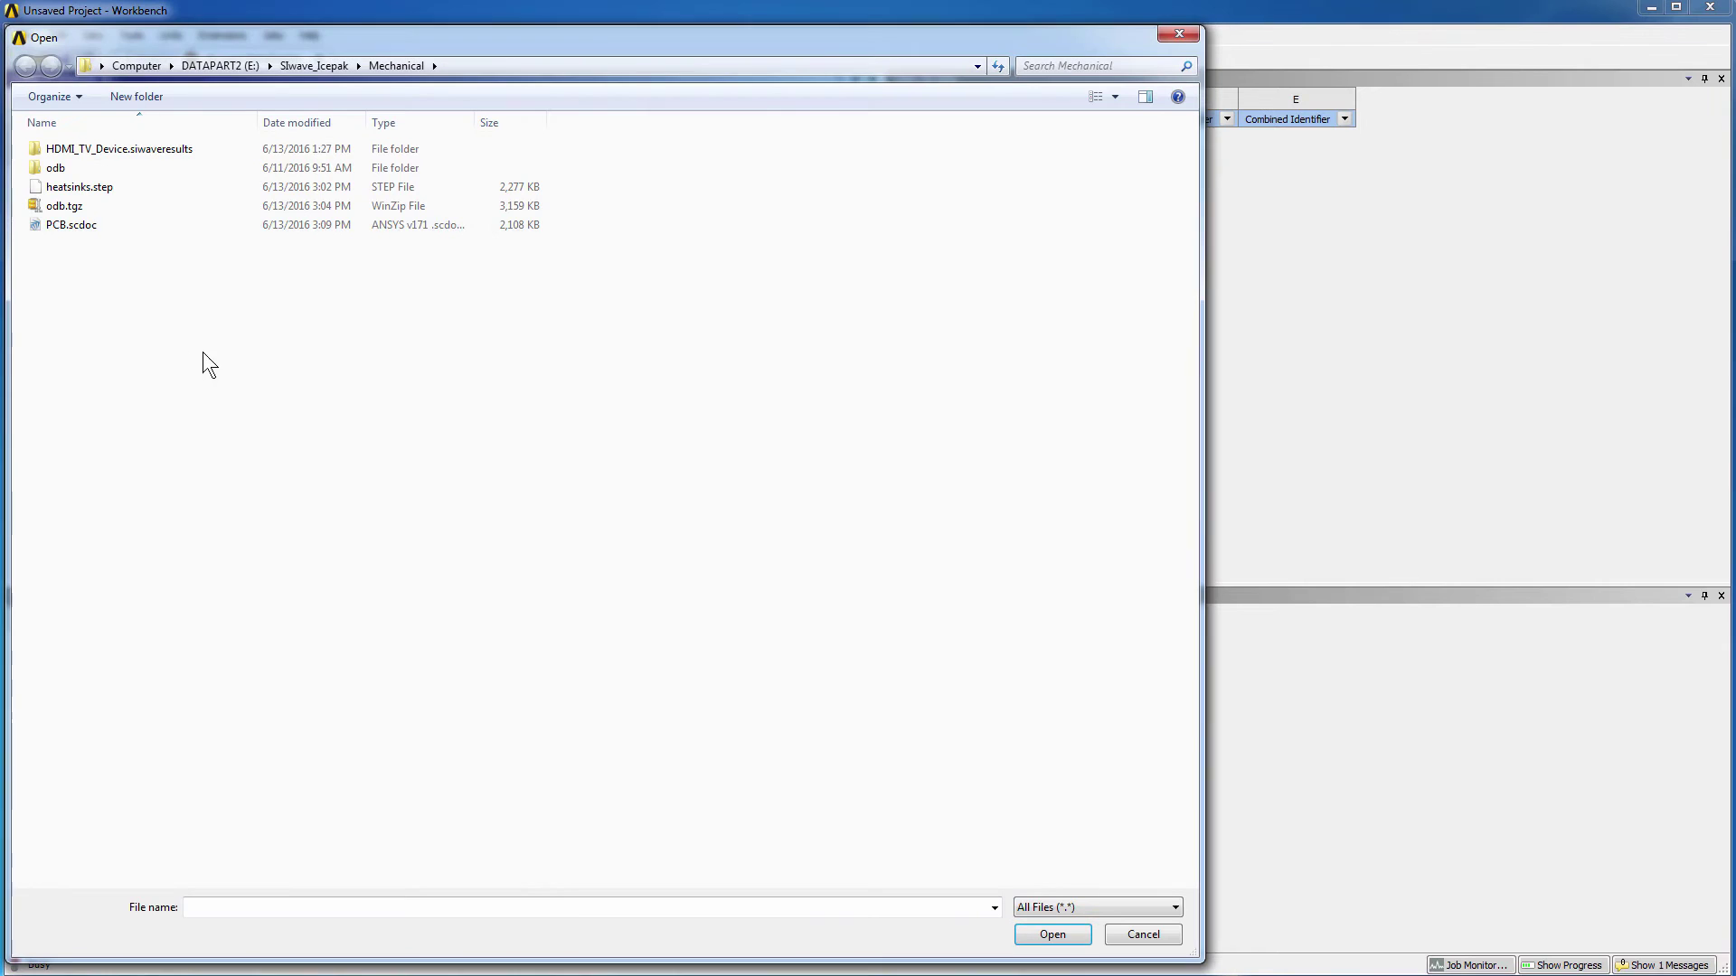
left_click(64, 207)
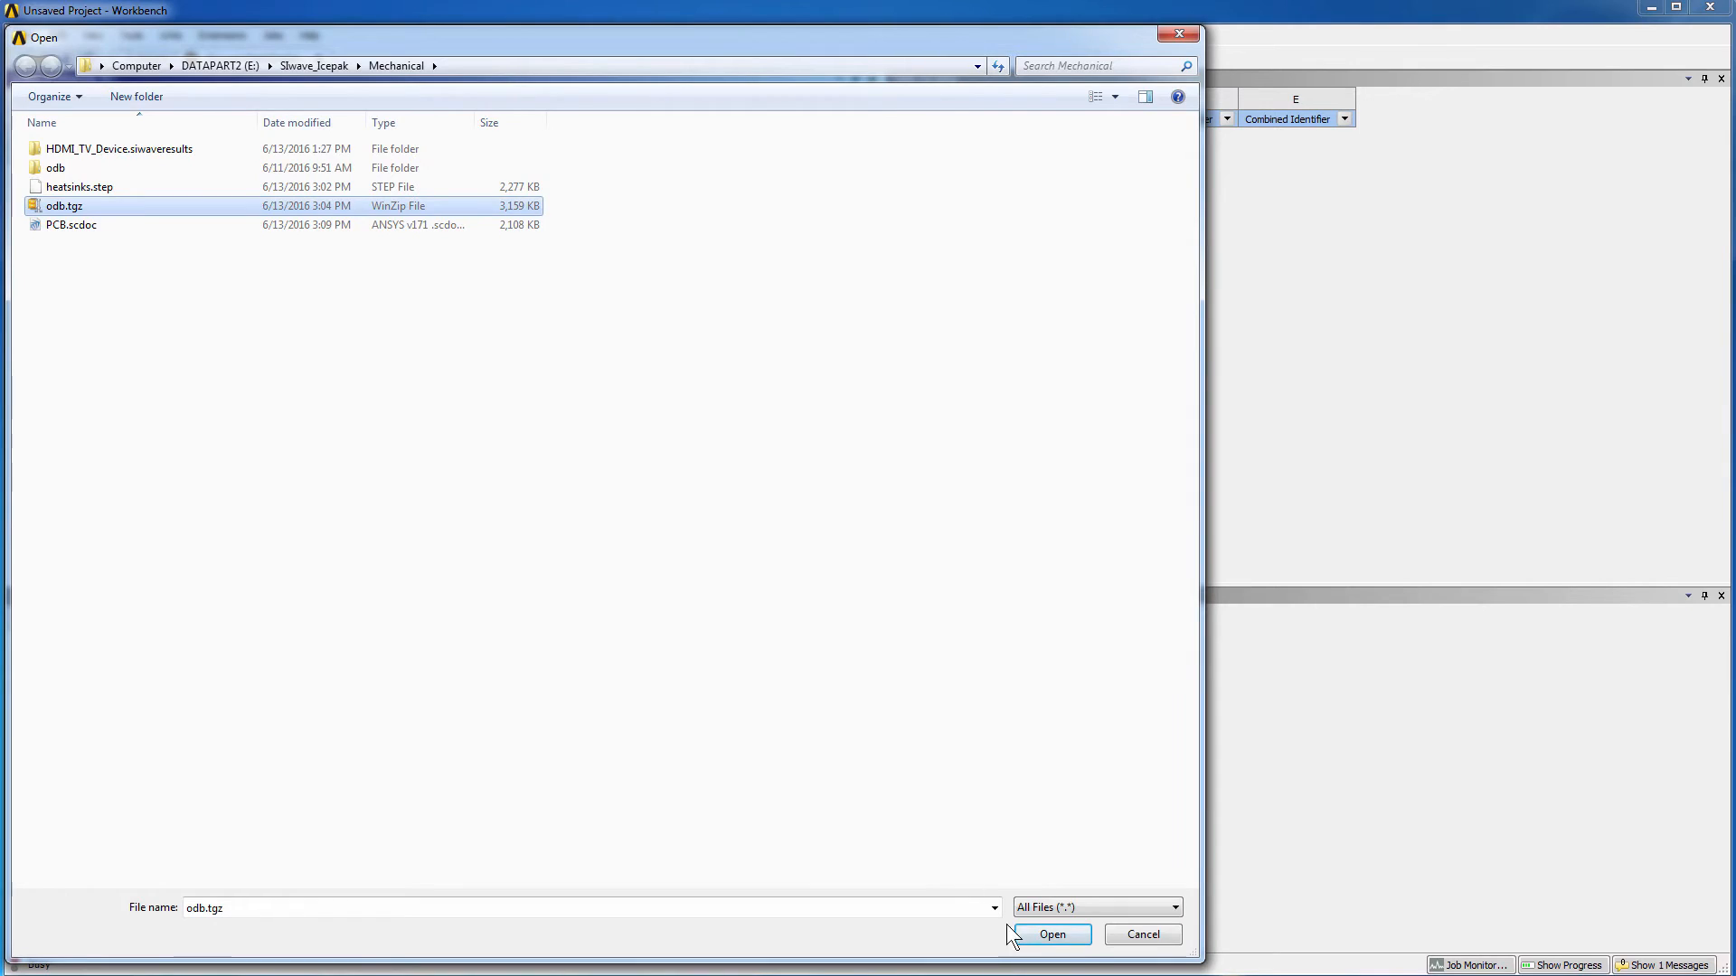
left_click(1049, 934)
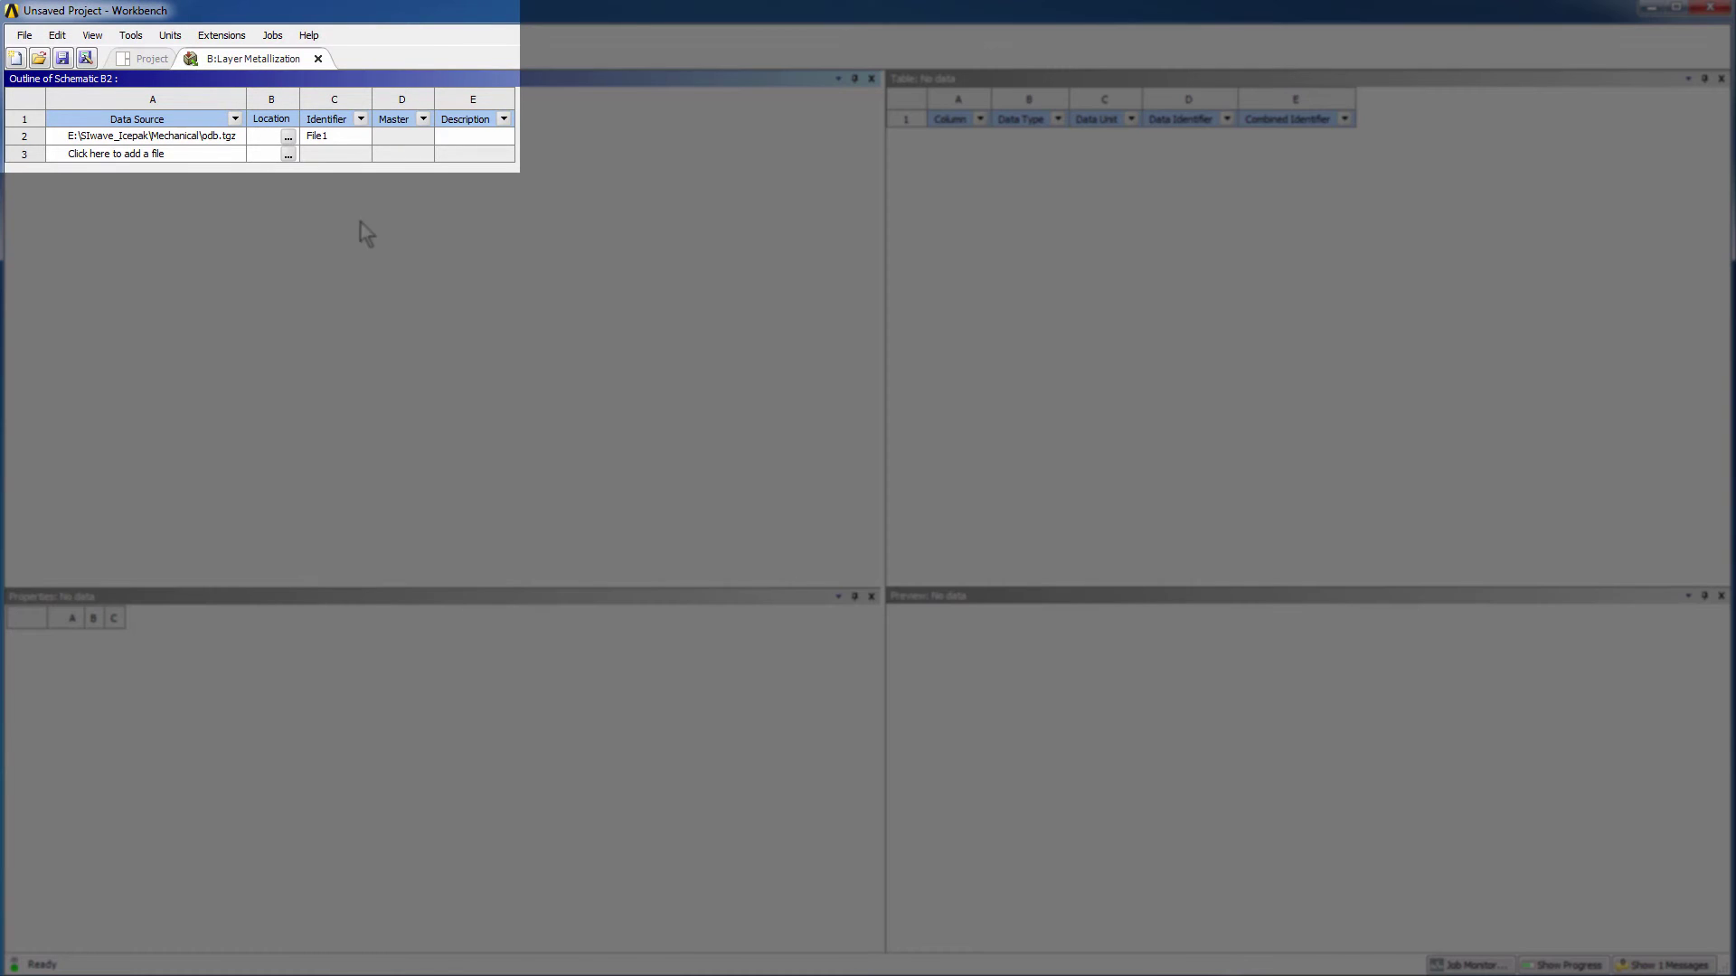
left_click(149, 135)
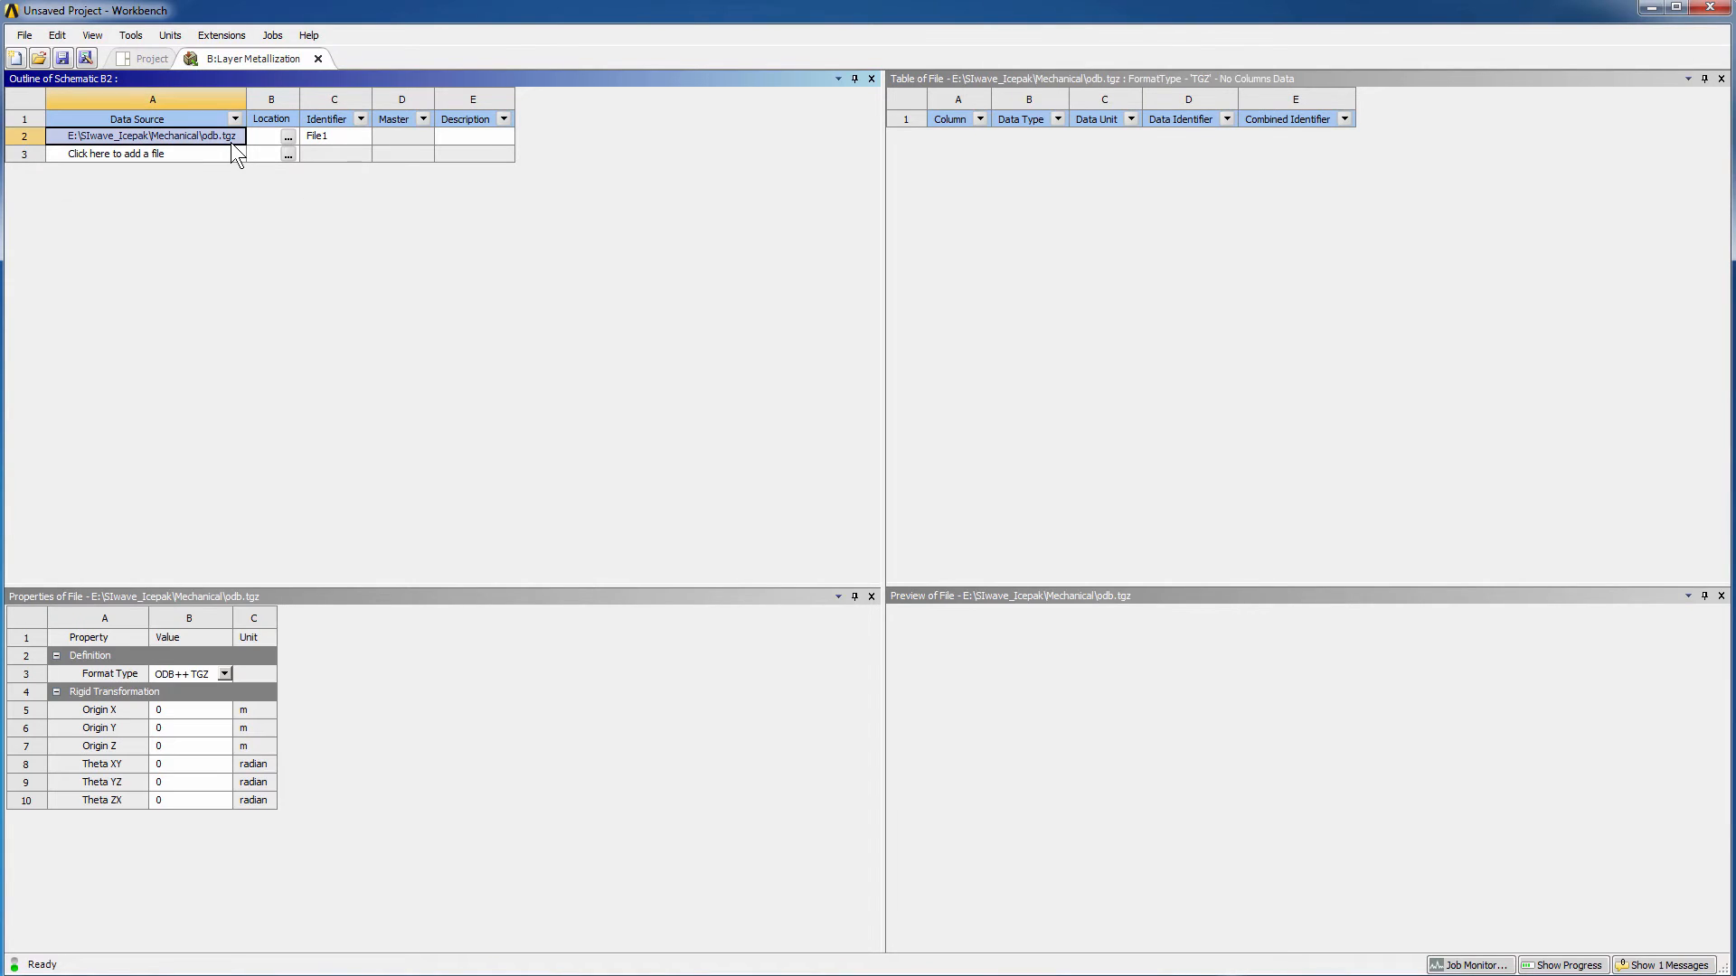
left_click(169, 34)
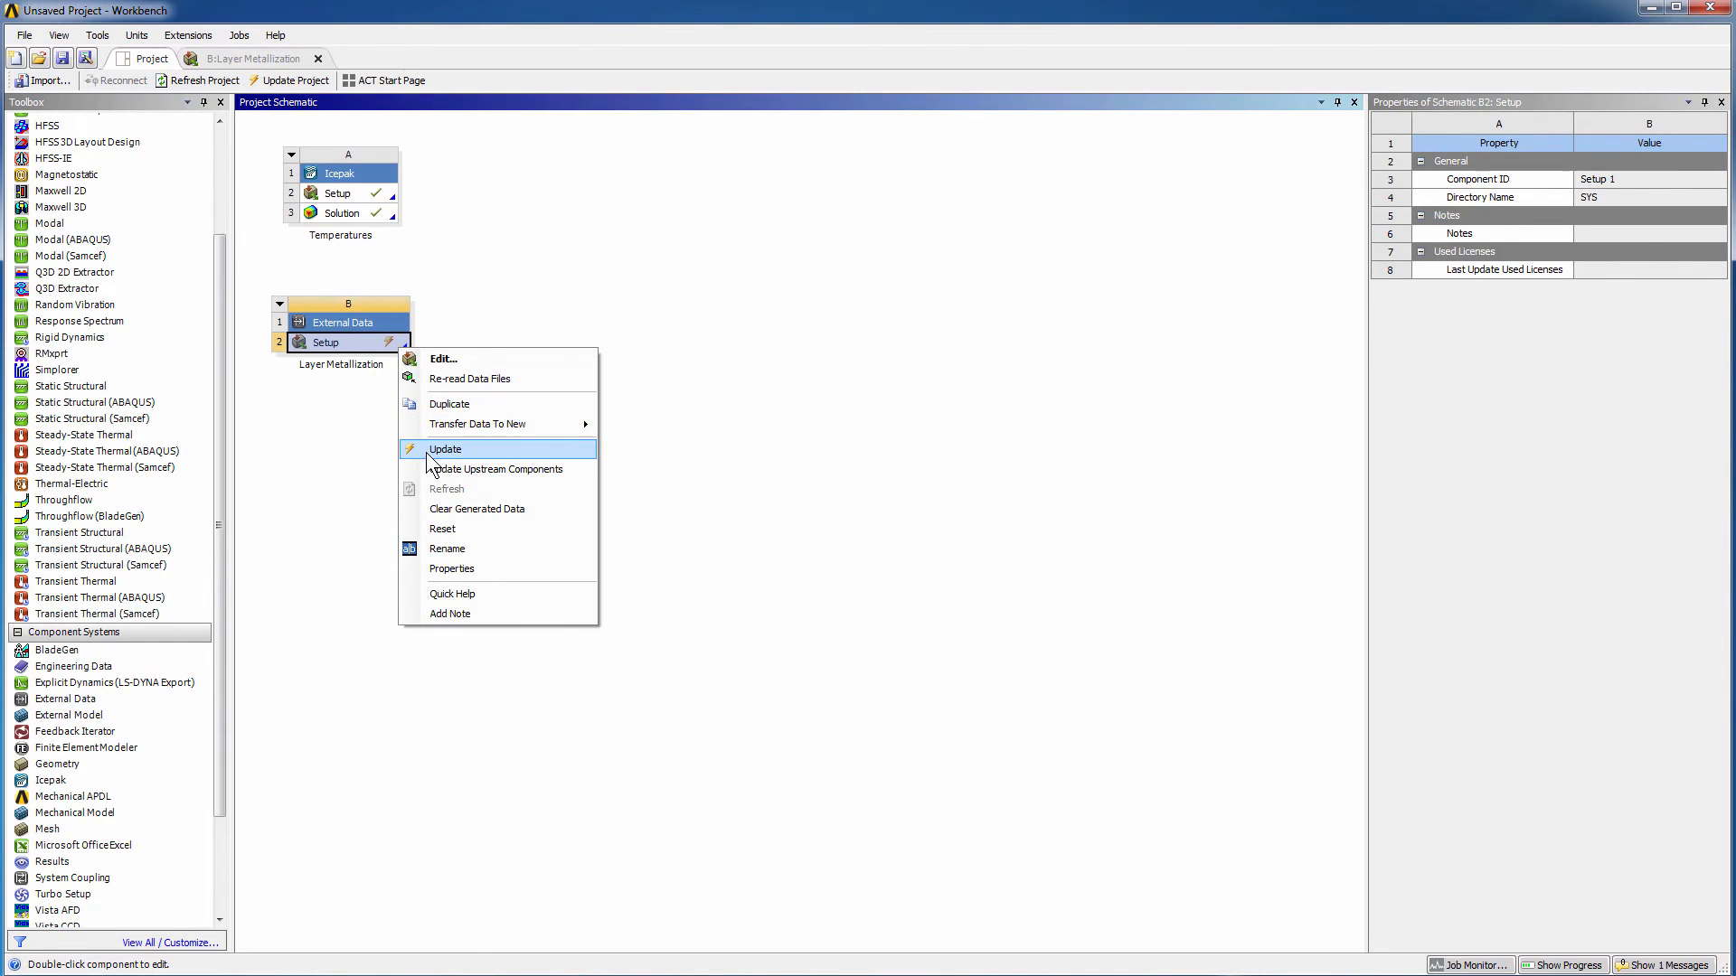
- Update the Layer Metallization setup, then bring up the Static Structural Model cell's menu
left_click(445, 448)
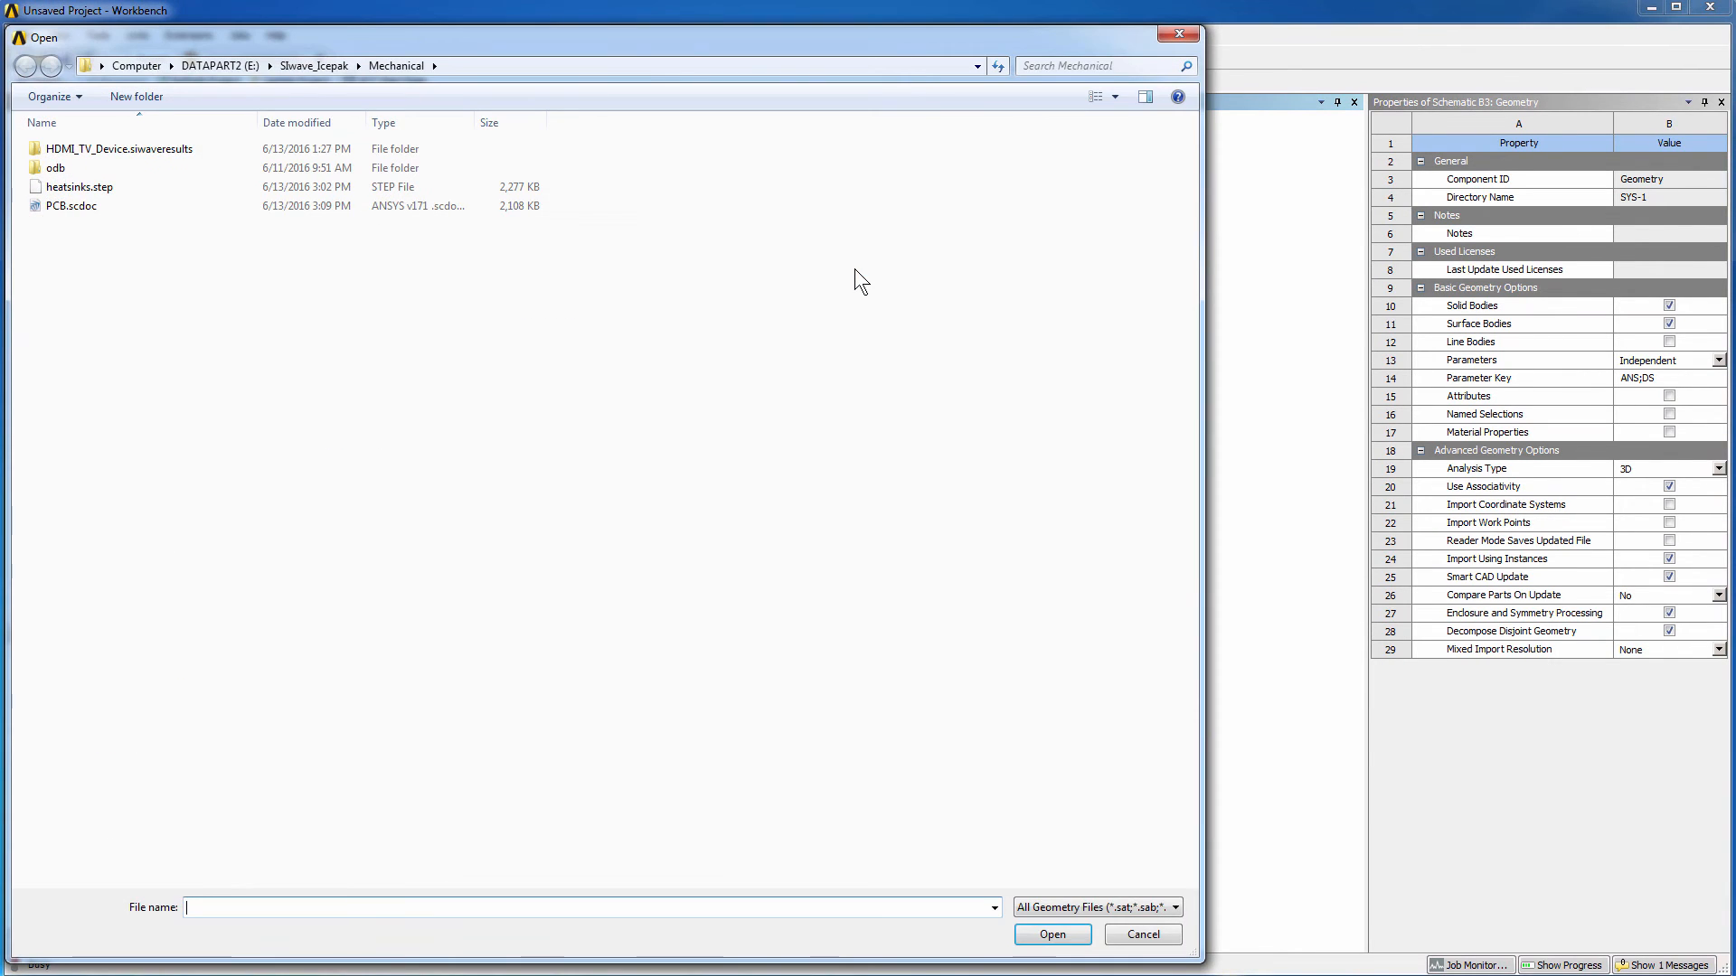
right_click(518, 233)
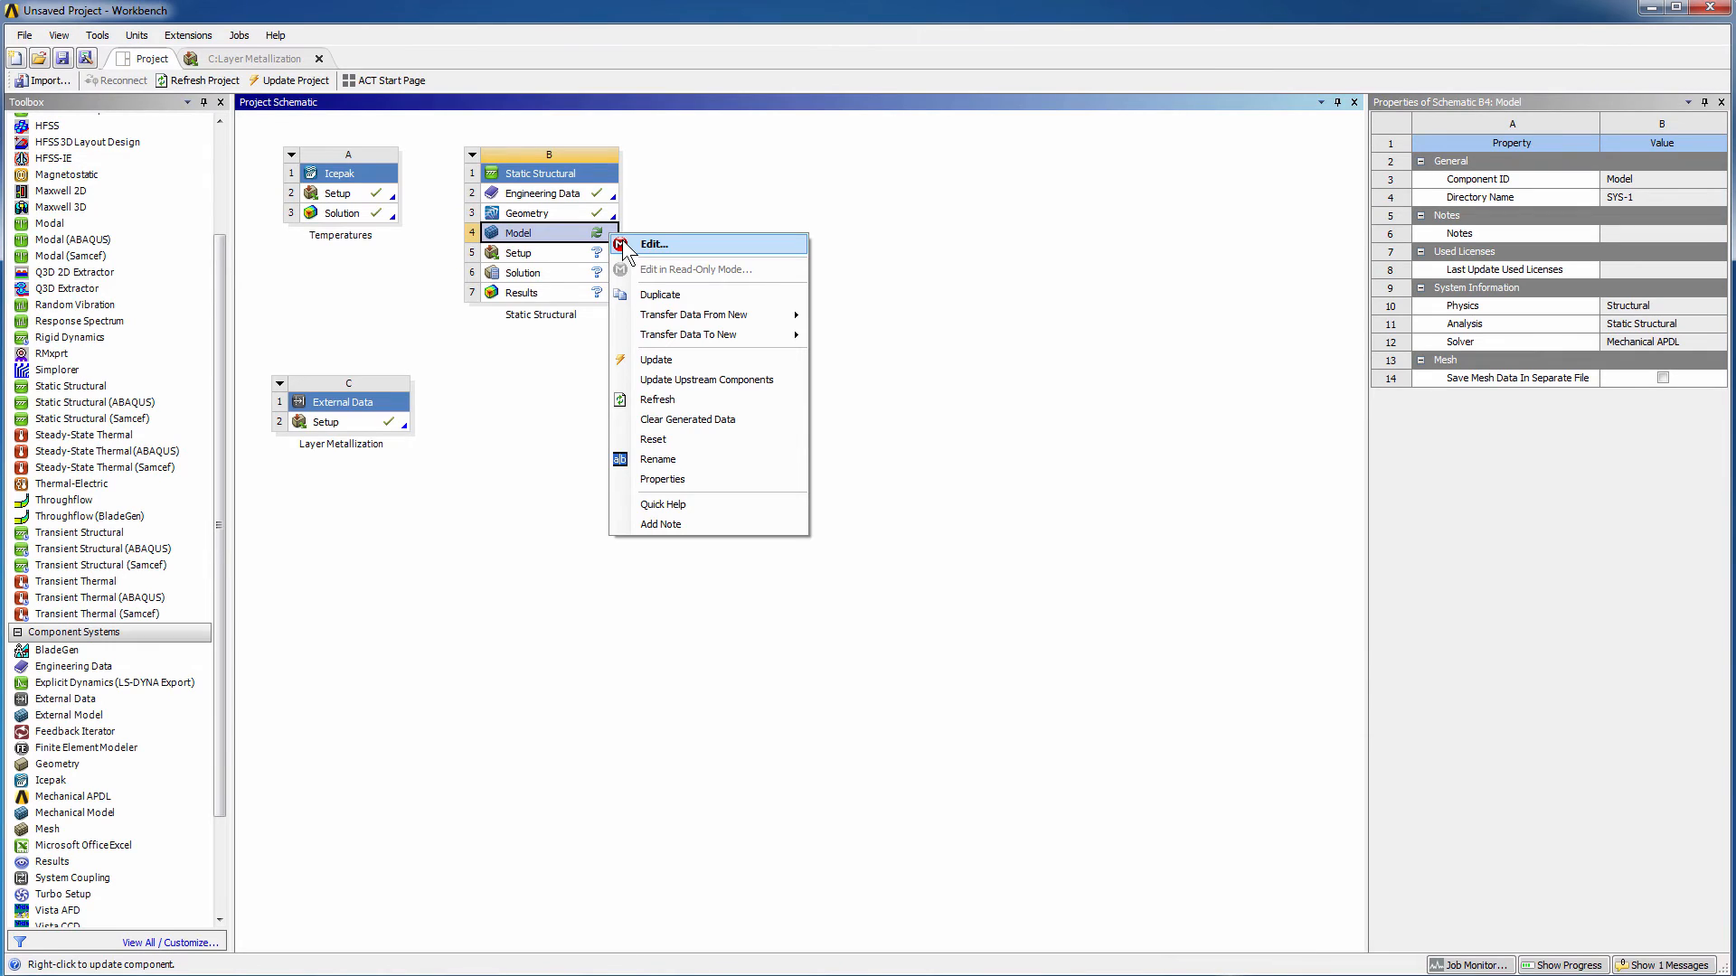
- Edit the model in Mechanical and inspect the contact regions under Connections
left_click(655, 245)
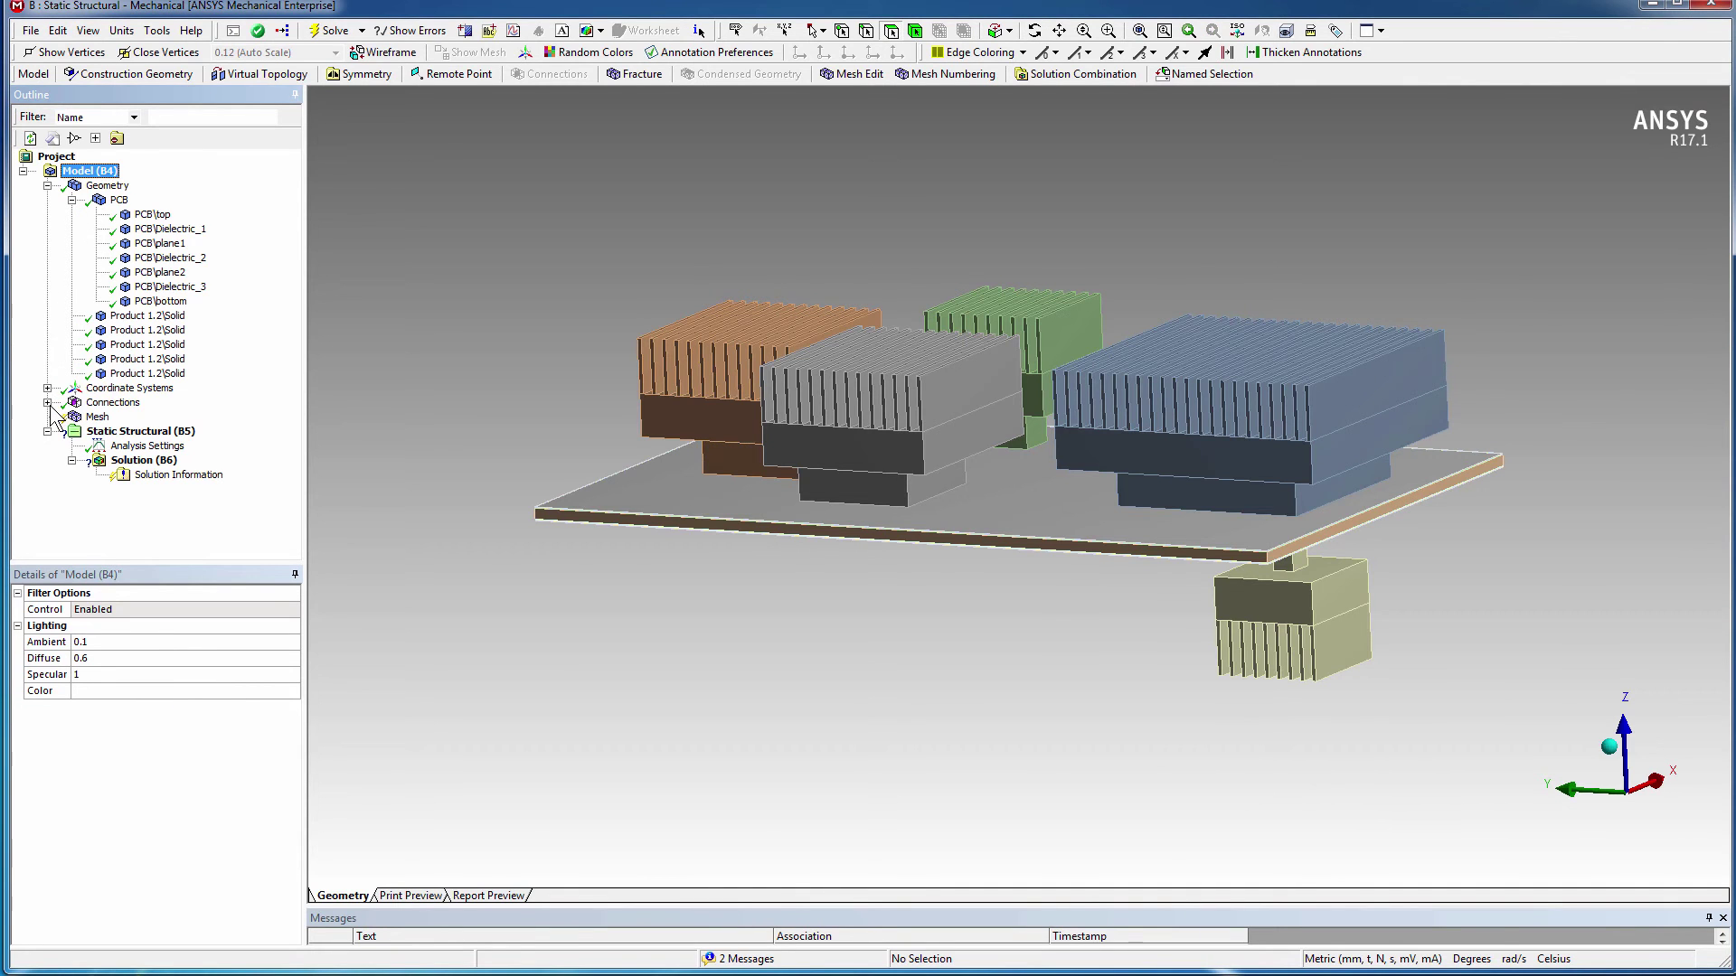
left_click(76, 401)
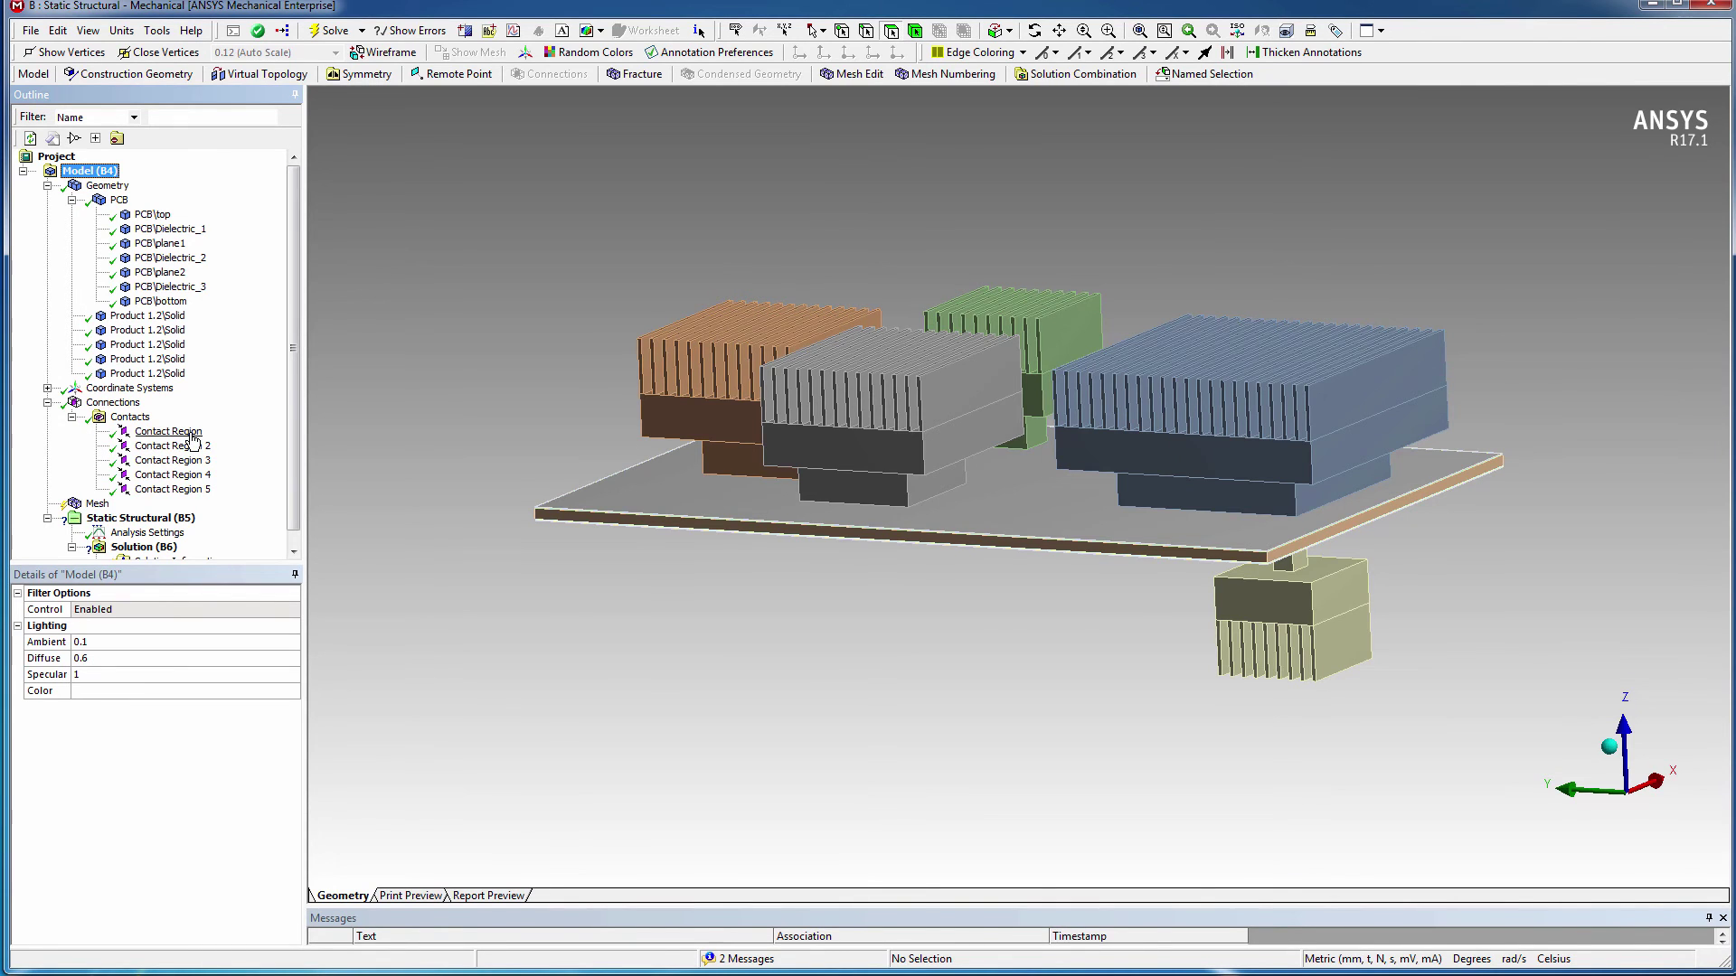
left_click(172, 474)
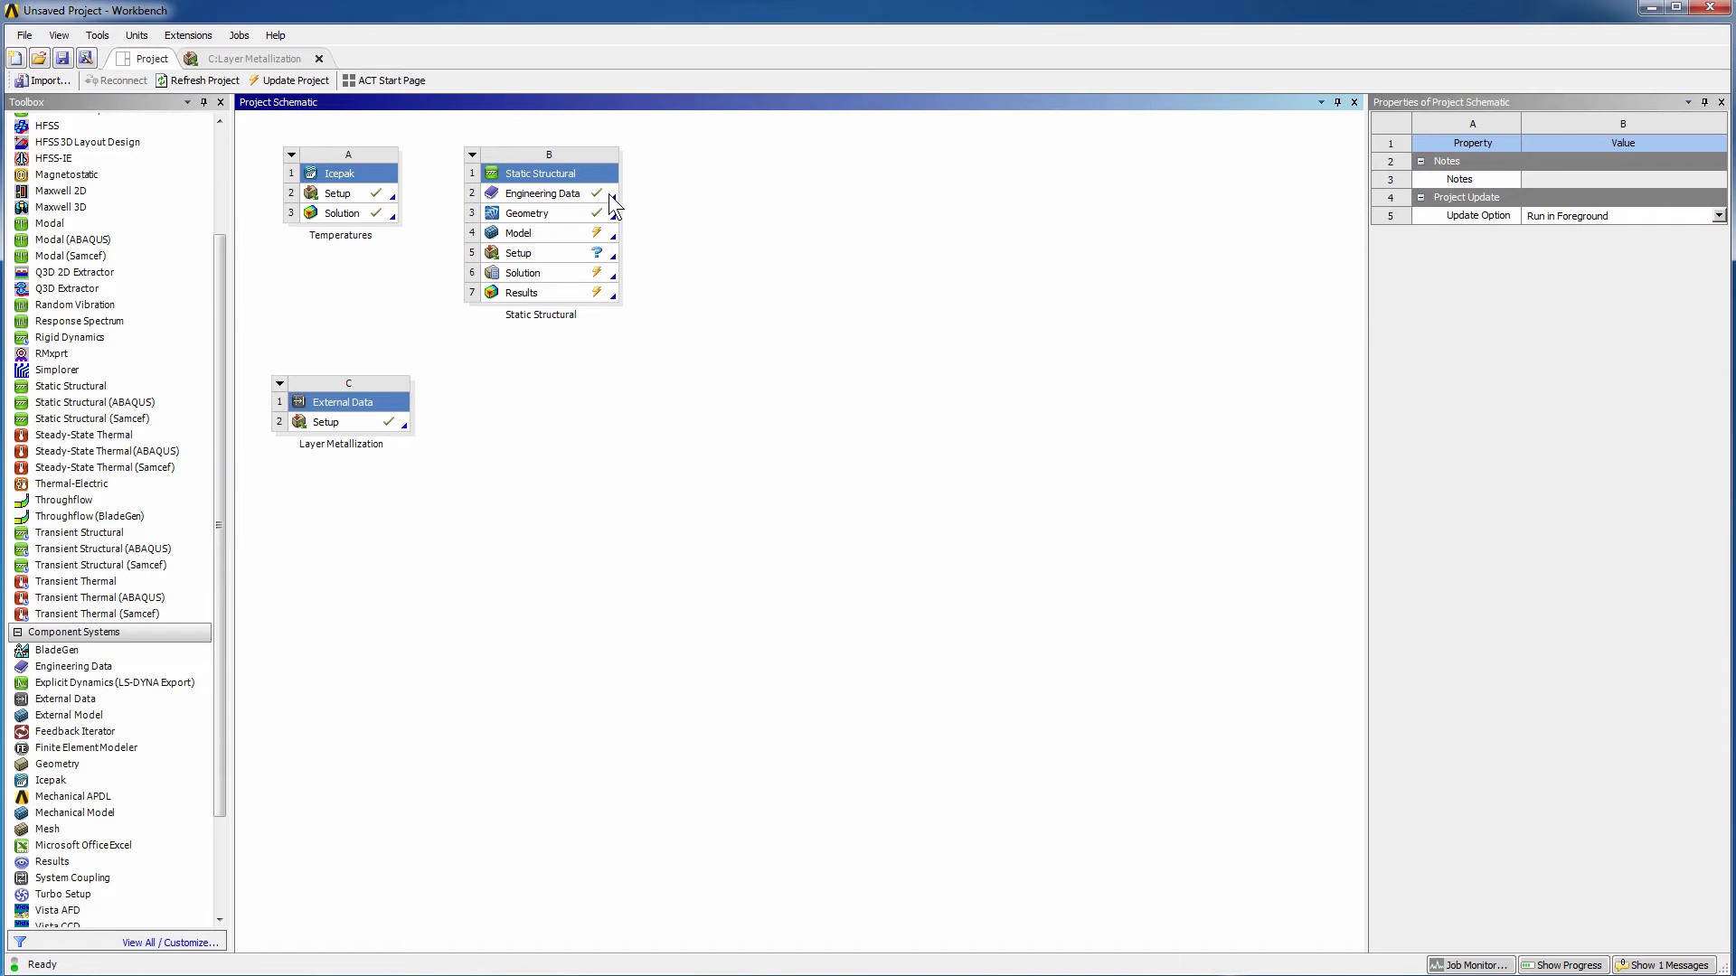
- Delete Structural Steel from the Static Structural Engineering Data and show Engineering Data Sources
double_click(543, 192)
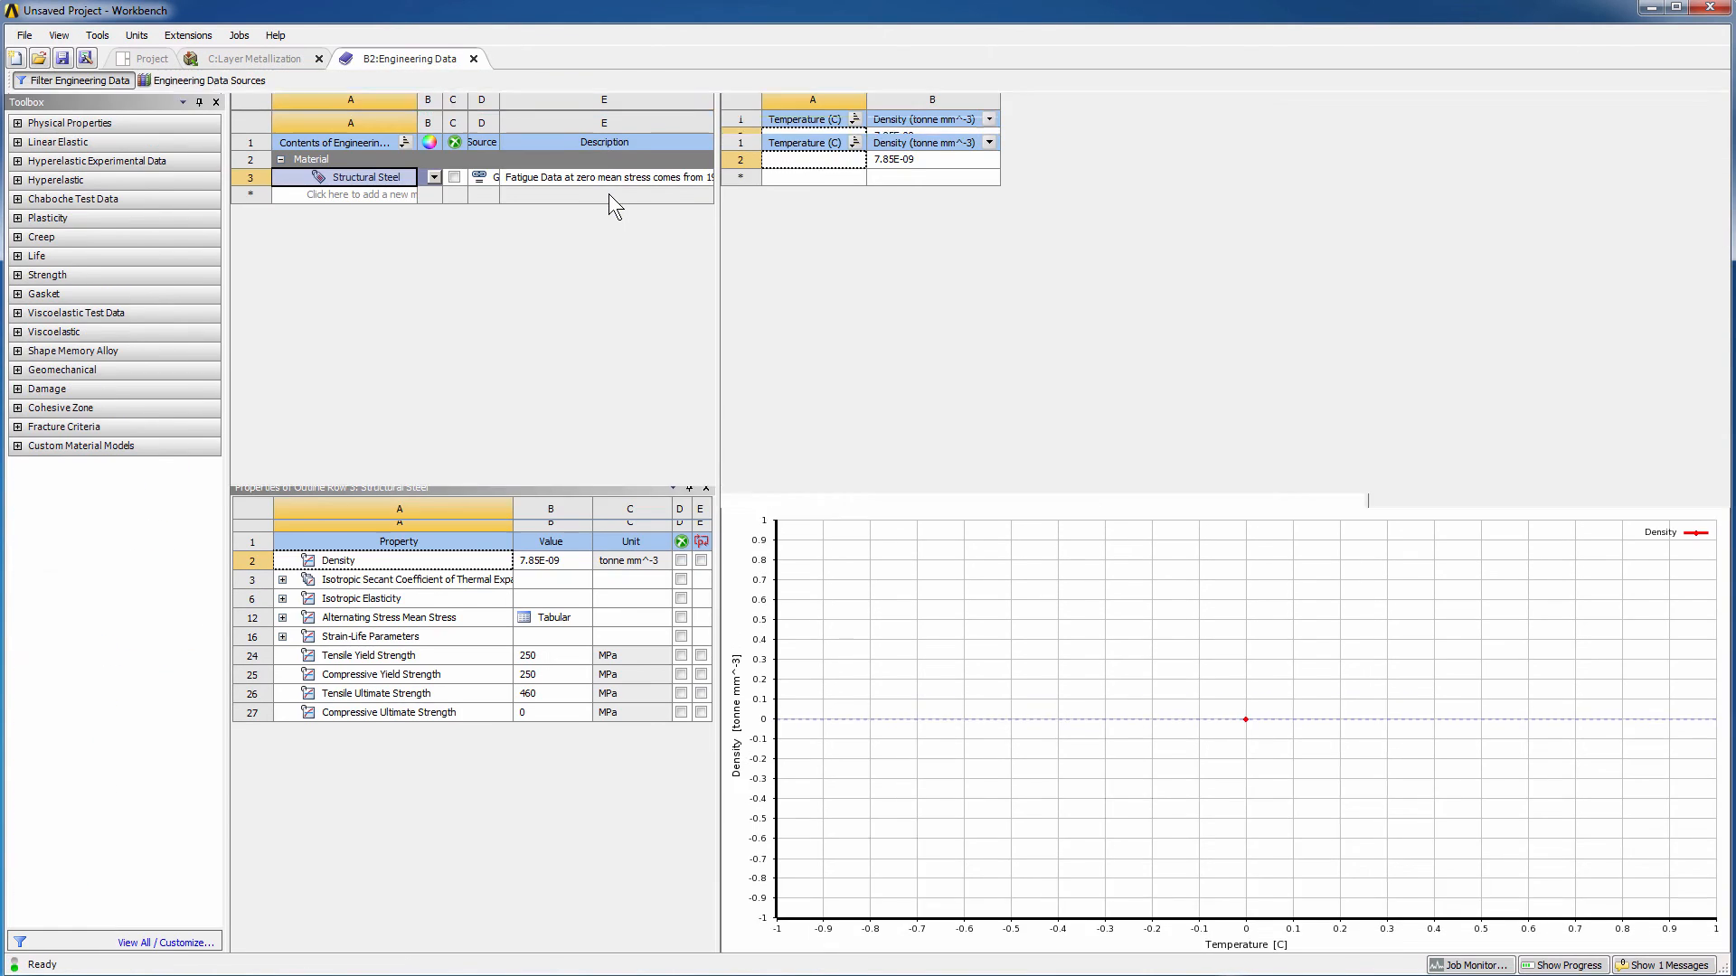
right_click(365, 177)
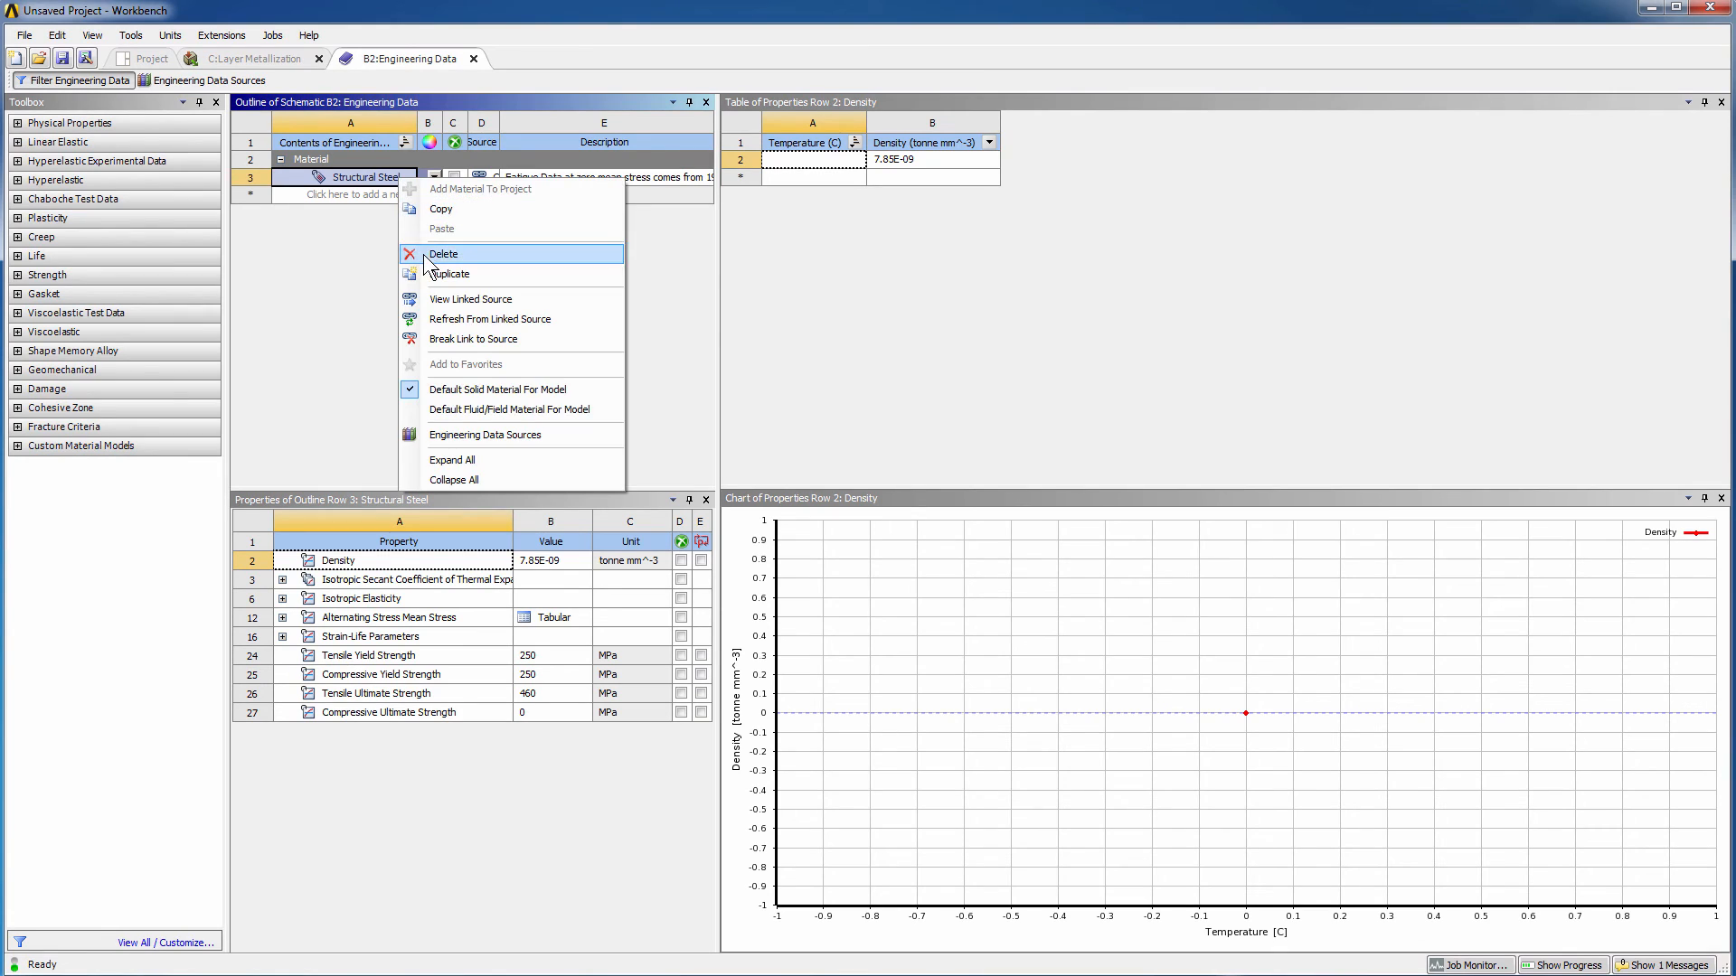
left_click(443, 253)
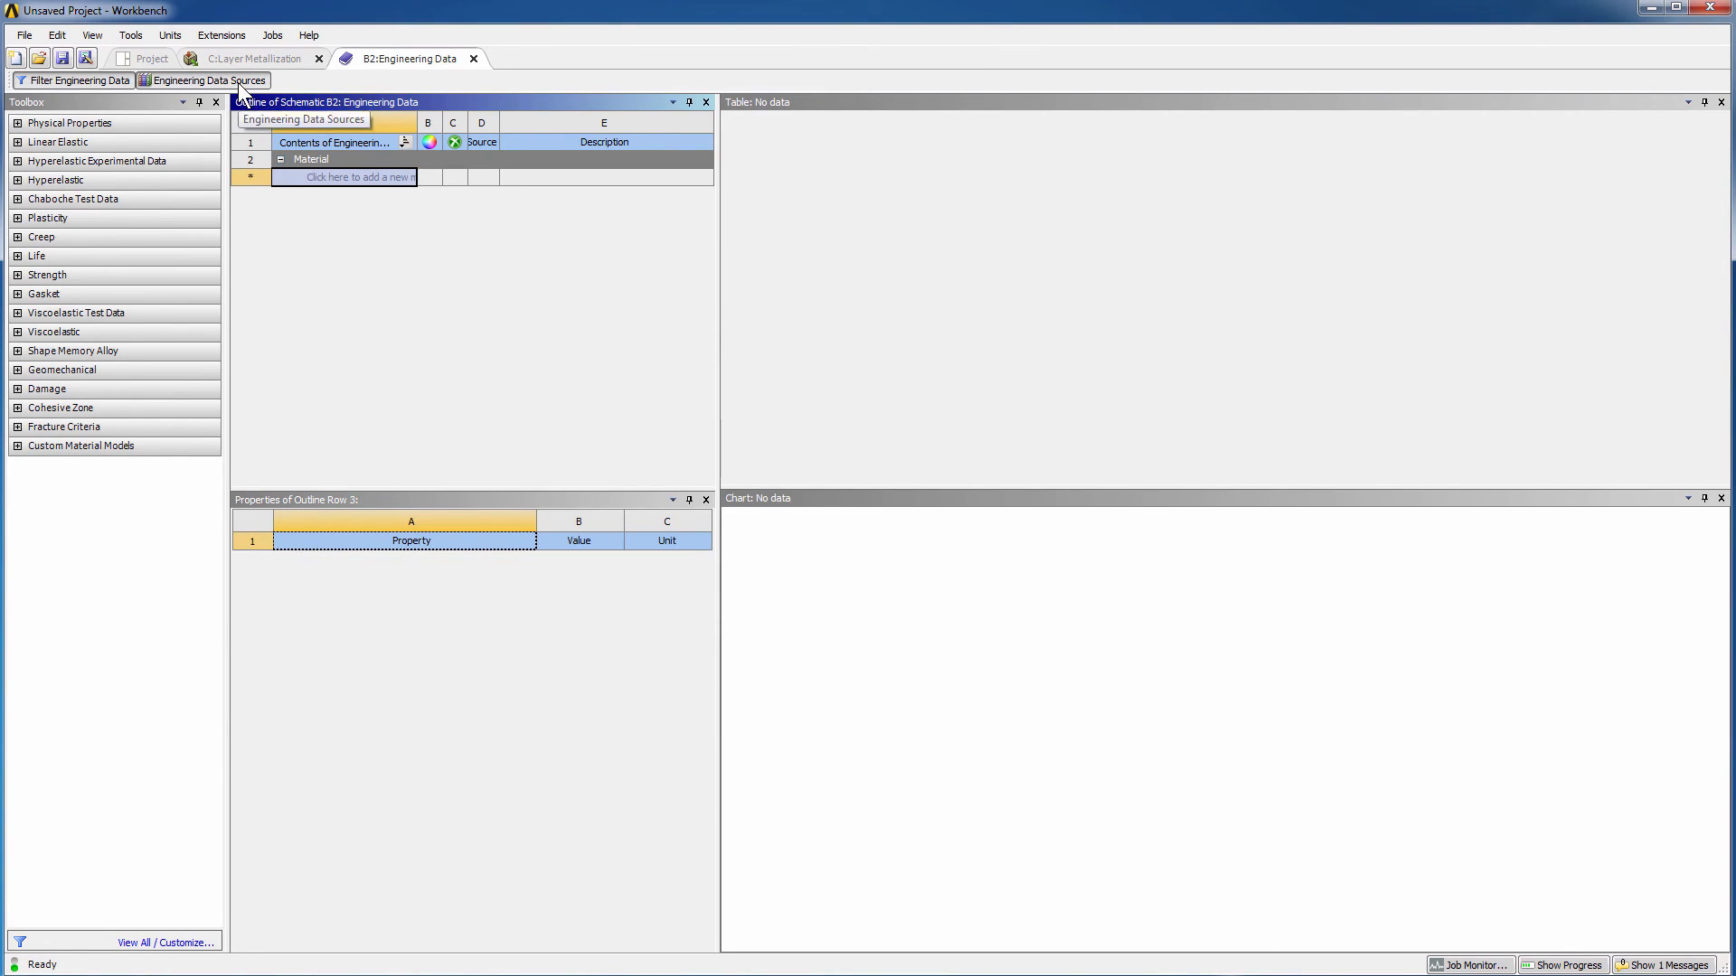
left_click(208, 79)
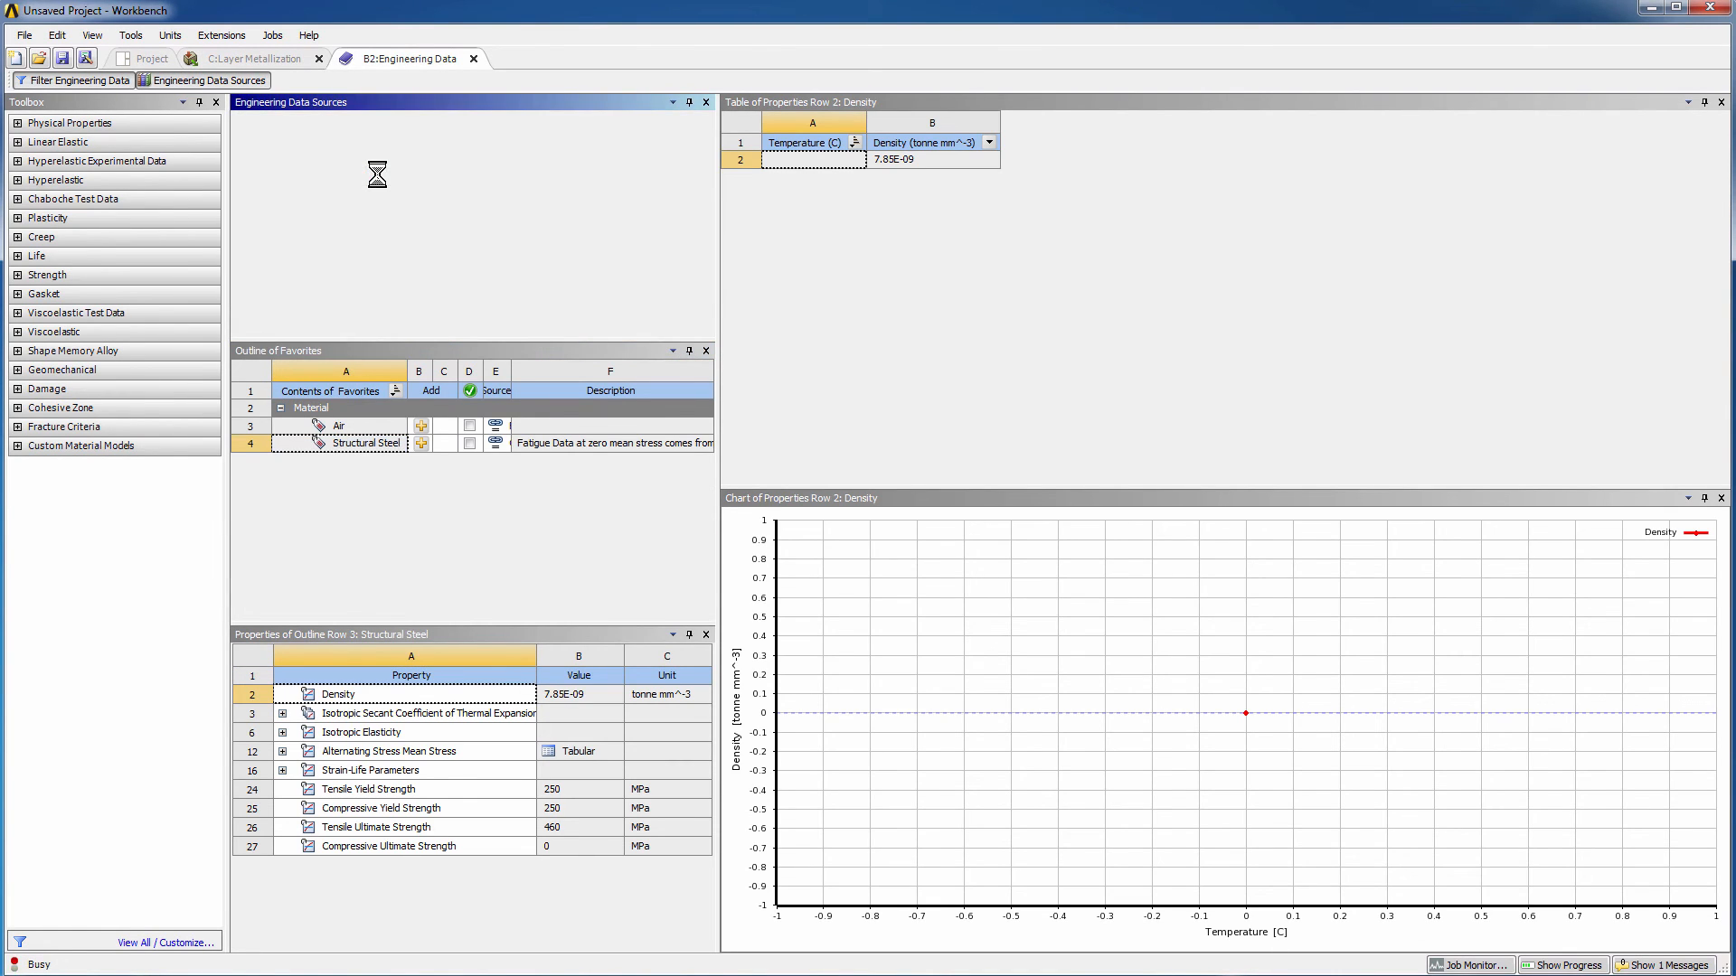